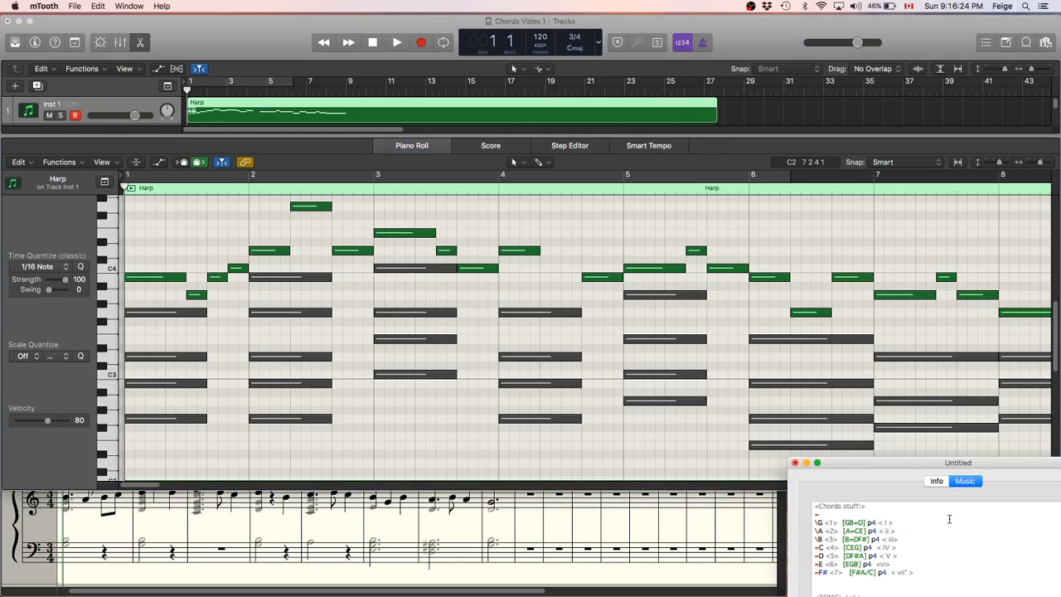
Show the floating Keyboard window above the harp Piano Roll for trying out chords.
drag(958, 463, 959, 428)
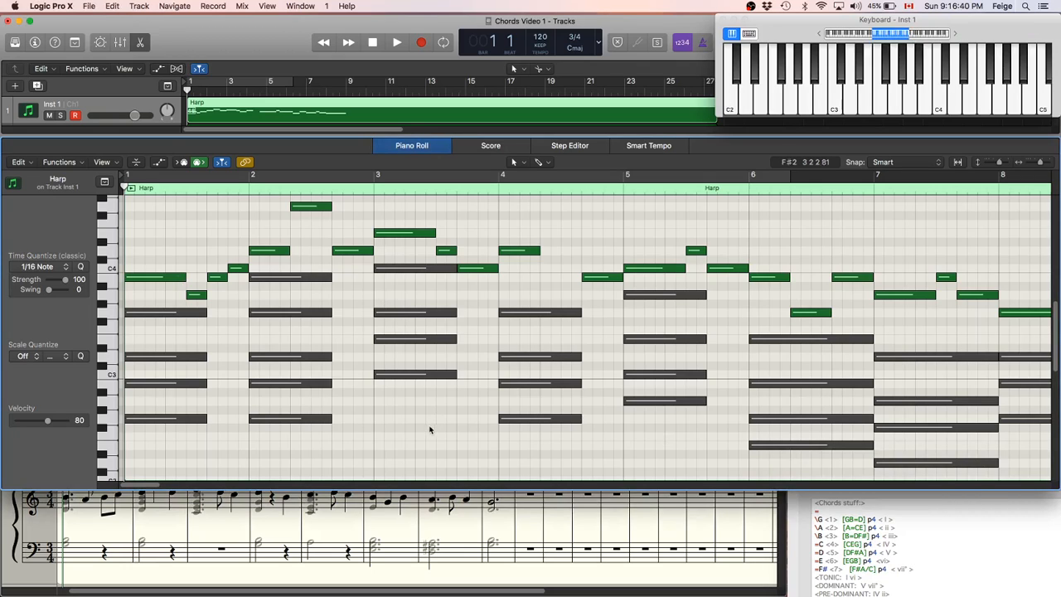
click(396, 44)
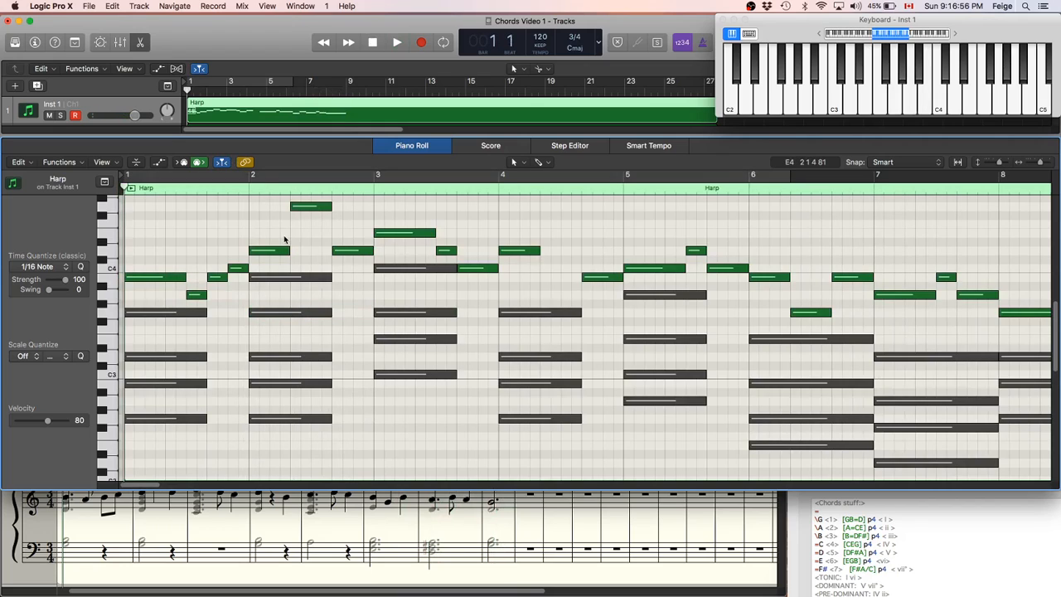
Select all accompaniment chord notes and play the harp passage through to bar 9.
key(cmd+a)
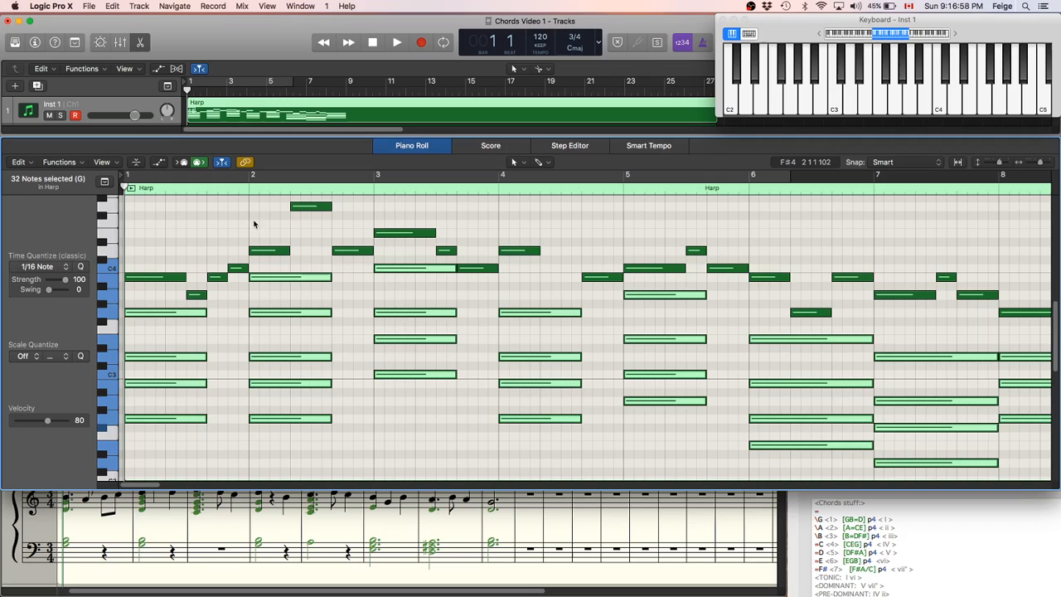
click(396, 43)
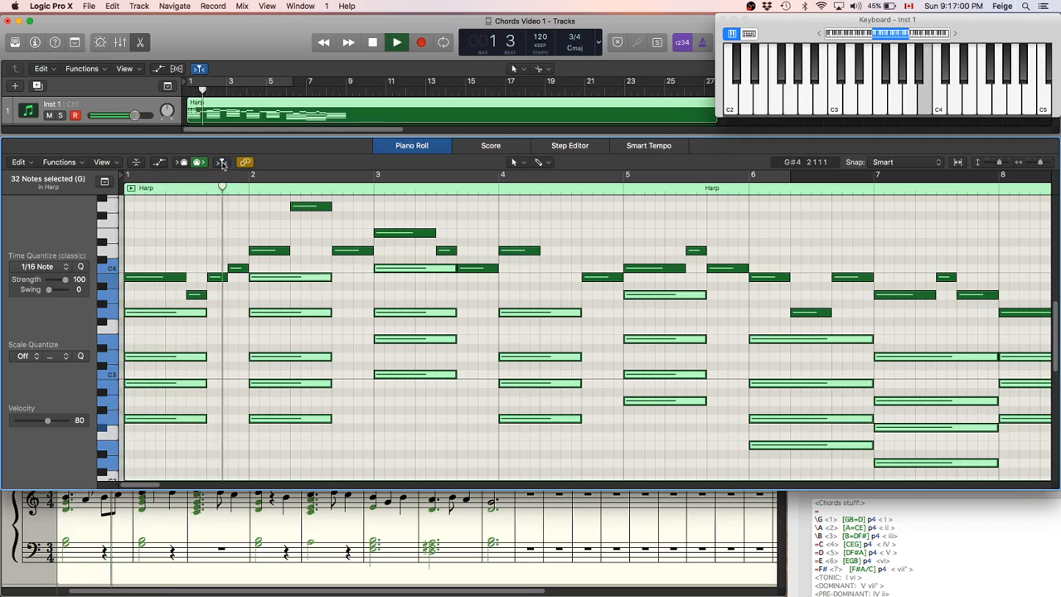
click(396, 43)
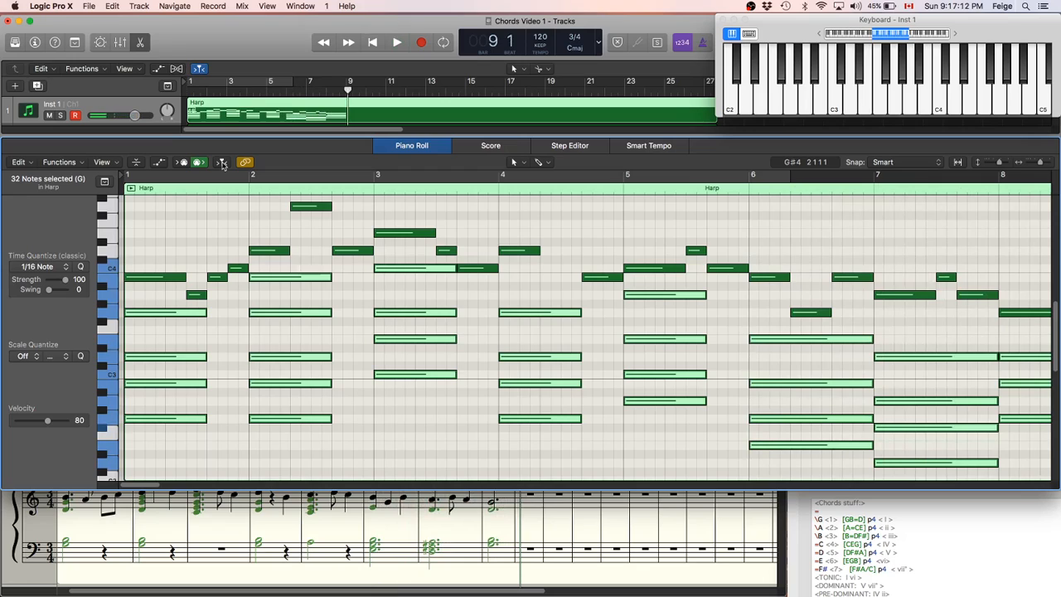
mouse_move(201, 232)
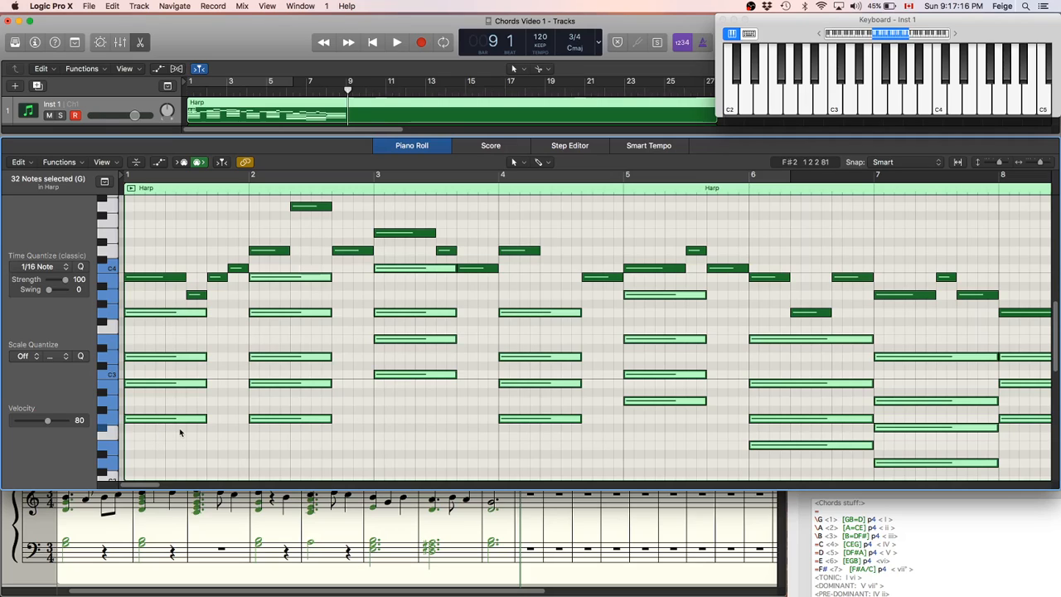
mouse_move(301, 366)
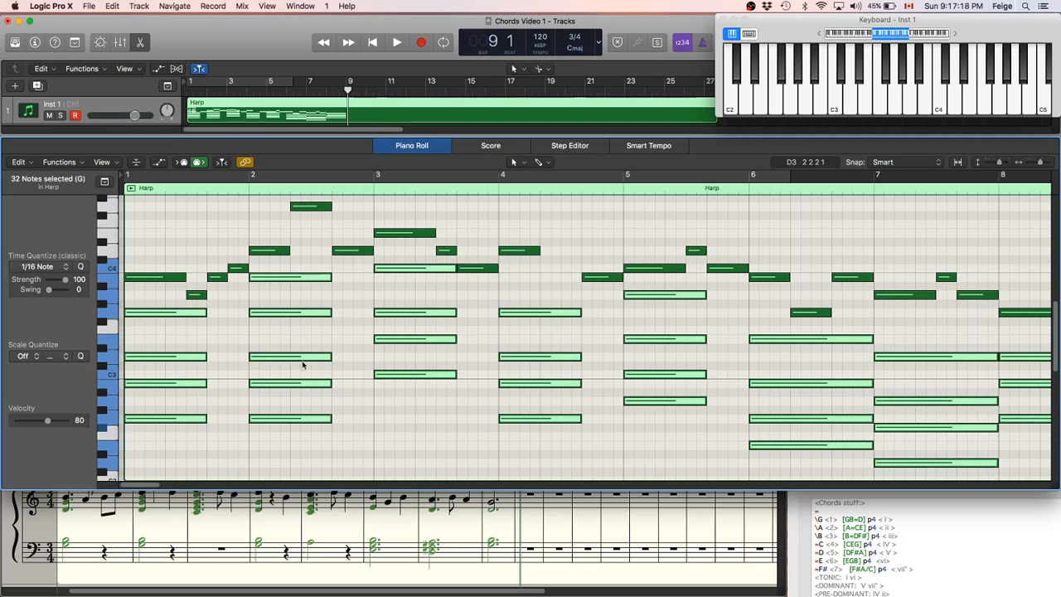
mouse_move(407, 373)
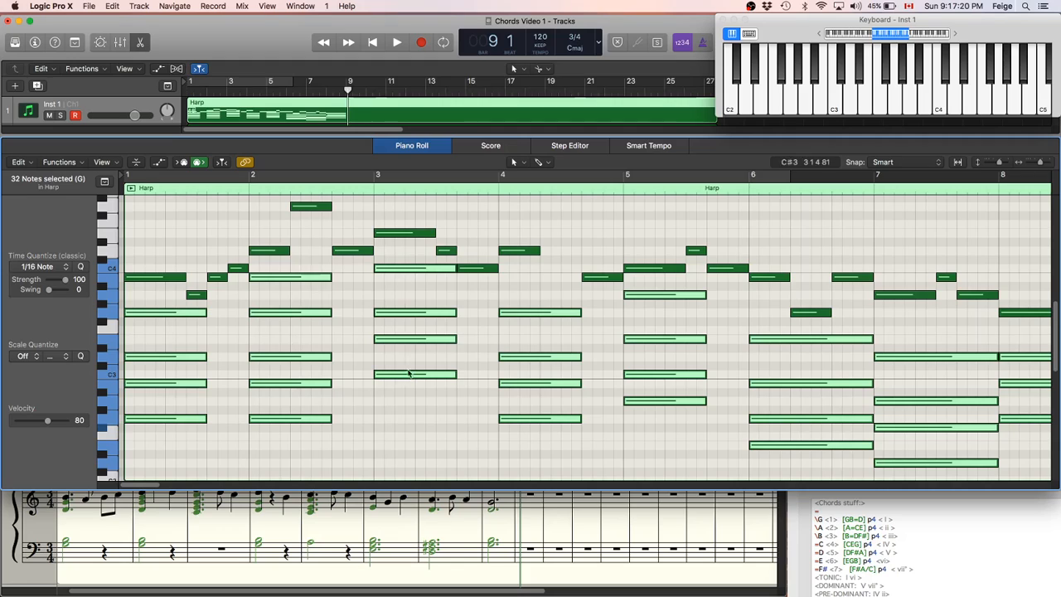
mouse_move(259, 380)
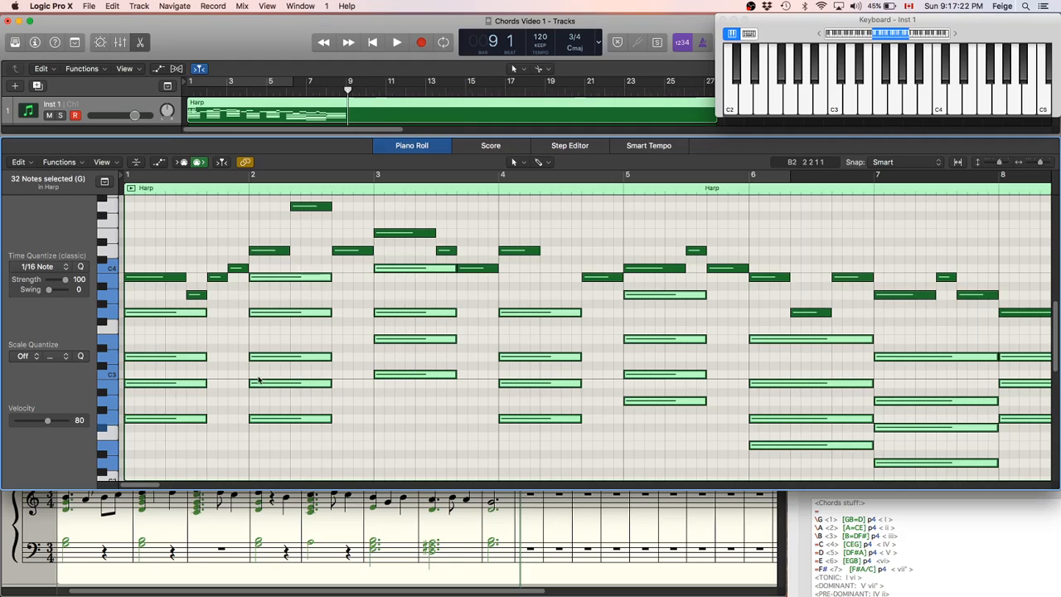
mouse_move(569, 351)
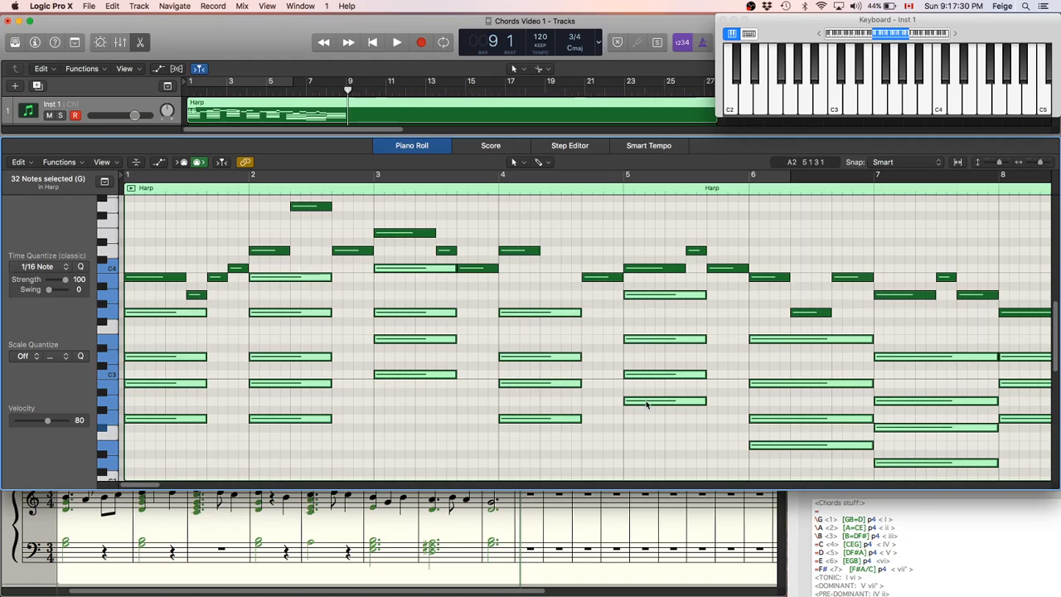
mouse_move(646, 403)
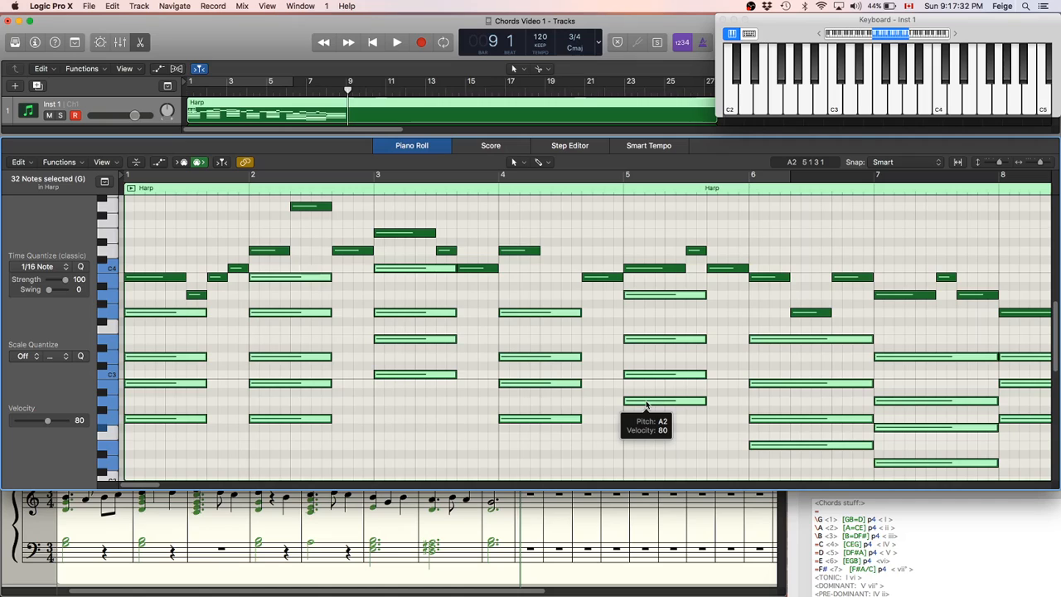
mouse_move(791, 467)
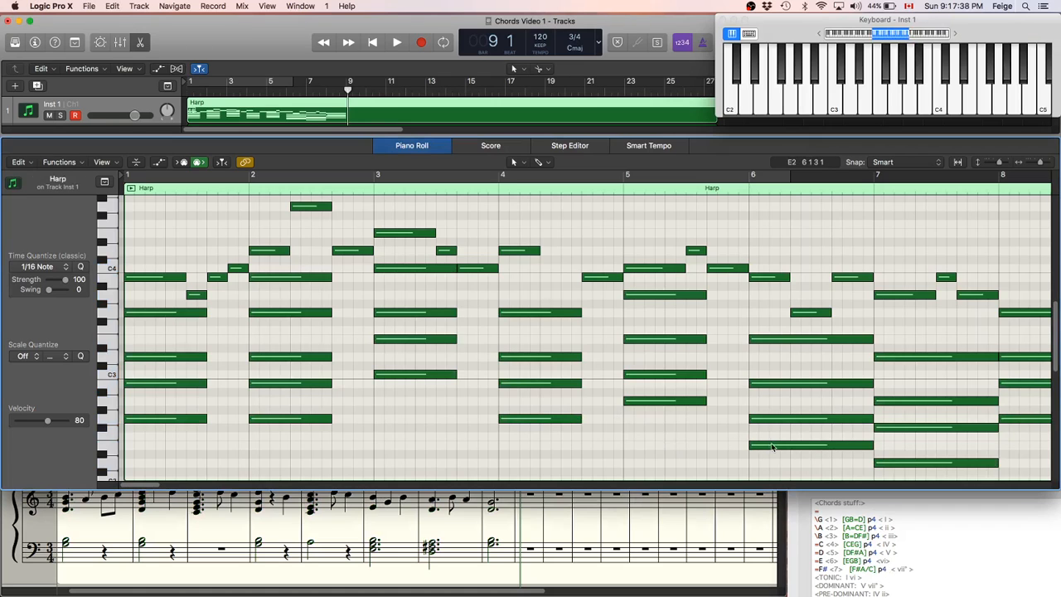
click(811, 444)
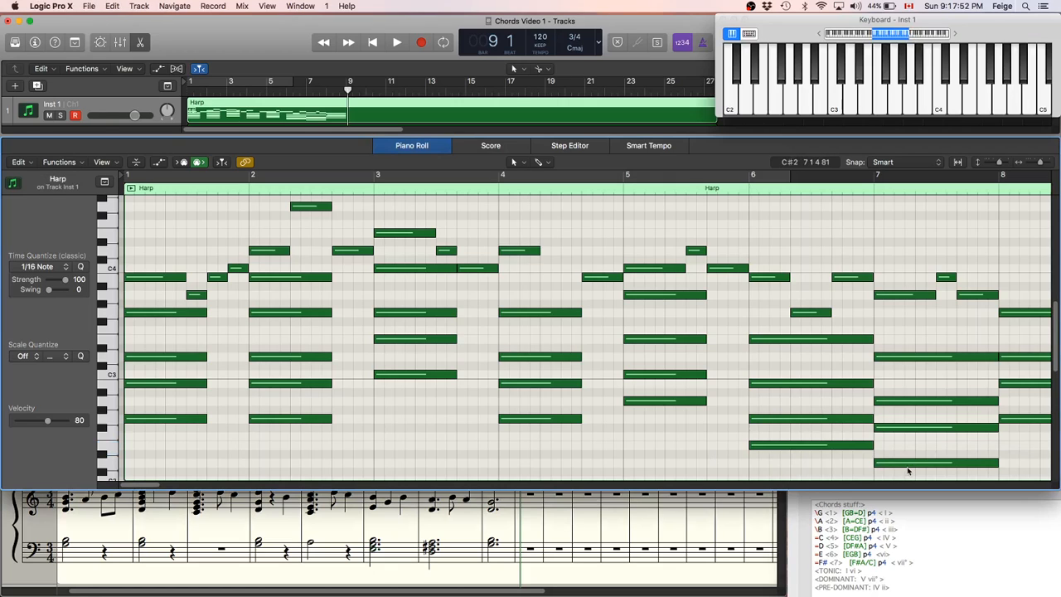
mouse_move(727, 330)
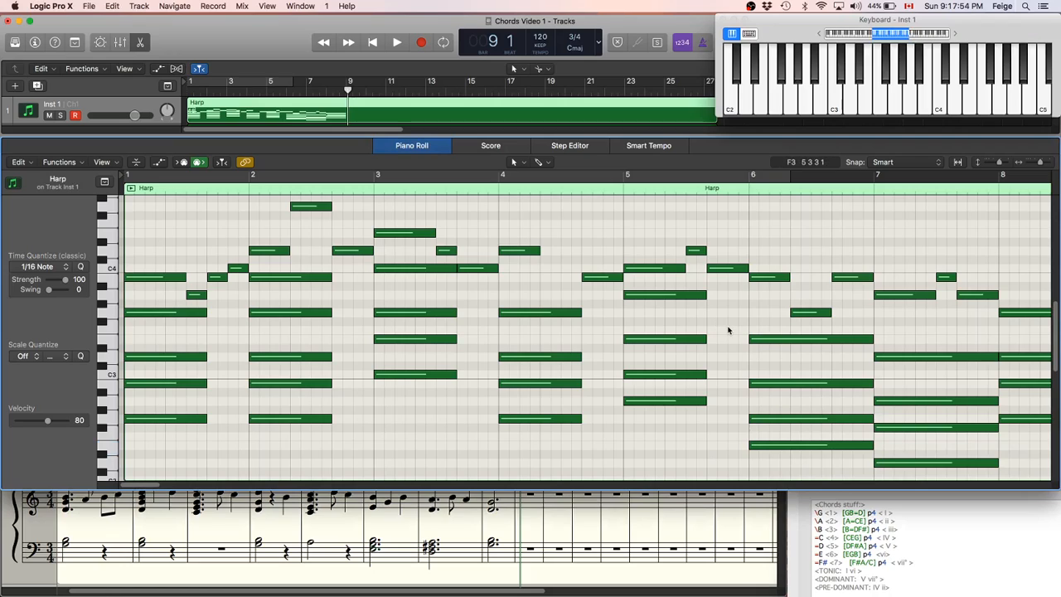
mouse_move(758, 268)
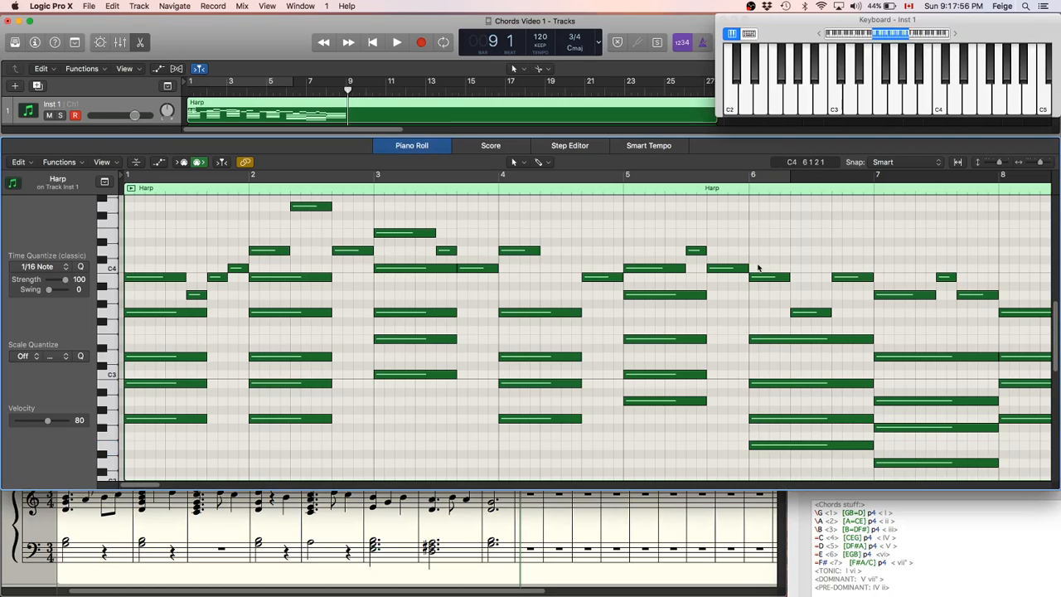
mouse_move(975, 295)
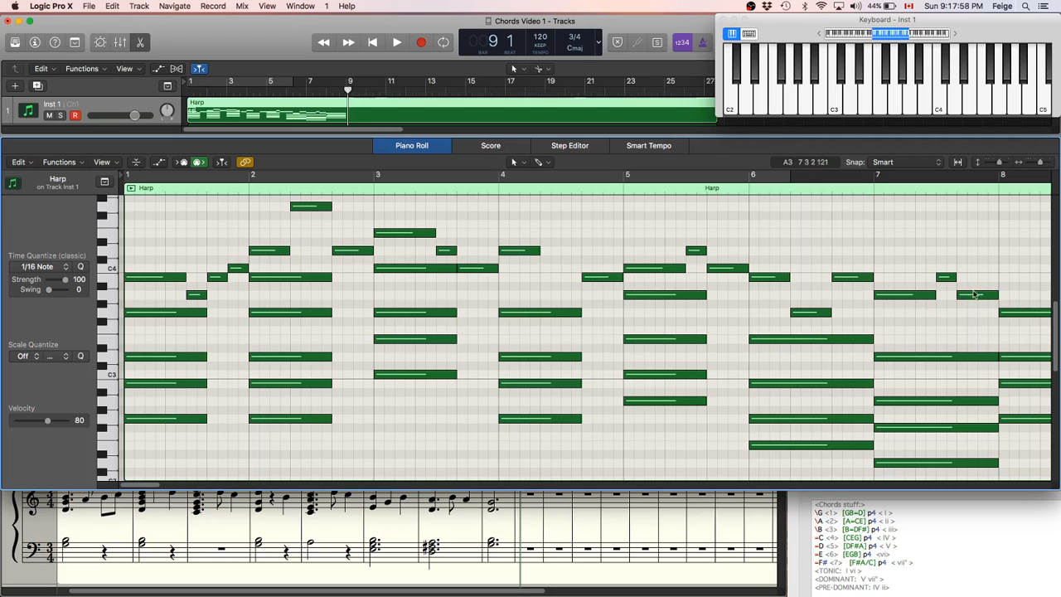
click(396, 43)
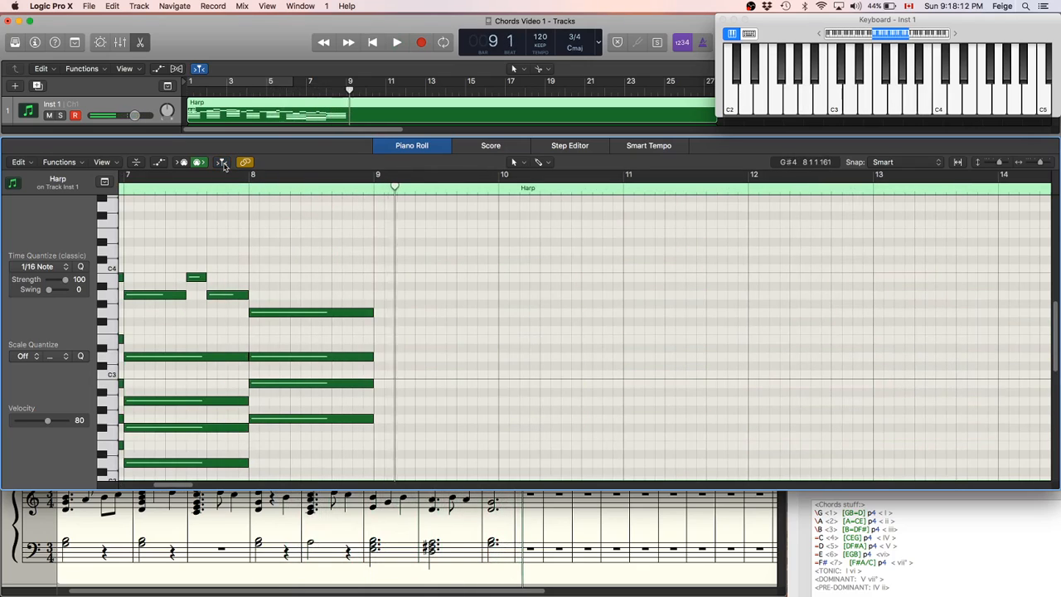
click(371, 43)
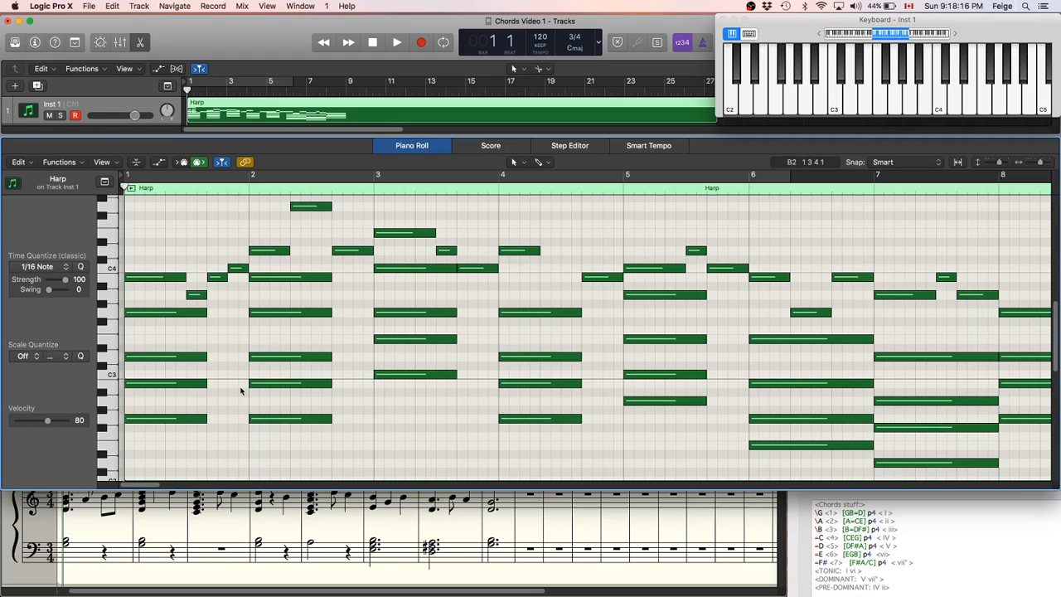
mouse_move(319, 399)
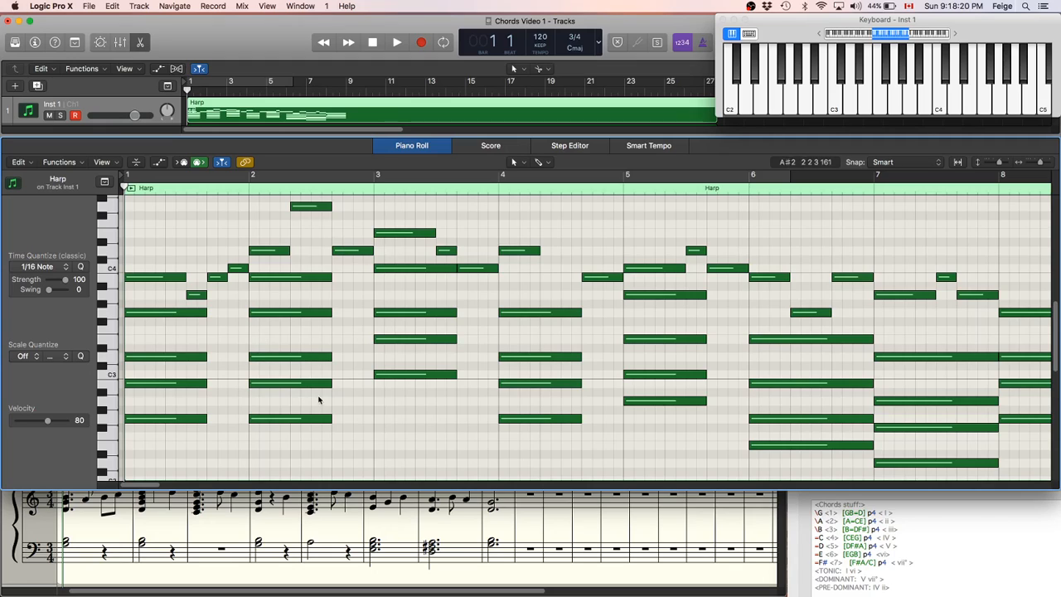
click(166, 418)
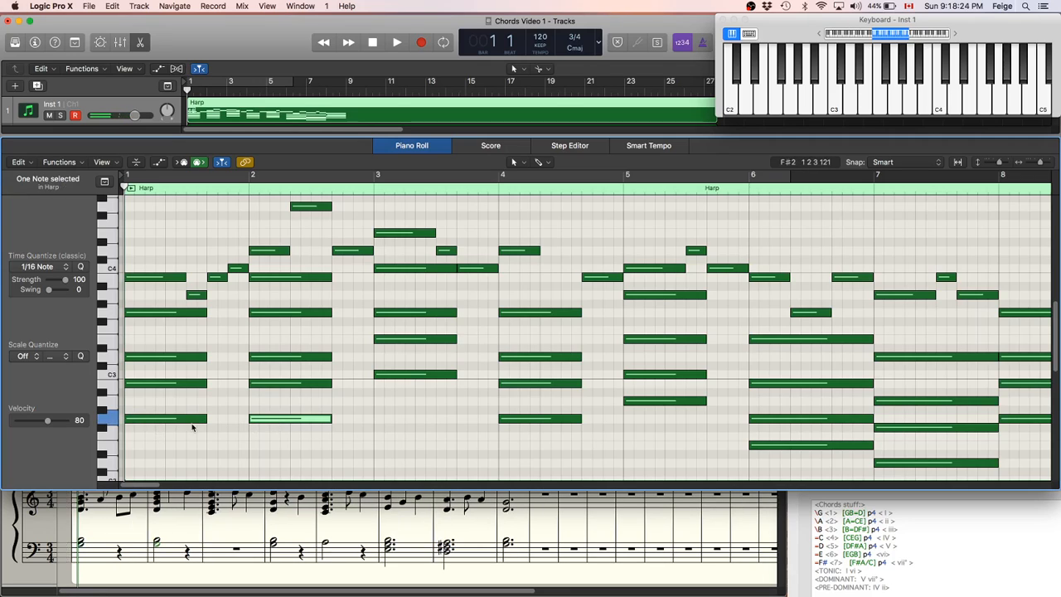
mouse_move(274, 431)
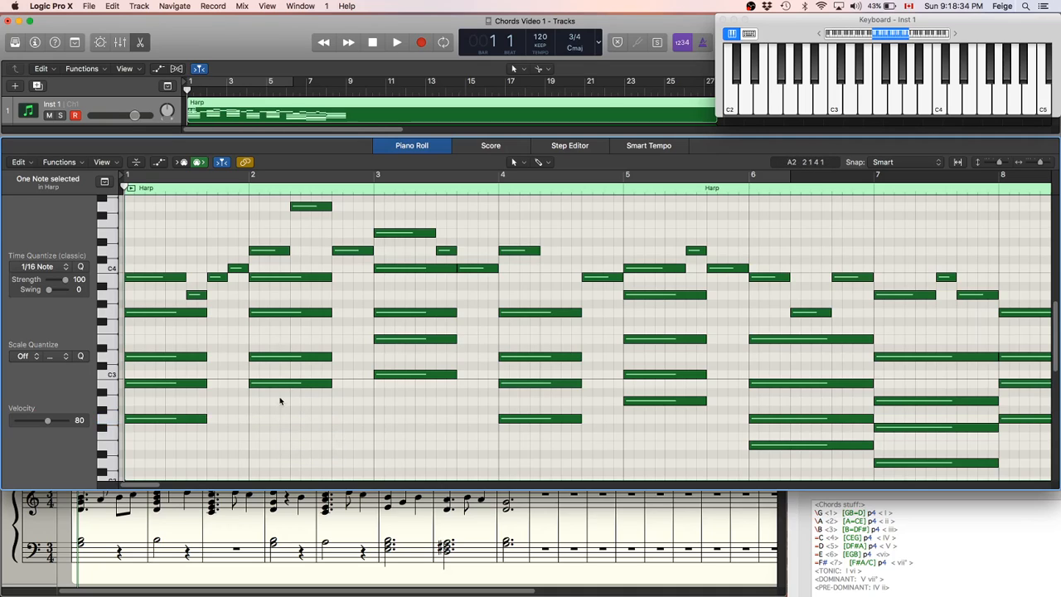
click(397, 43)
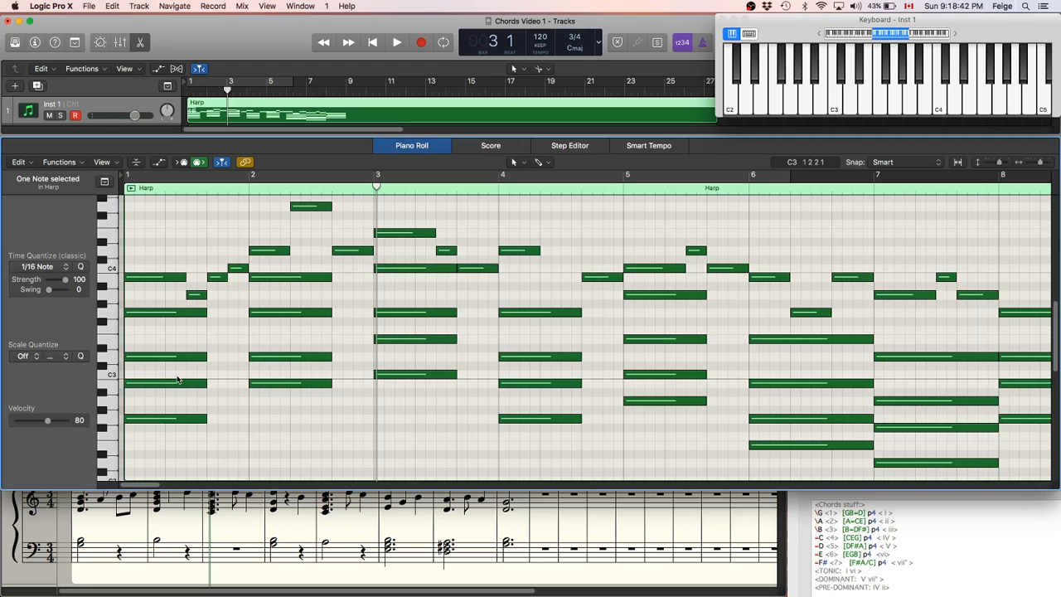
click(166, 383)
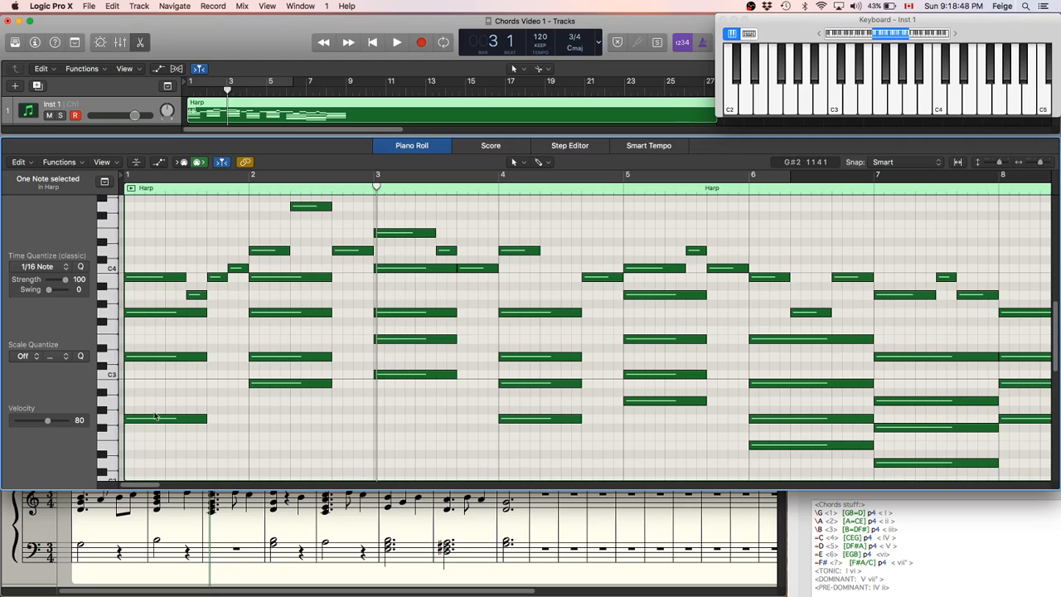
mouse_move(152, 399)
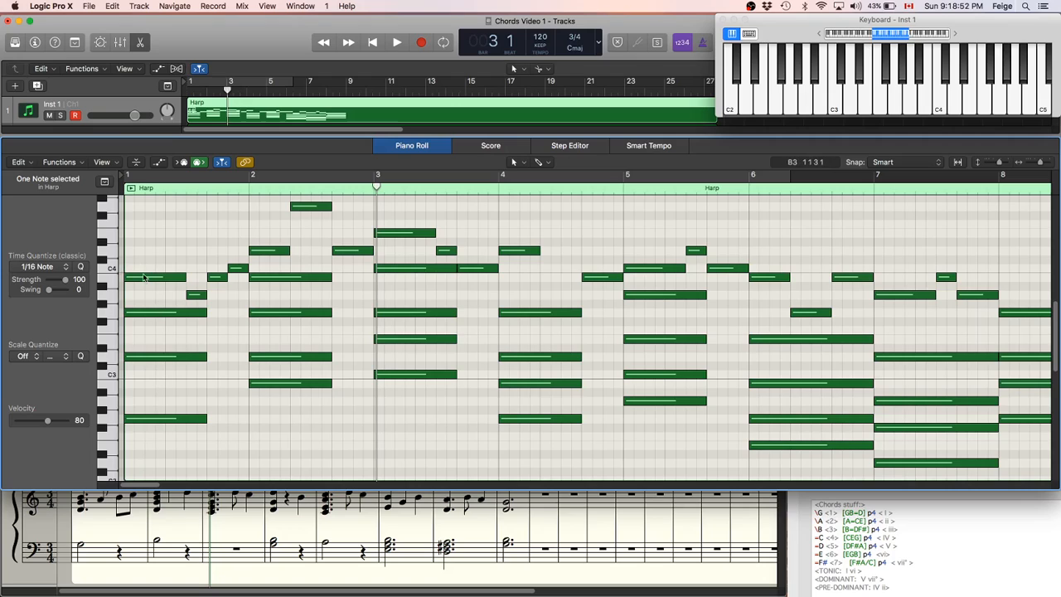
click(396, 43)
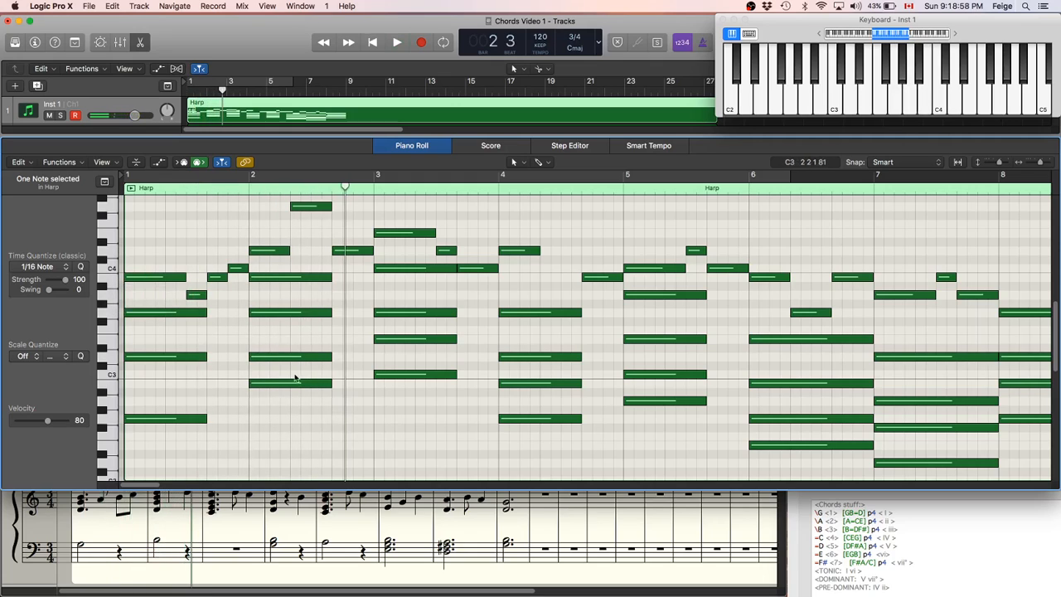
click(290, 357)
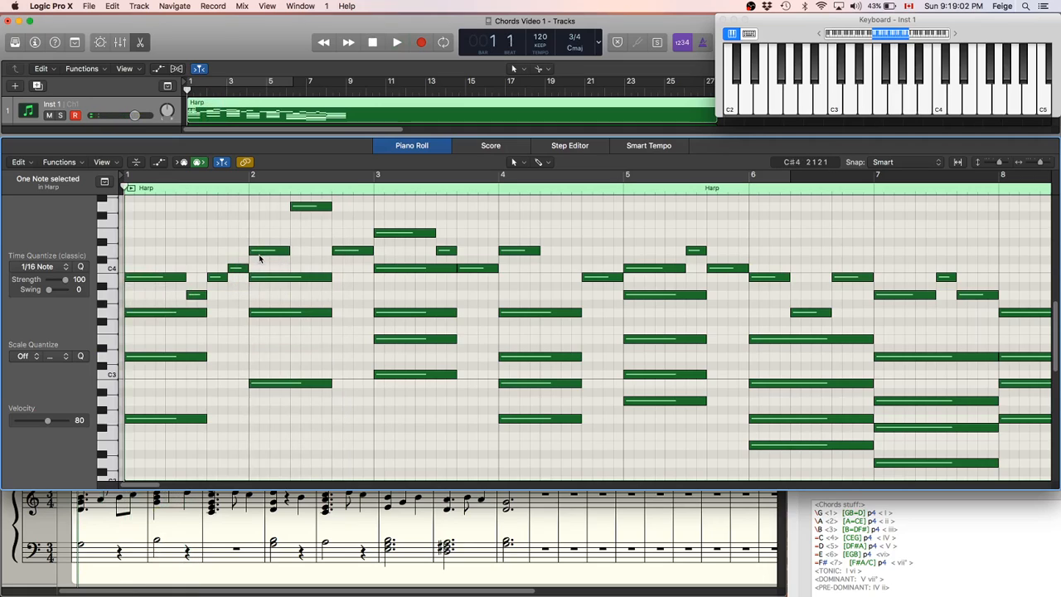
click(396, 44)
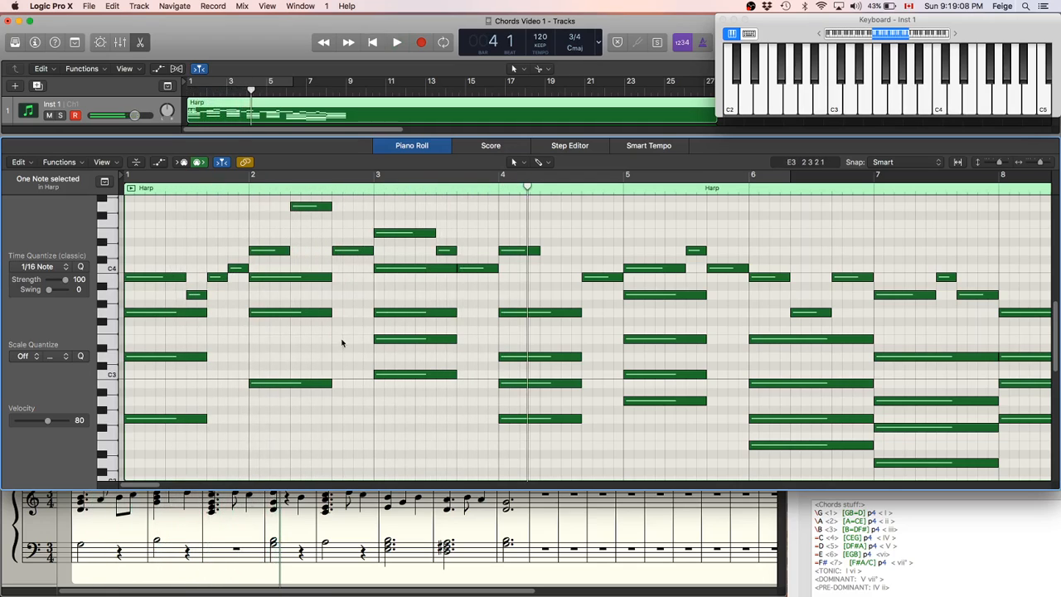
mouse_move(289, 359)
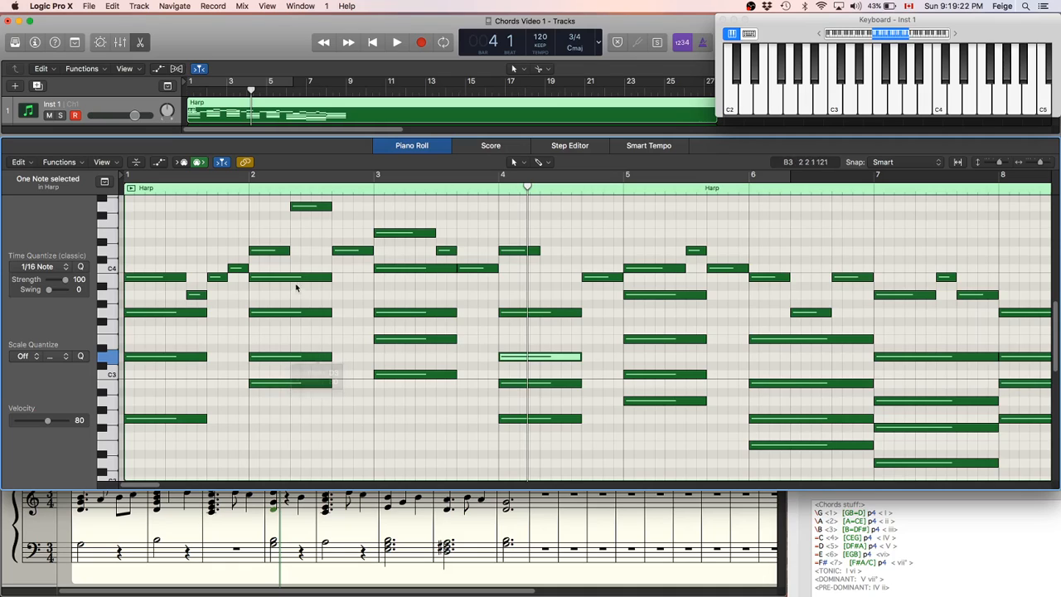
click(290, 357)
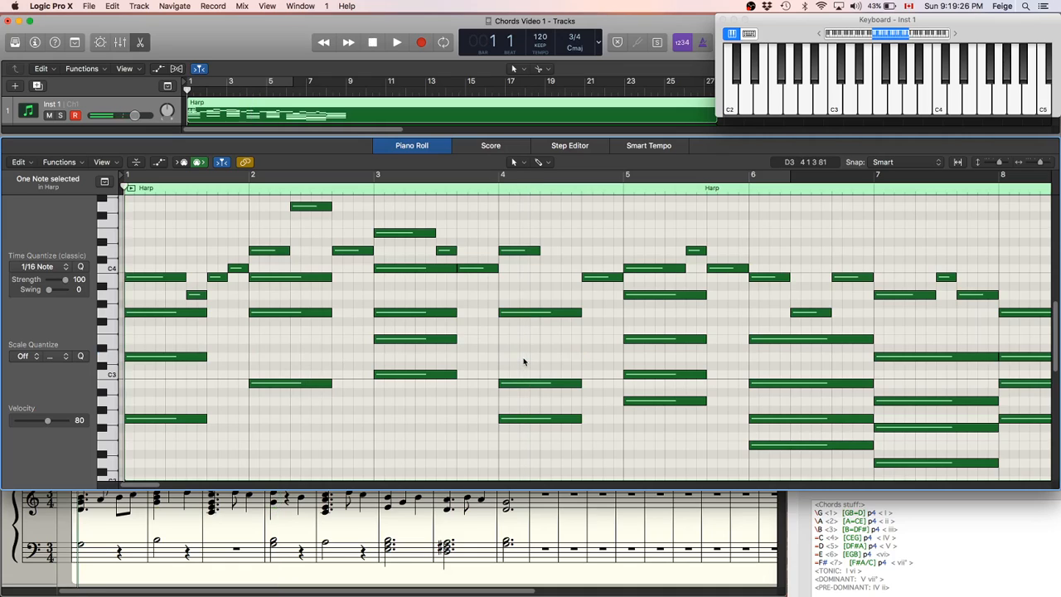
Play the passage from bar 5 and stop at bar 8.
click(396, 43)
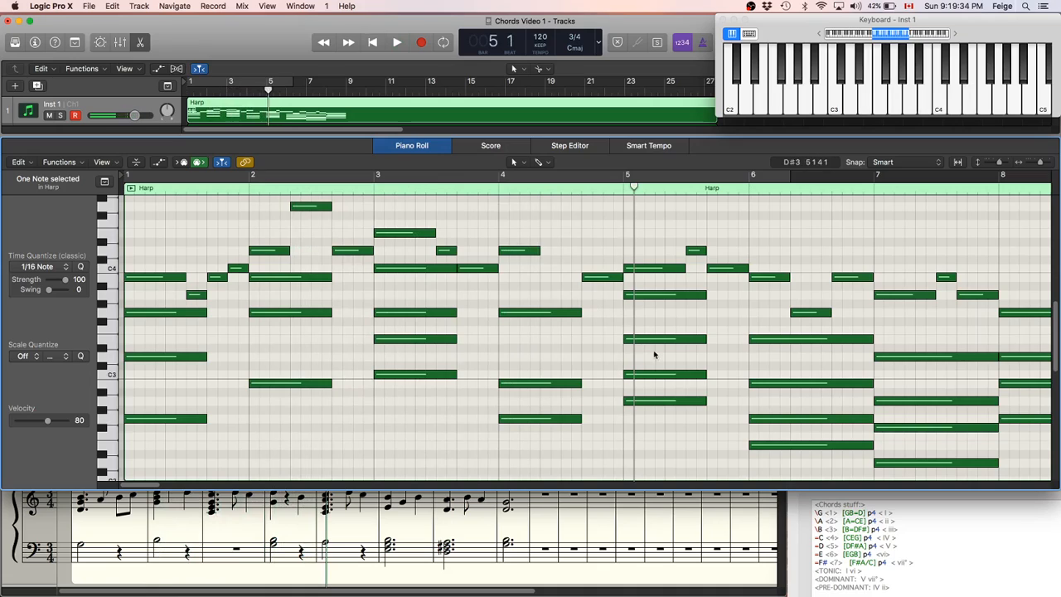
mouse_move(656, 295)
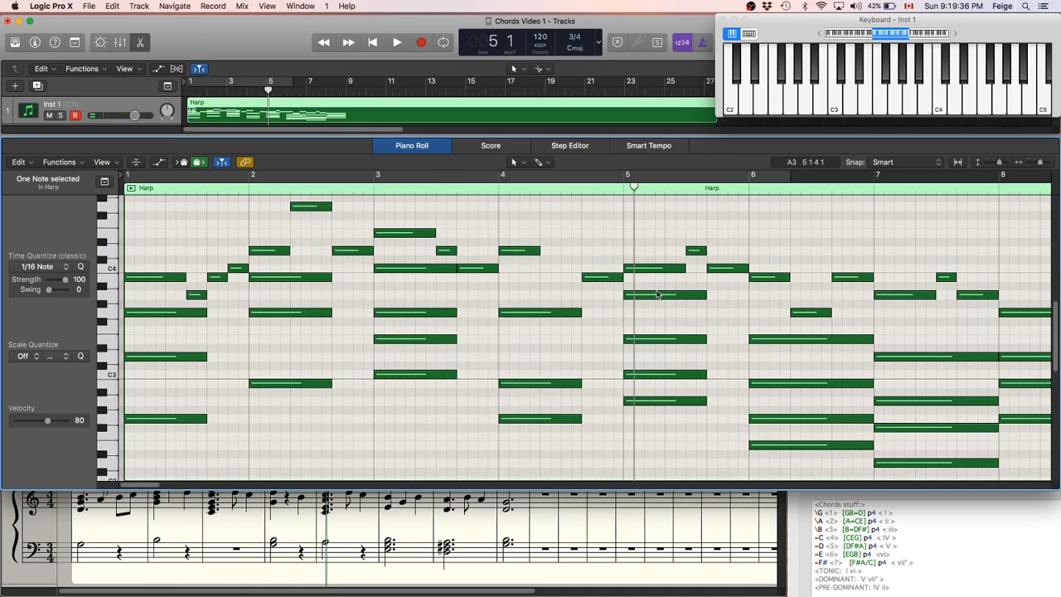
mouse_move(793, 469)
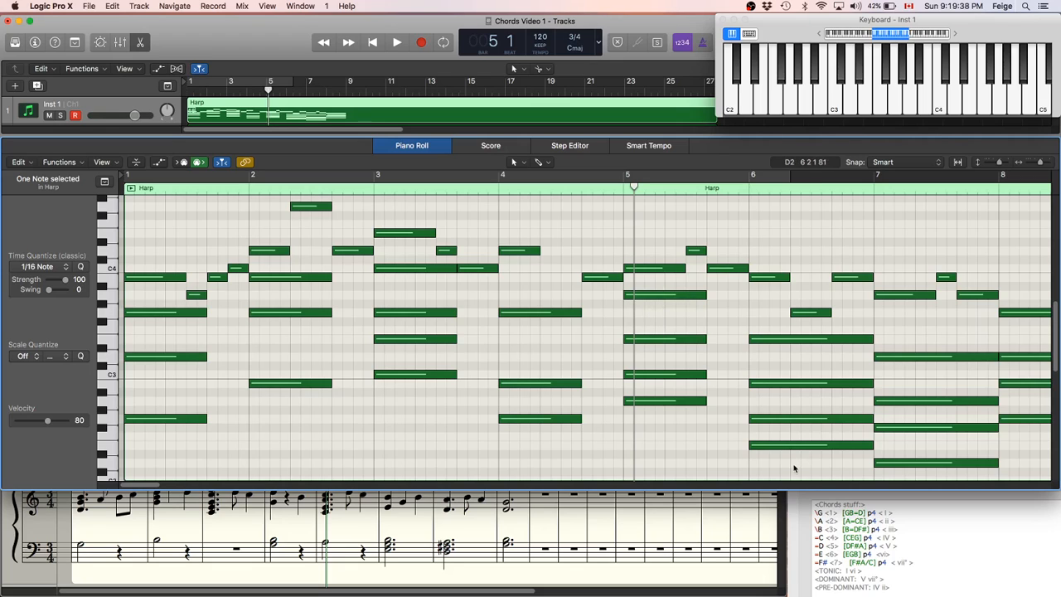
mouse_move(720, 438)
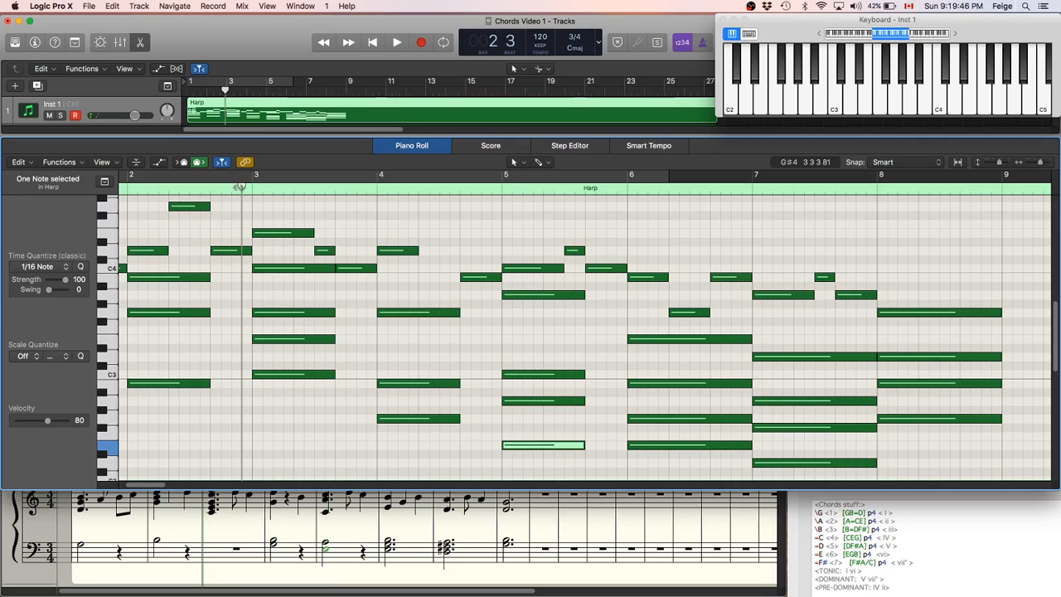
click(396, 44)
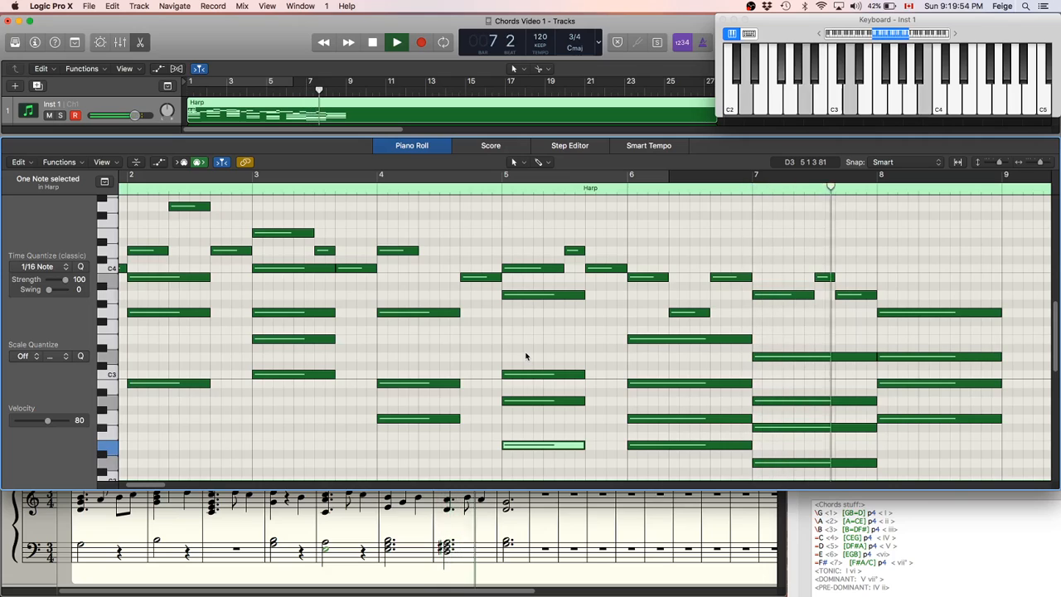
click(371, 43)
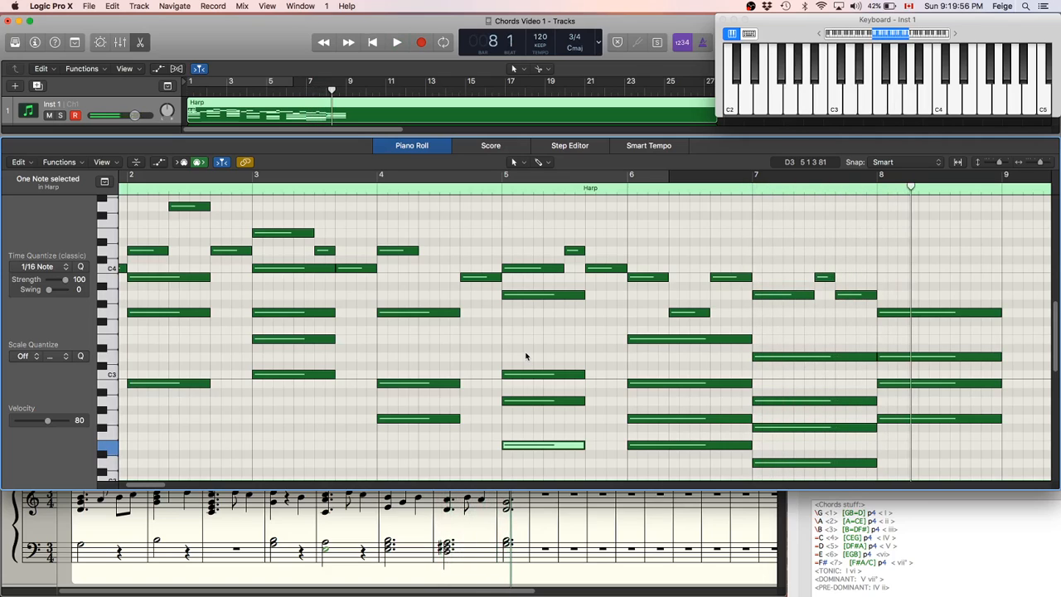
mouse_move(575, 418)
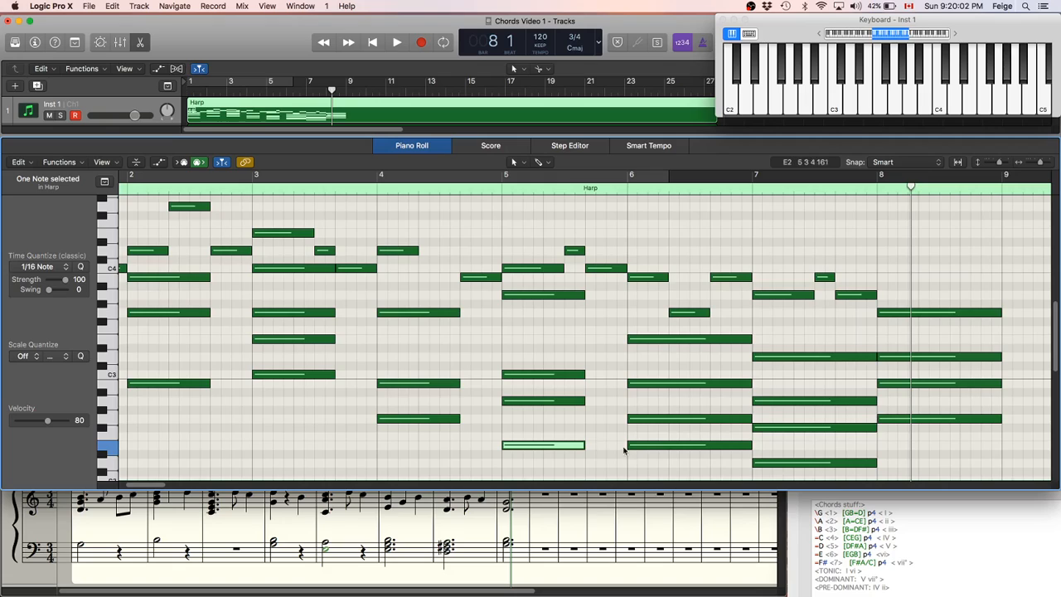
mouse_move(804, 465)
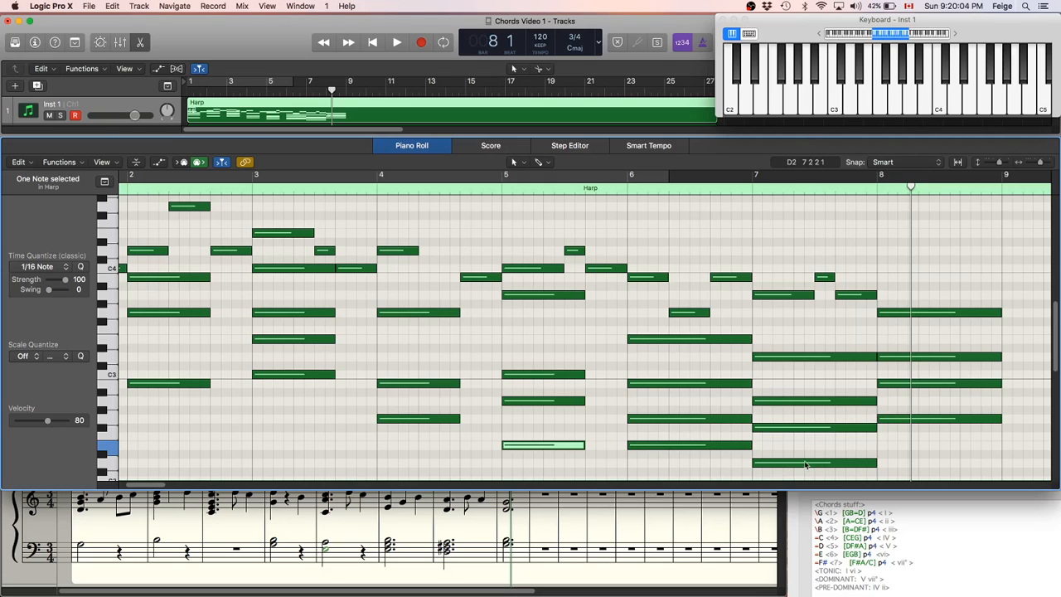
Add a low bass note under the bar 6 chord and return playback to bar 1.
click(812, 463)
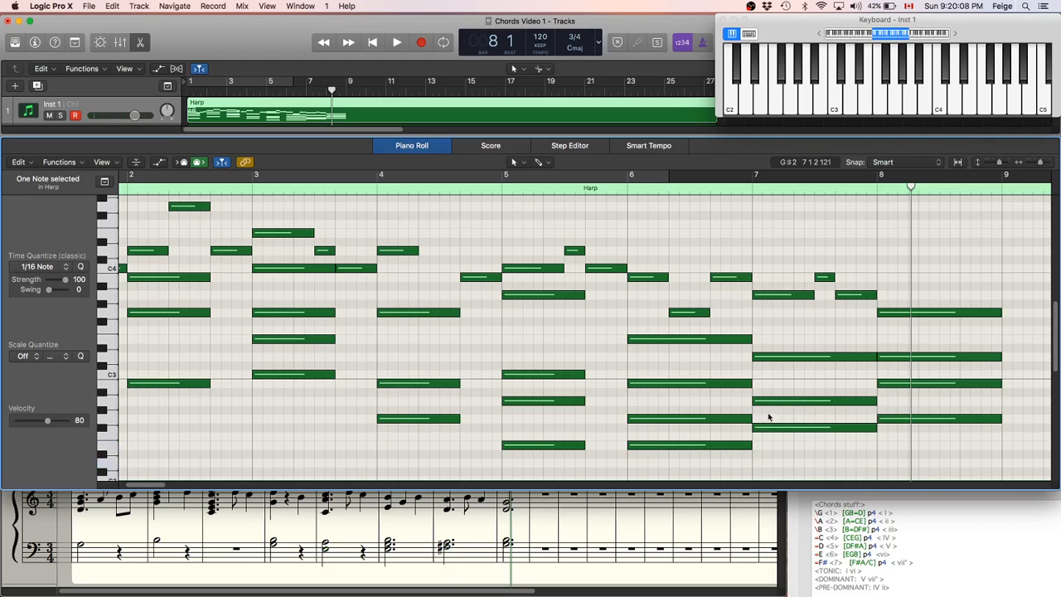
click(688, 418)
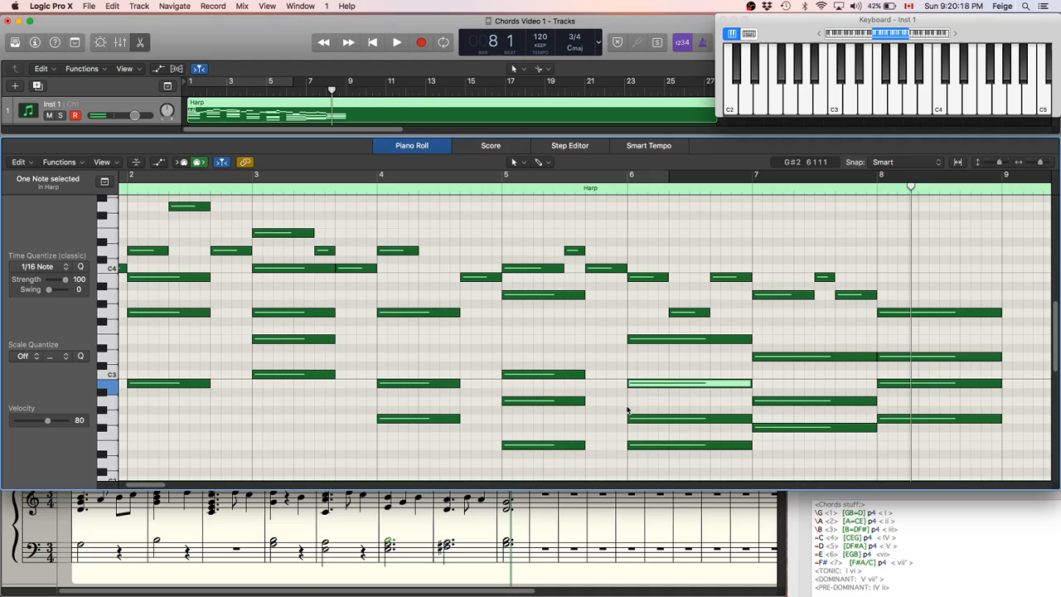
mouse_move(677, 403)
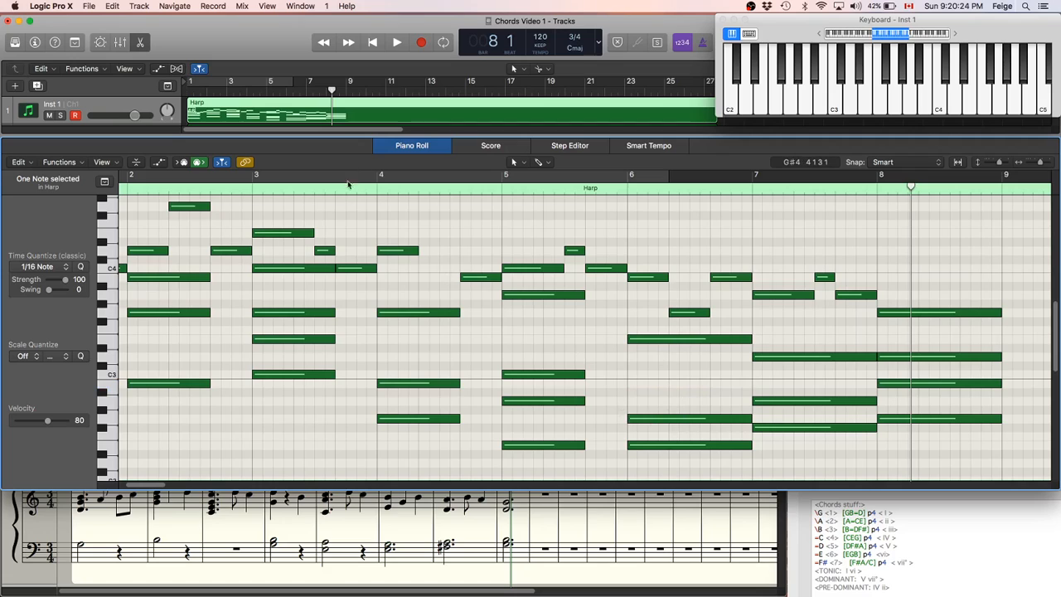
click(396, 44)
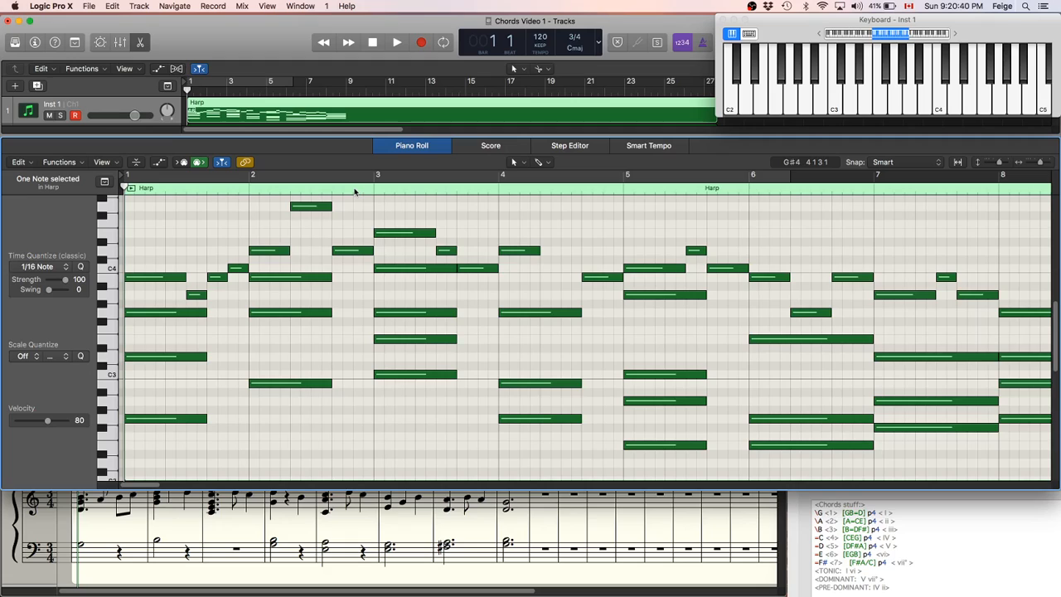
mouse_move(145, 252)
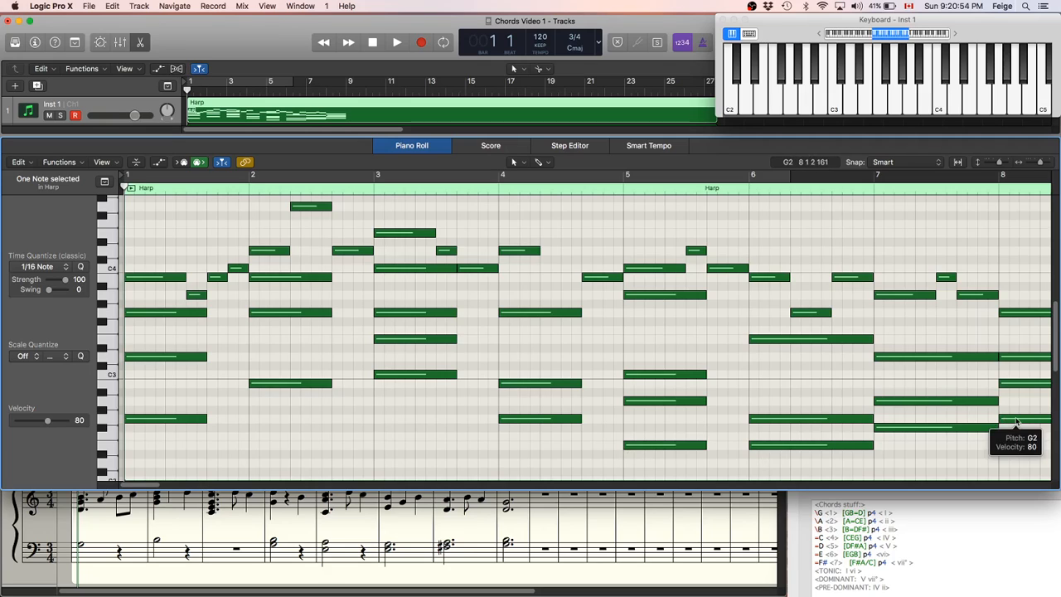
mouse_move(909, 458)
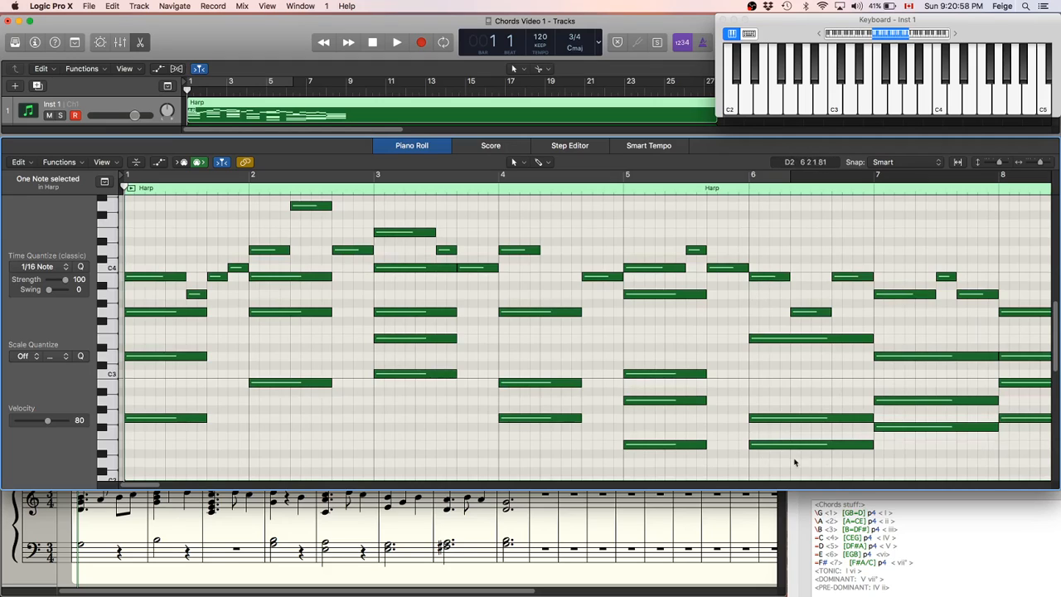
mouse_move(723, 441)
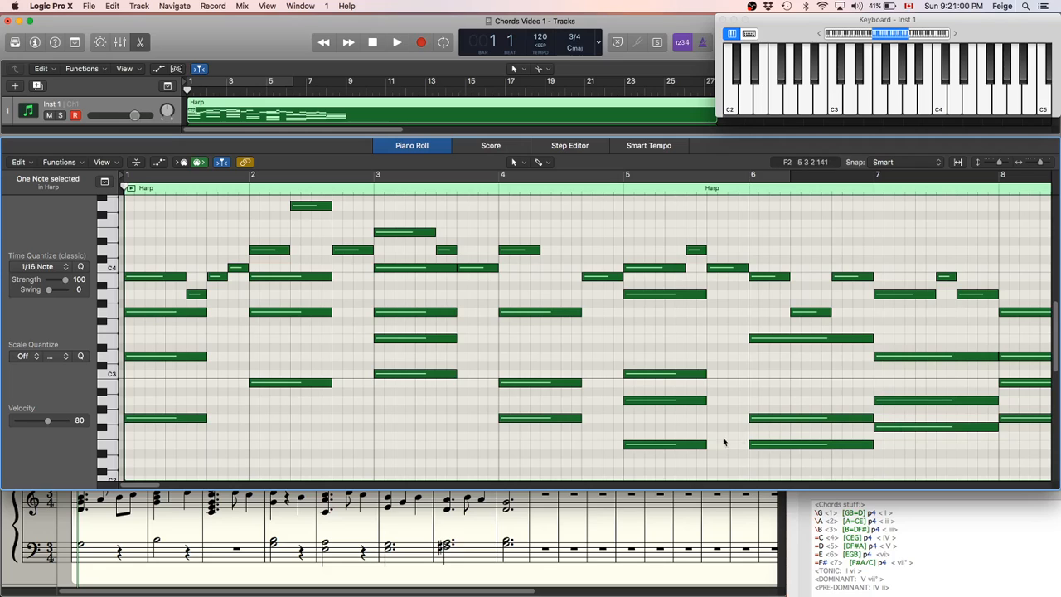
mouse_move(958, 332)
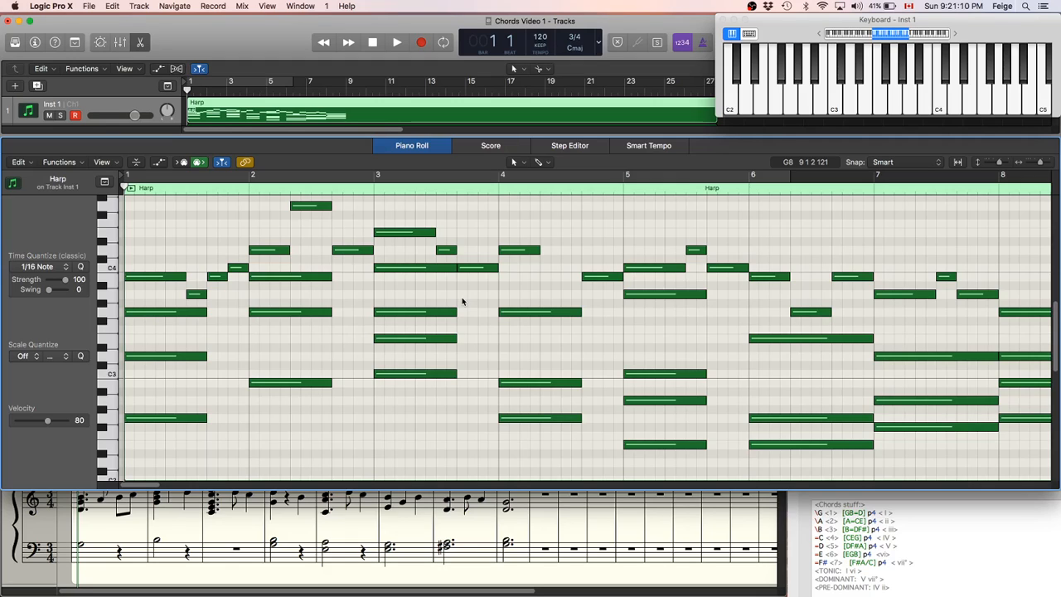
mouse_move(261, 307)
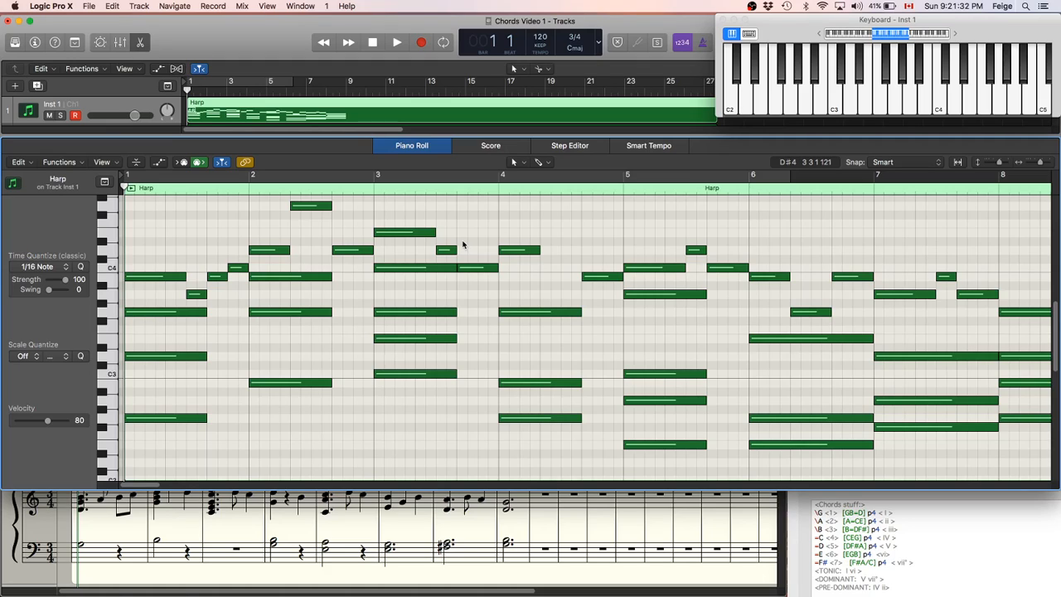
click(415, 338)
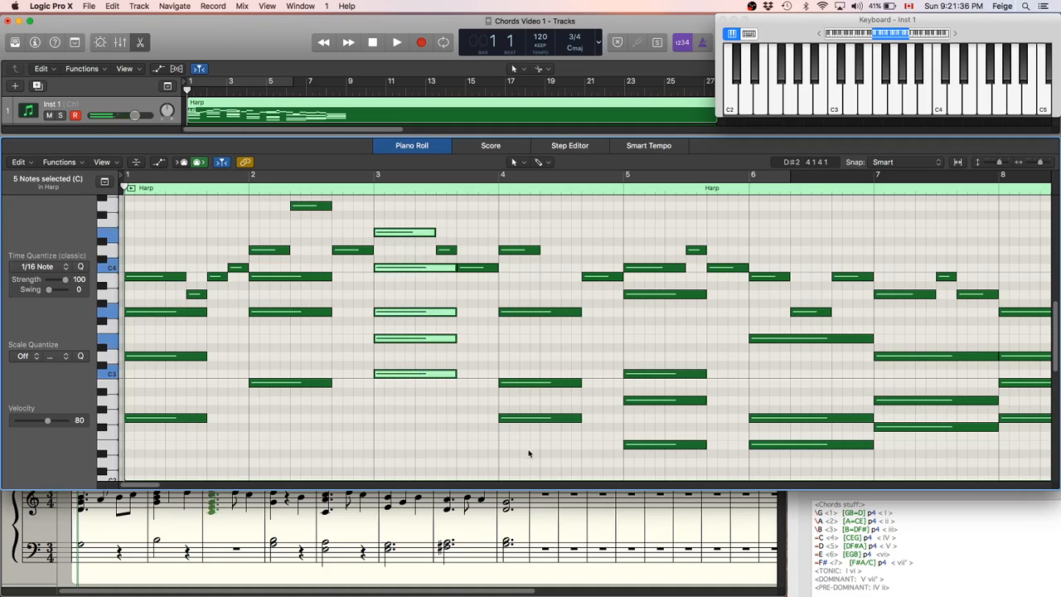
click(515, 282)
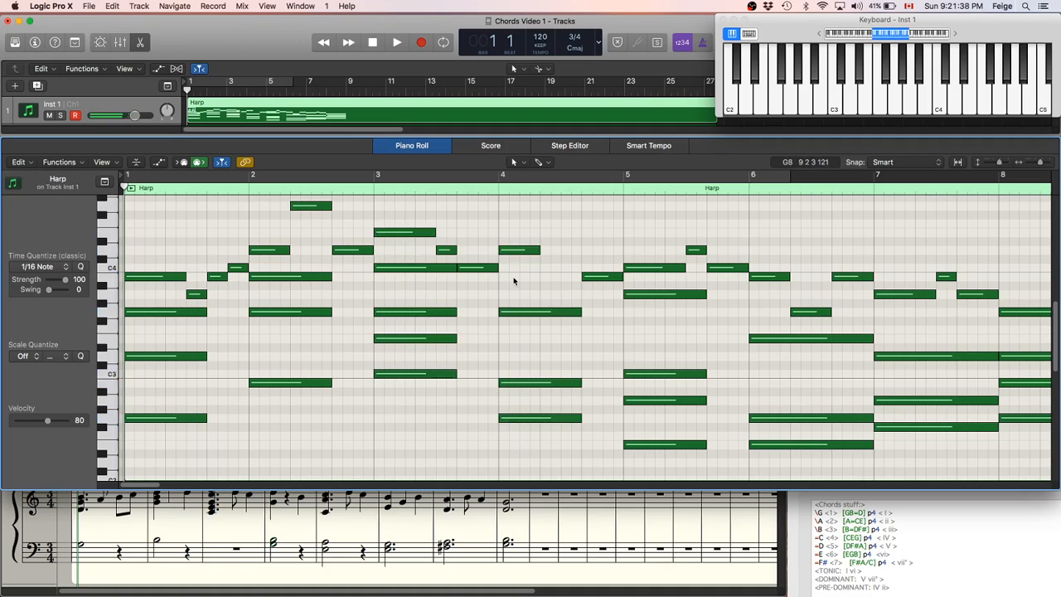
click(396, 43)
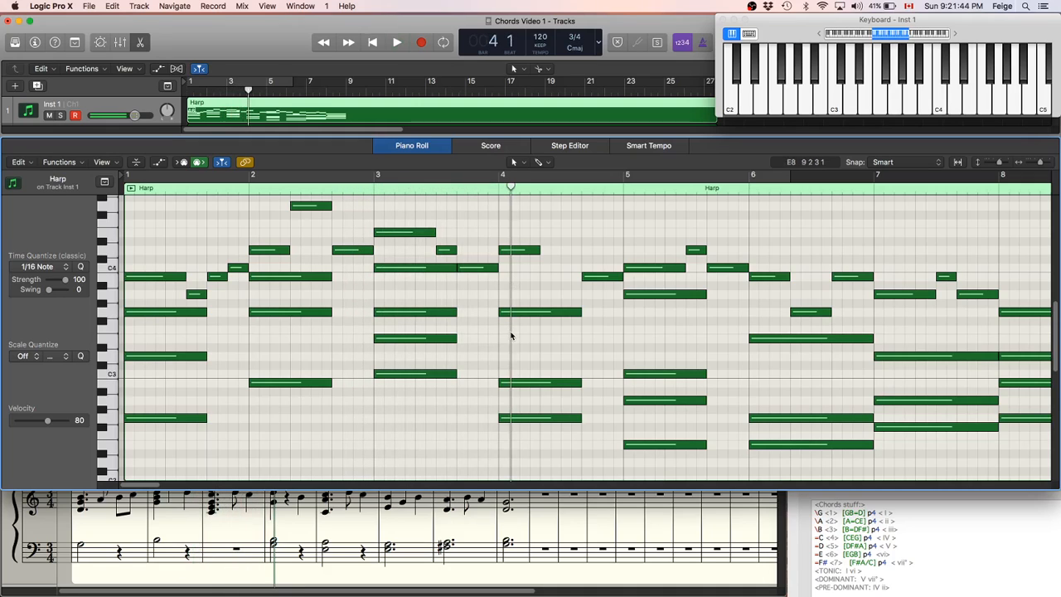
mouse_move(525, 425)
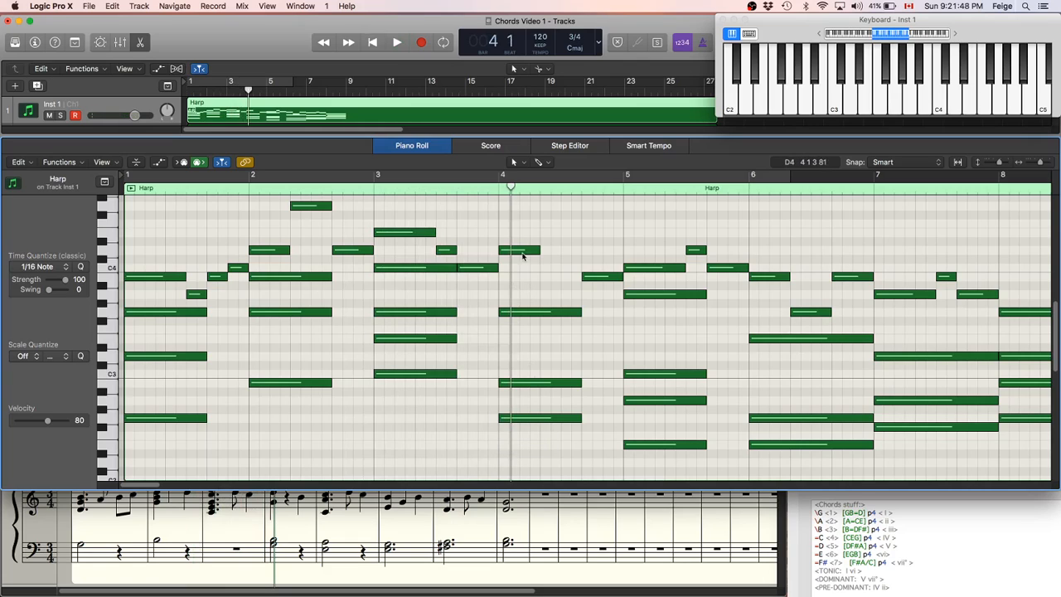
Pick the bar 4 top chord note and jot D and B in the notes window to finish G B D.
click(518, 250)
text(D DF#A)
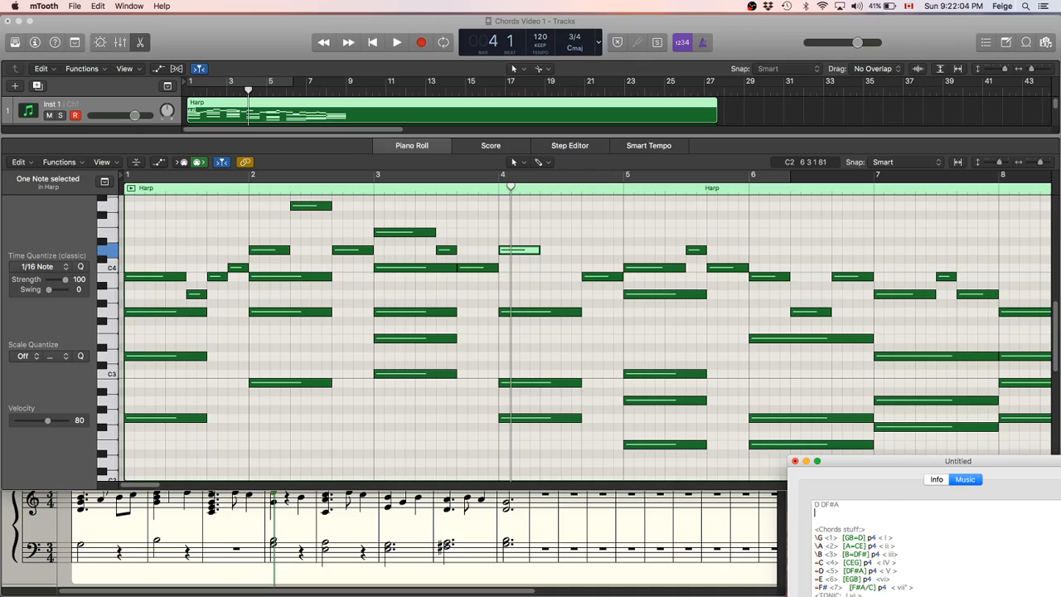
text(D)
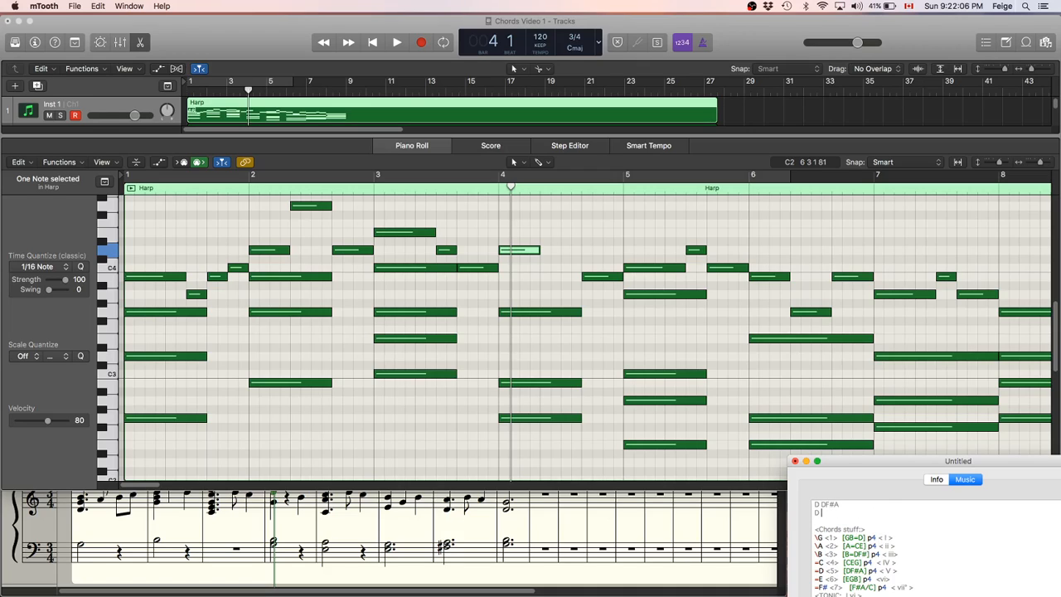
text(B.DF)
text(GBD)
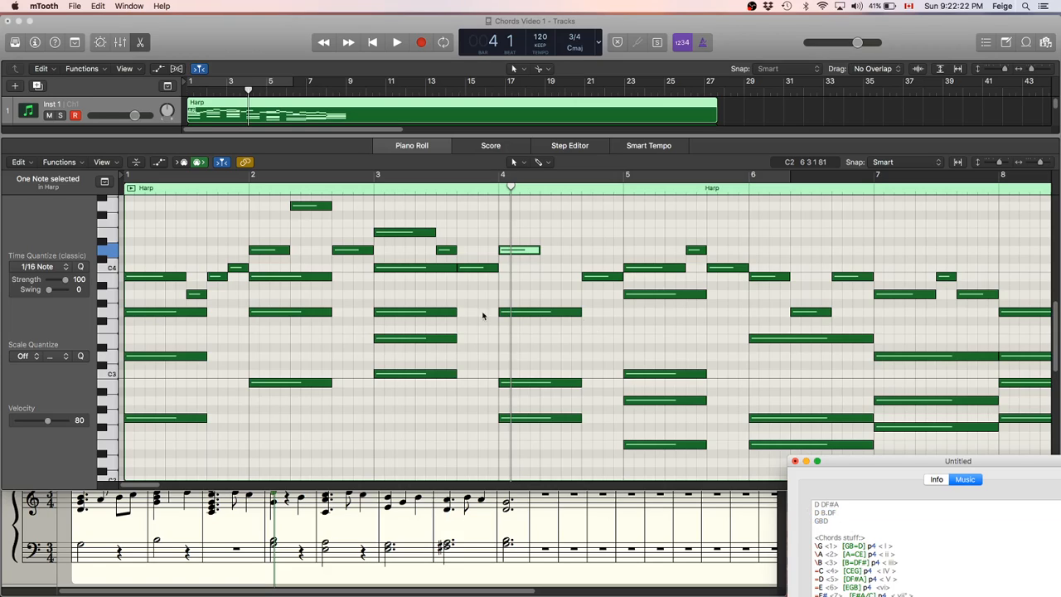
mouse_move(526, 342)
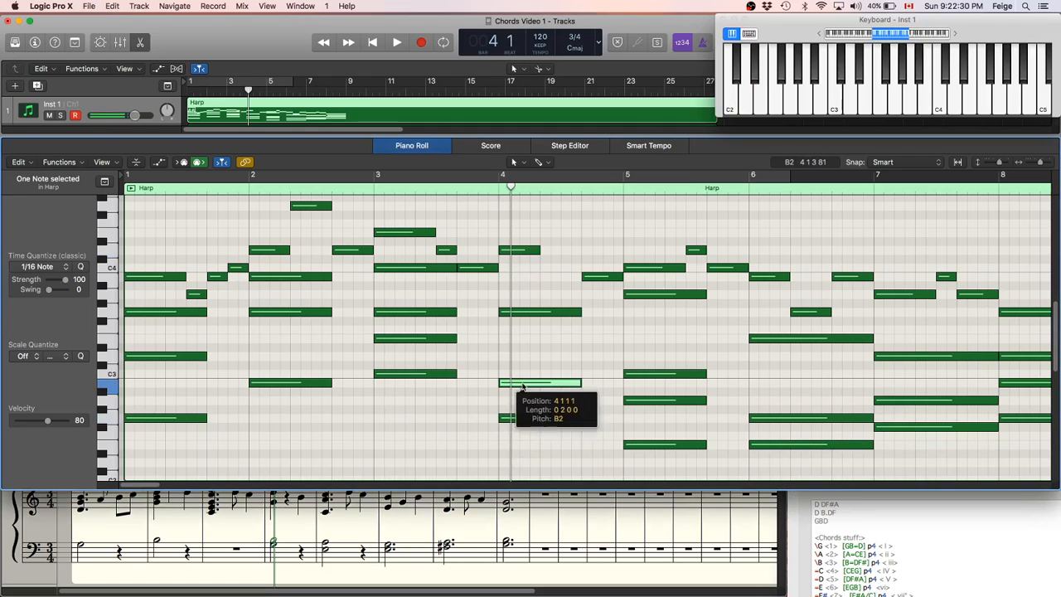
Repitch a middle note and the bass note of the bar 4 chord under the held melody tone.
drag(539, 383, 539, 312)
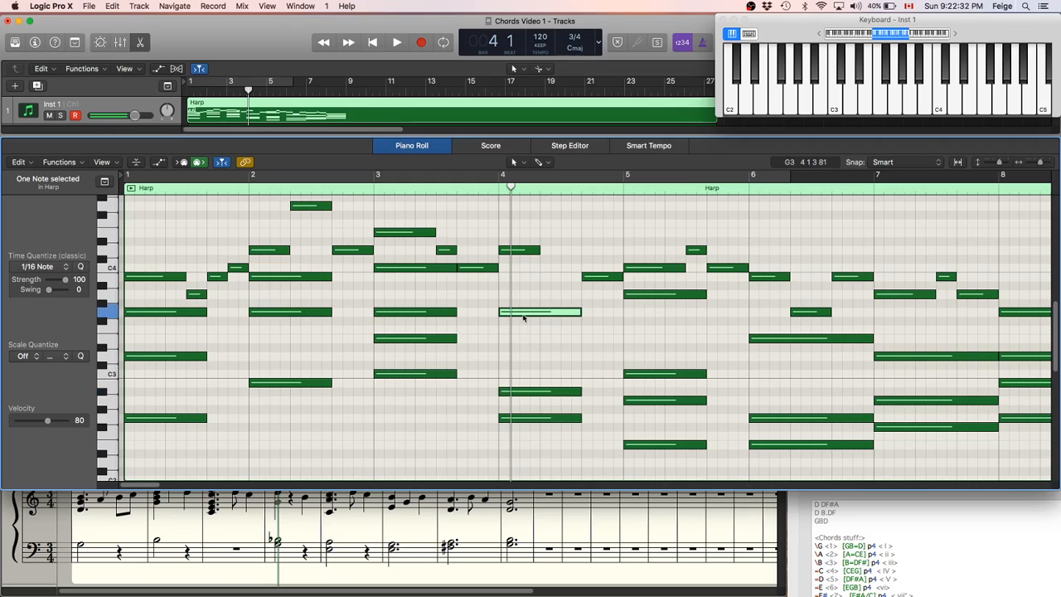
drag(539, 312, 539, 329)
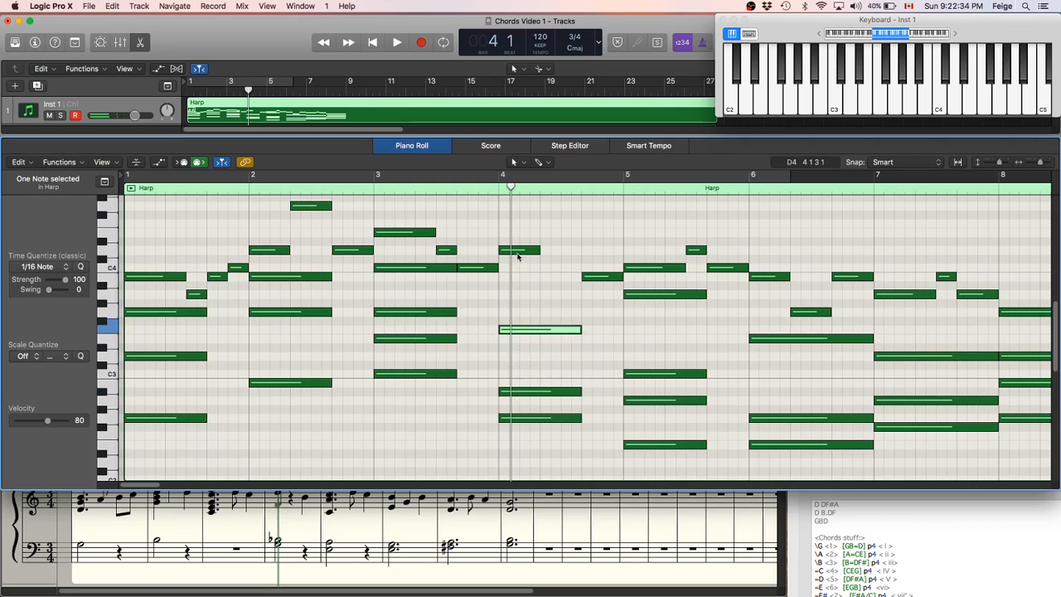
click(539, 418)
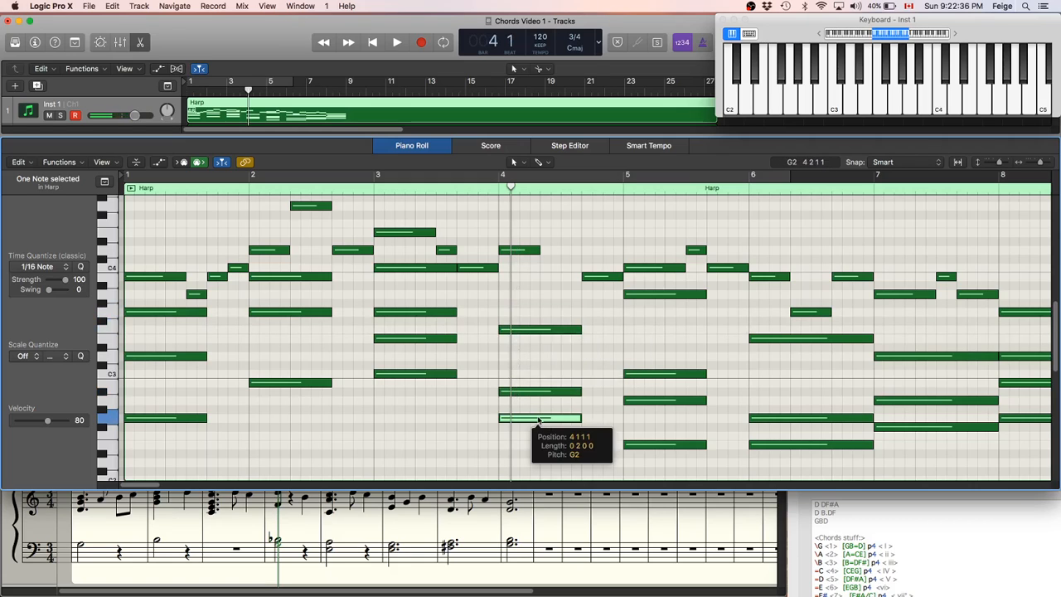
drag(539, 418, 539, 356)
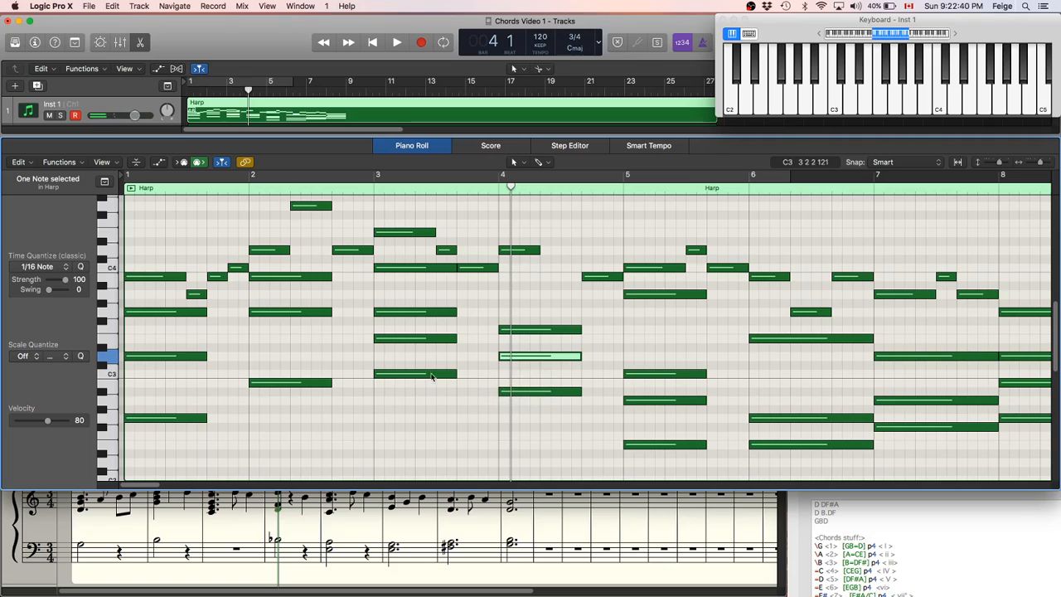
mouse_move(378, 324)
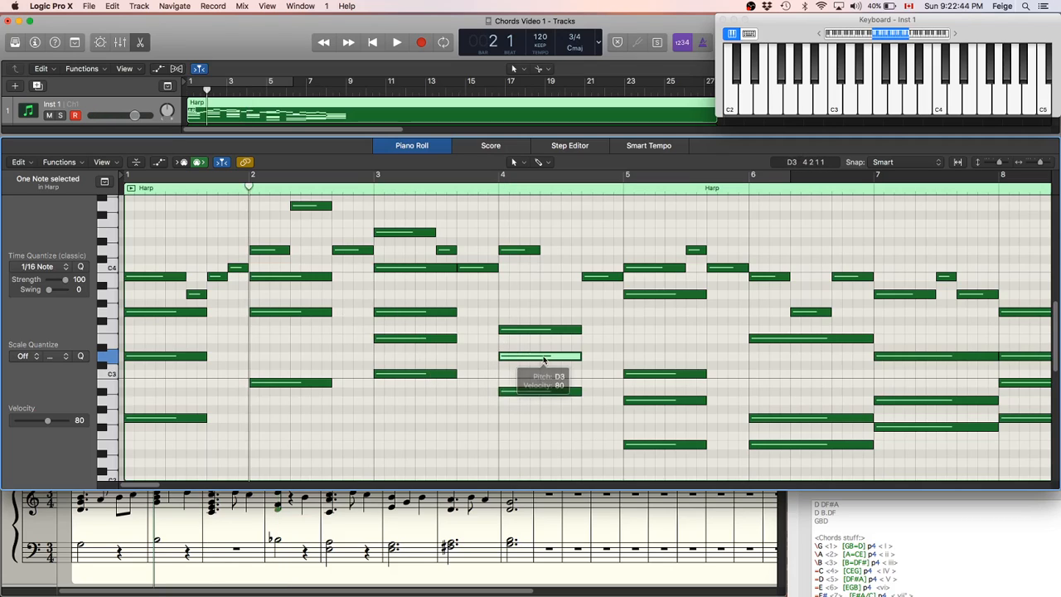
Move the bar 4 D3 chord note to its new pitch and audition the revoiced chord from bar 2.
click(397, 44)
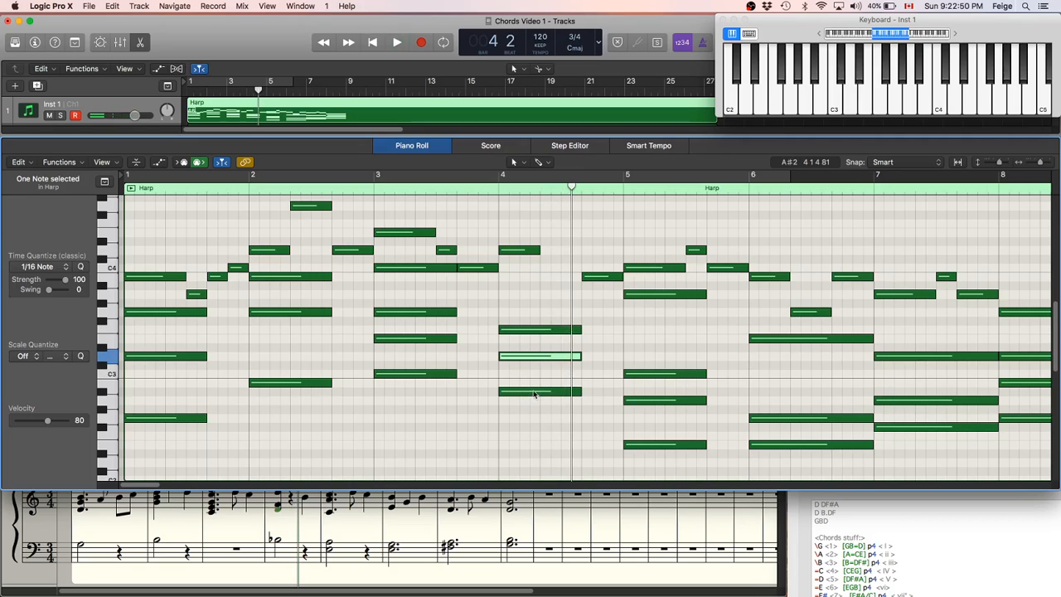
mouse_move(534, 395)
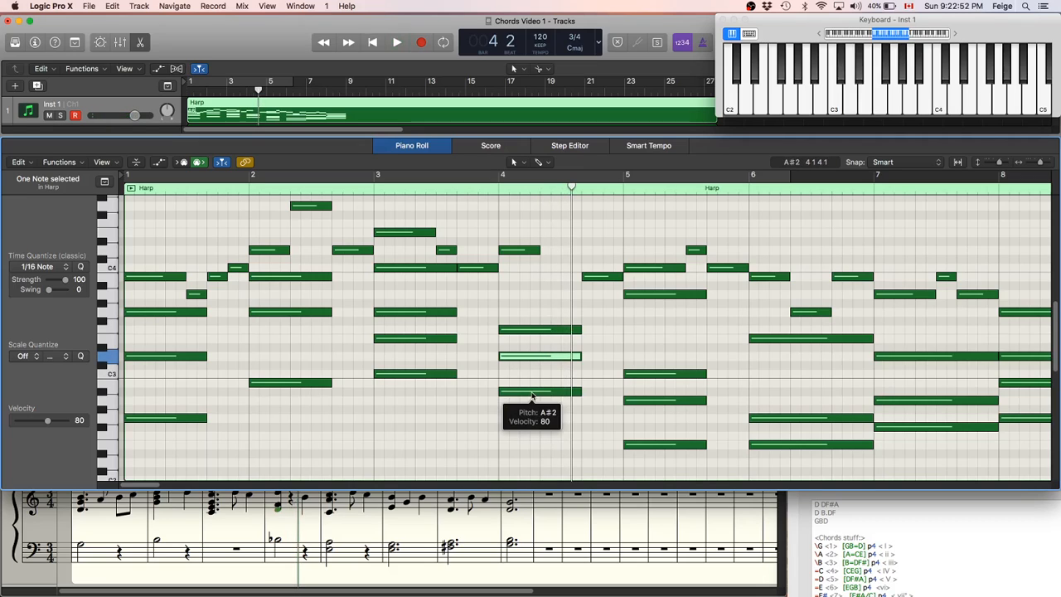
mouse_move(478, 362)
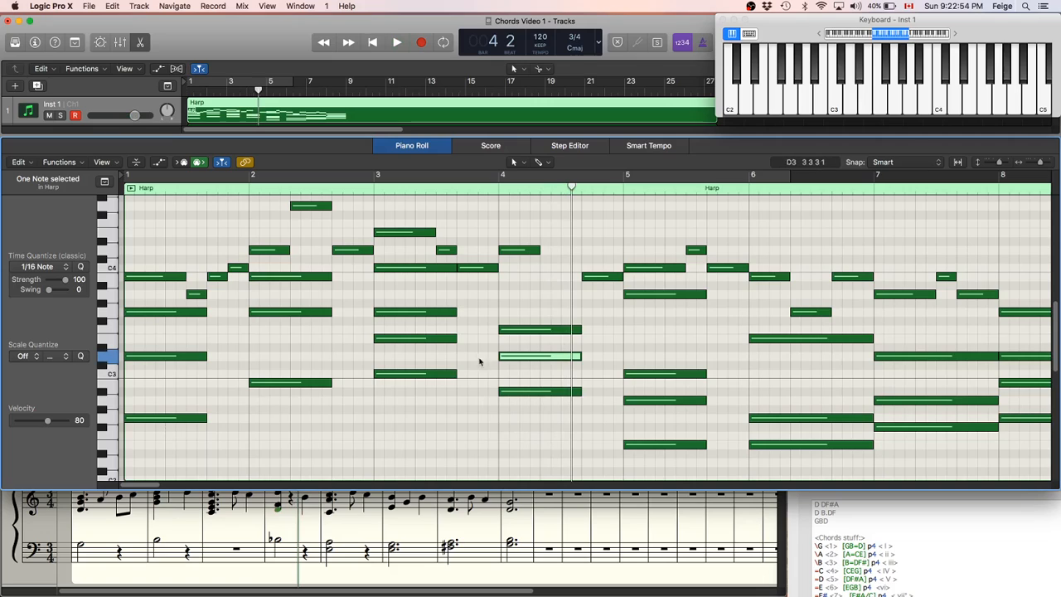
drag(539, 356, 539, 285)
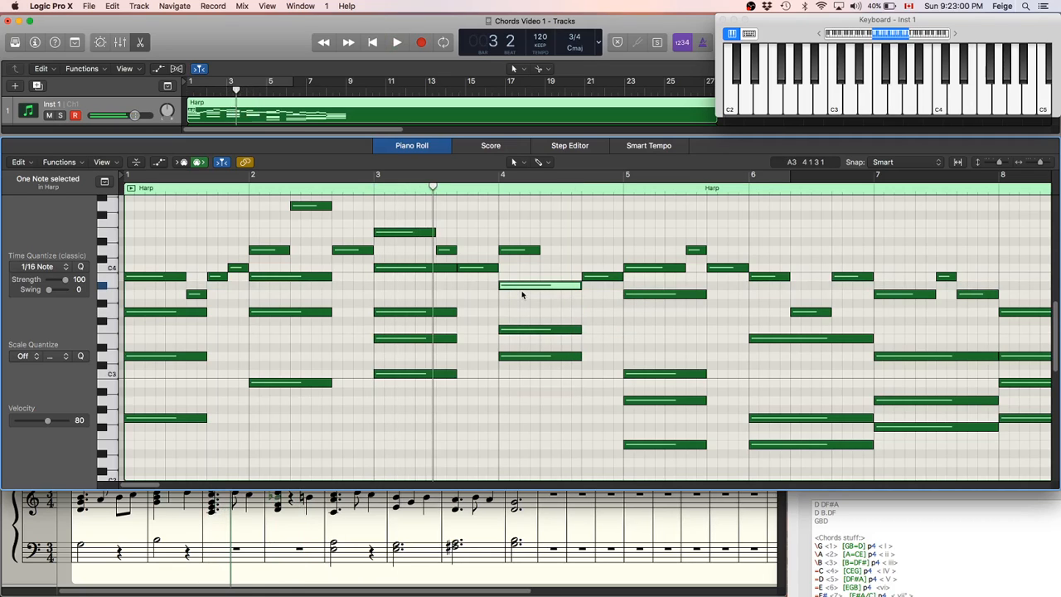
click(396, 43)
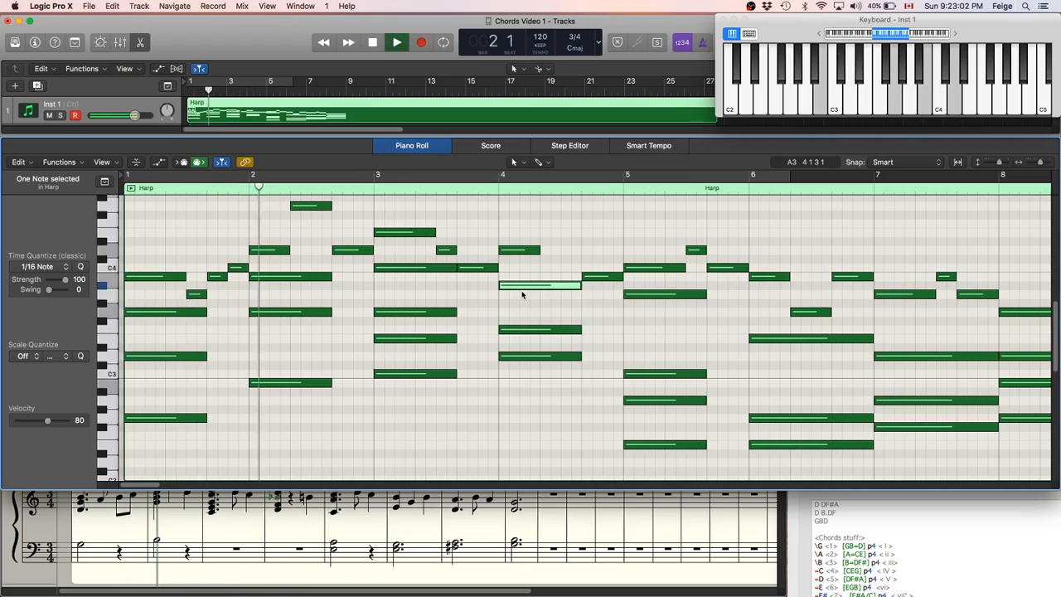
click(397, 43)
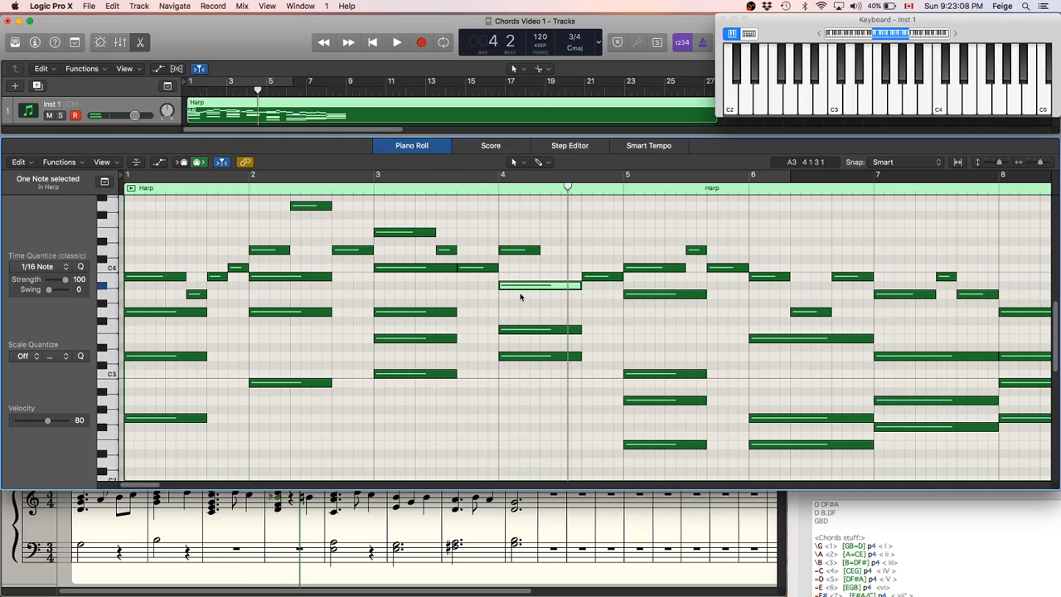
mouse_move(517, 302)
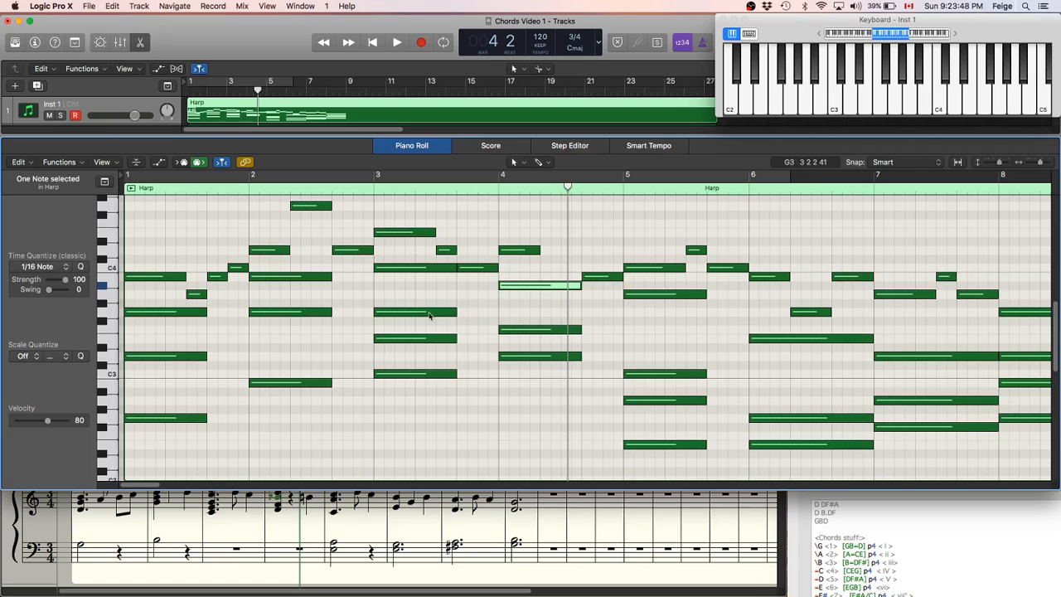
mouse_move(564, 328)
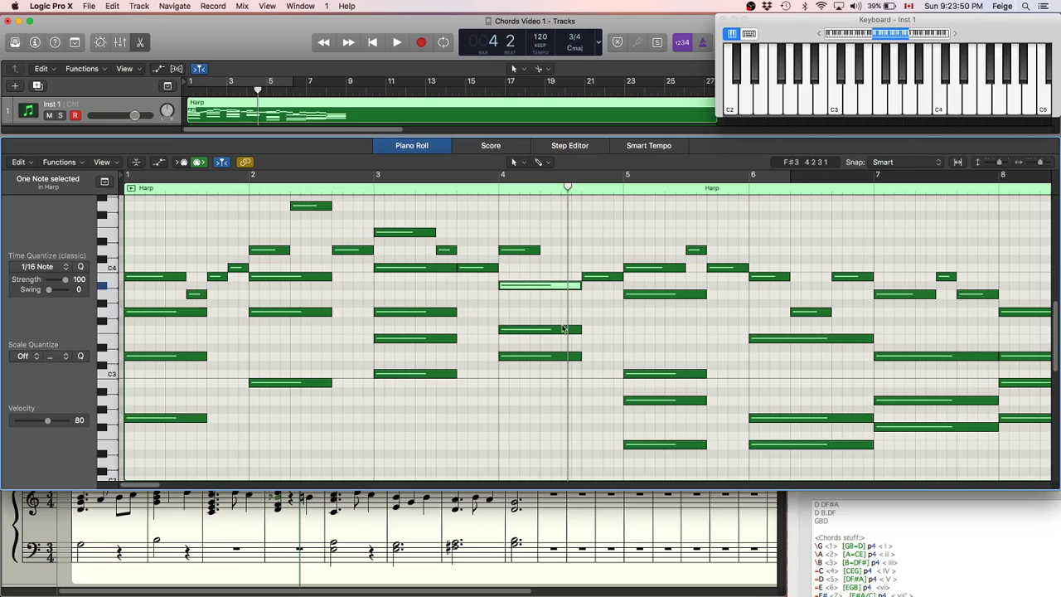
mouse_move(562, 330)
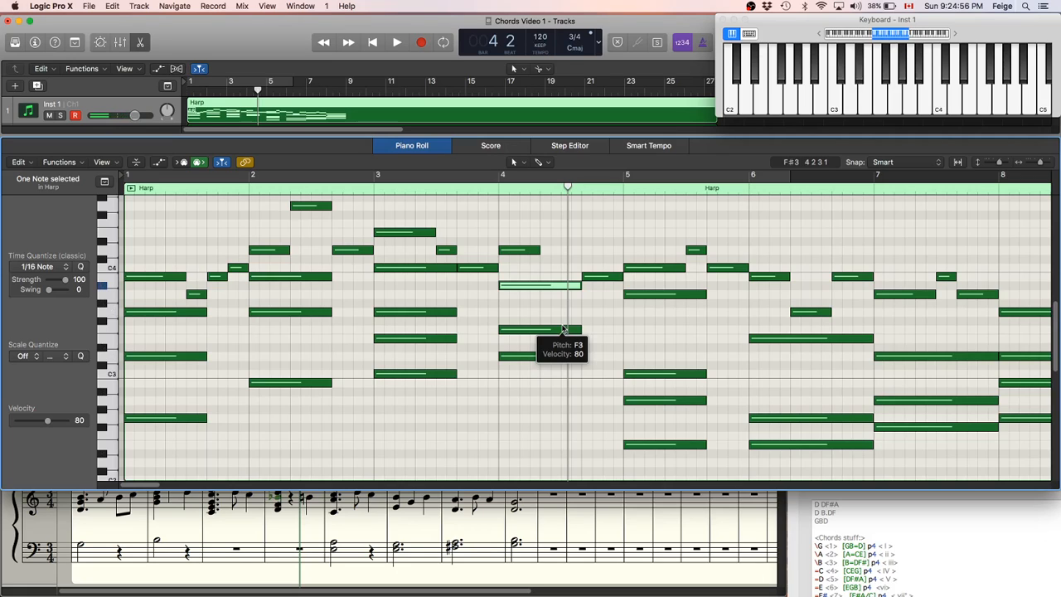
mouse_move(656, 429)
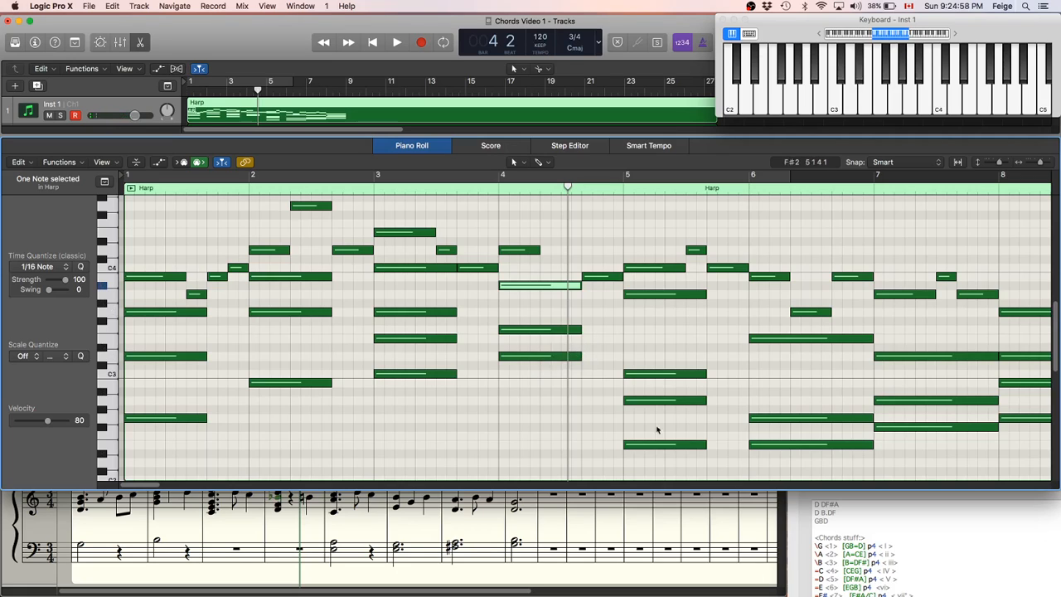
Copy the four bar 4 chord notes under the bar 5 melody and drop the bottom note to A2.
drag(514, 215, 547, 398)
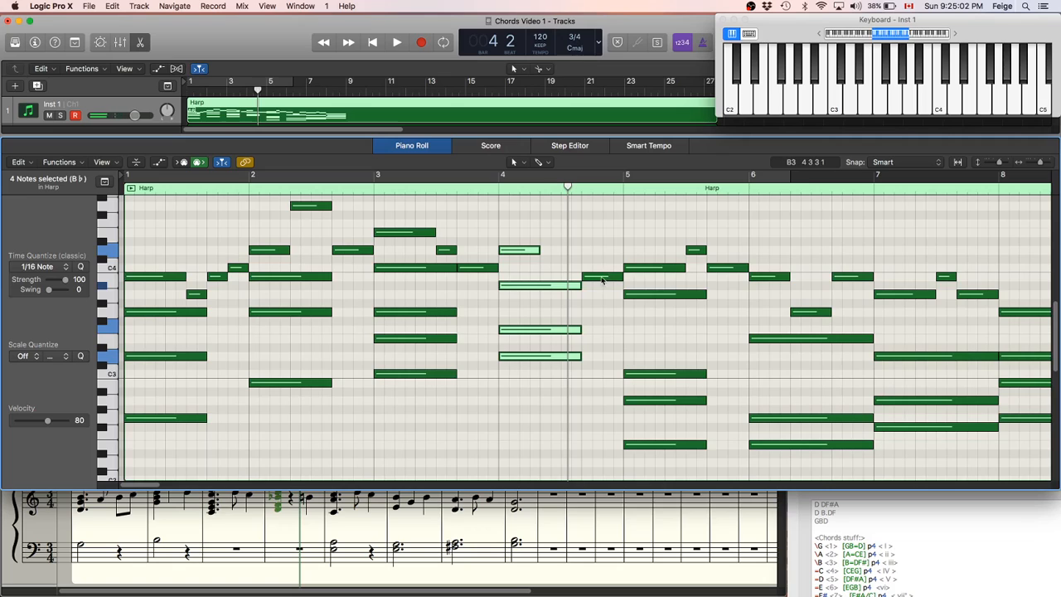
click(601, 281)
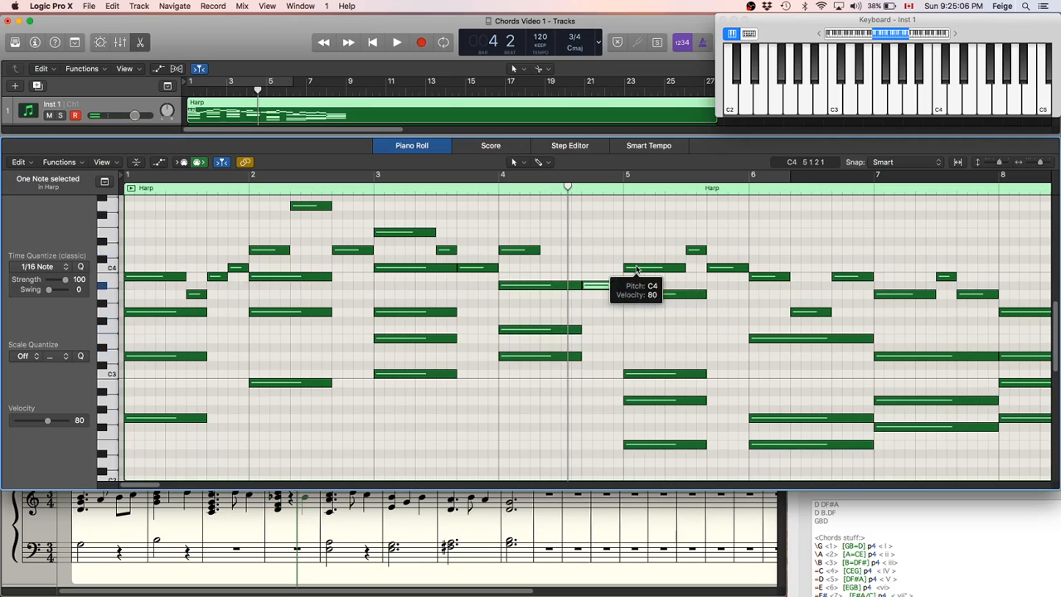
drag(655, 268, 664, 302)
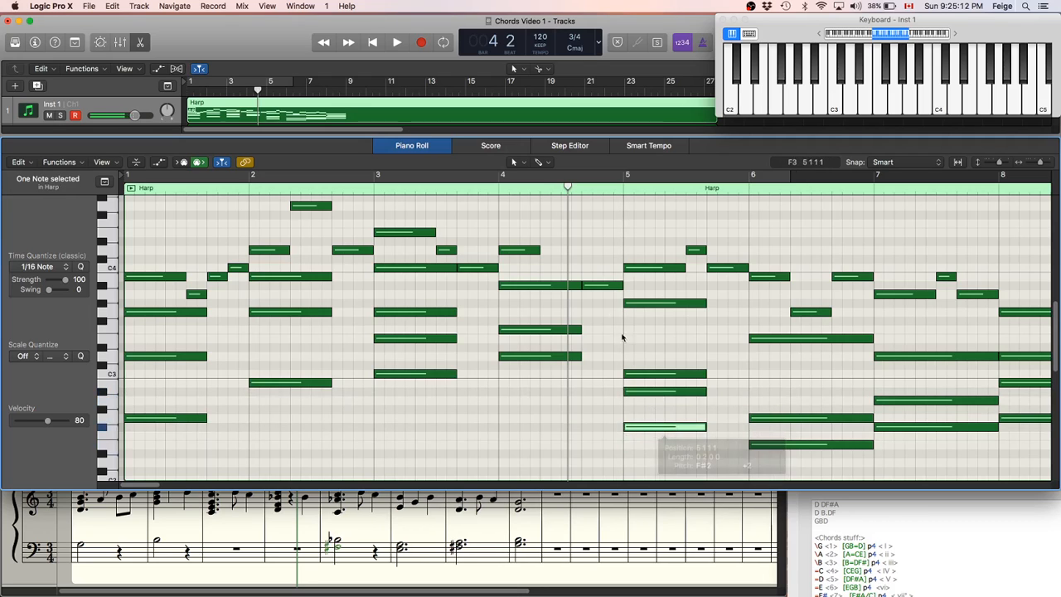
click(396, 43)
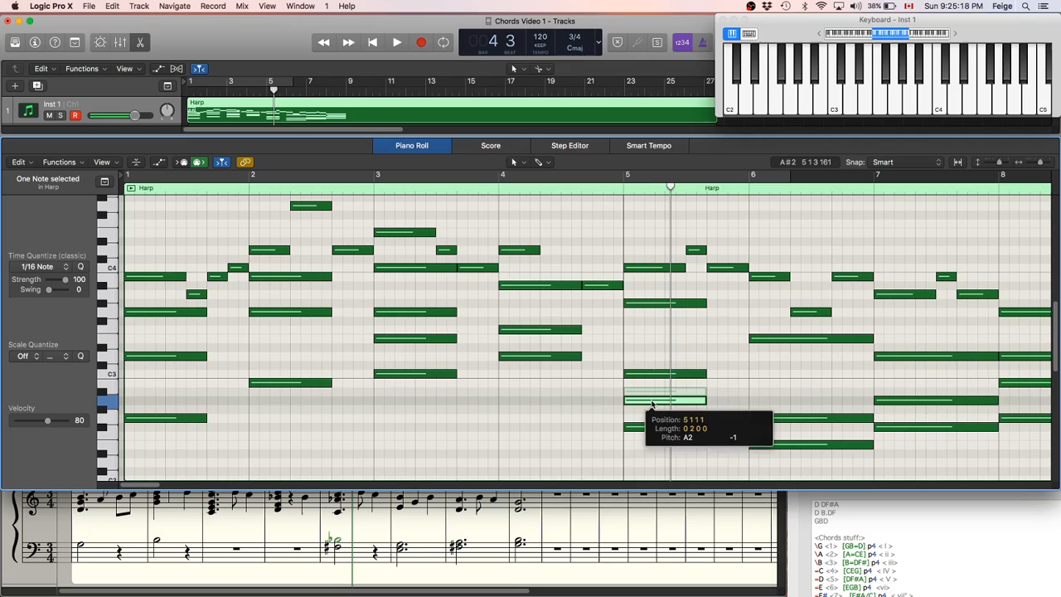
drag(663, 395, 663, 428)
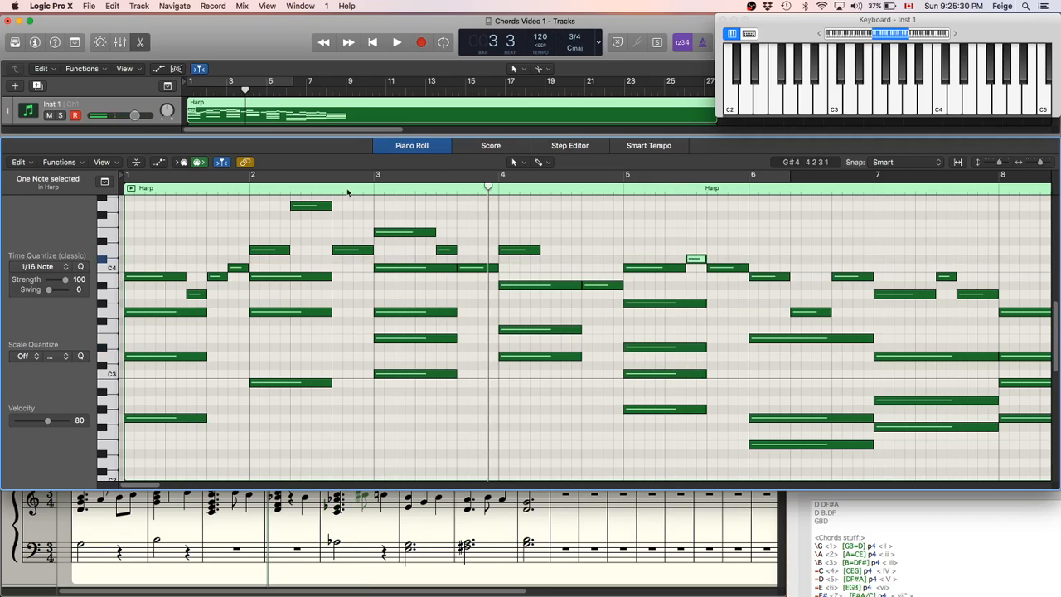
Move the bar 6 and 7 chord notes to new pitches so full sustained chords continue from bar 5.
click(396, 43)
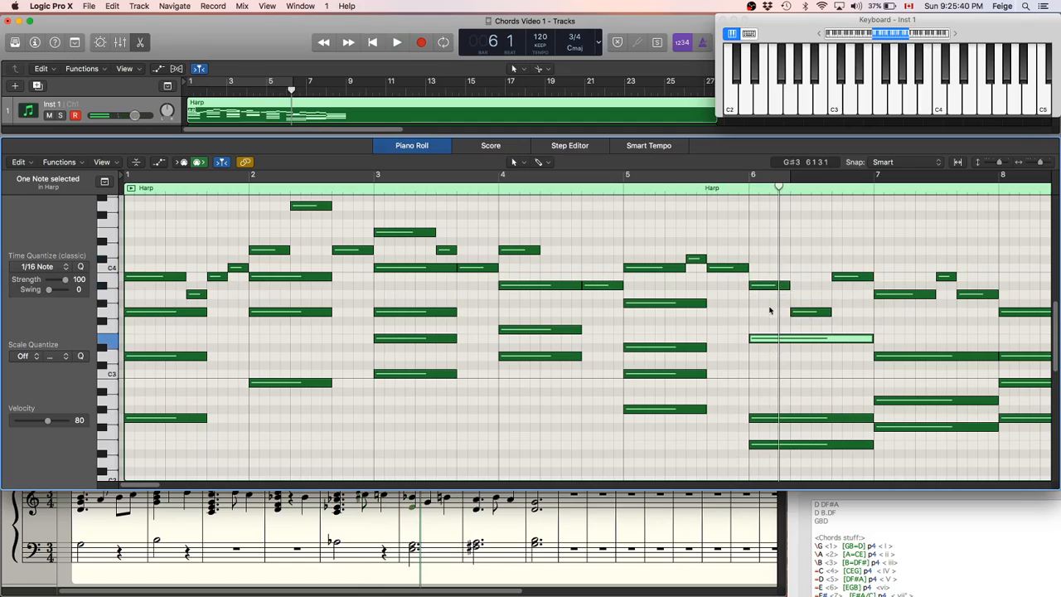
click(767, 286)
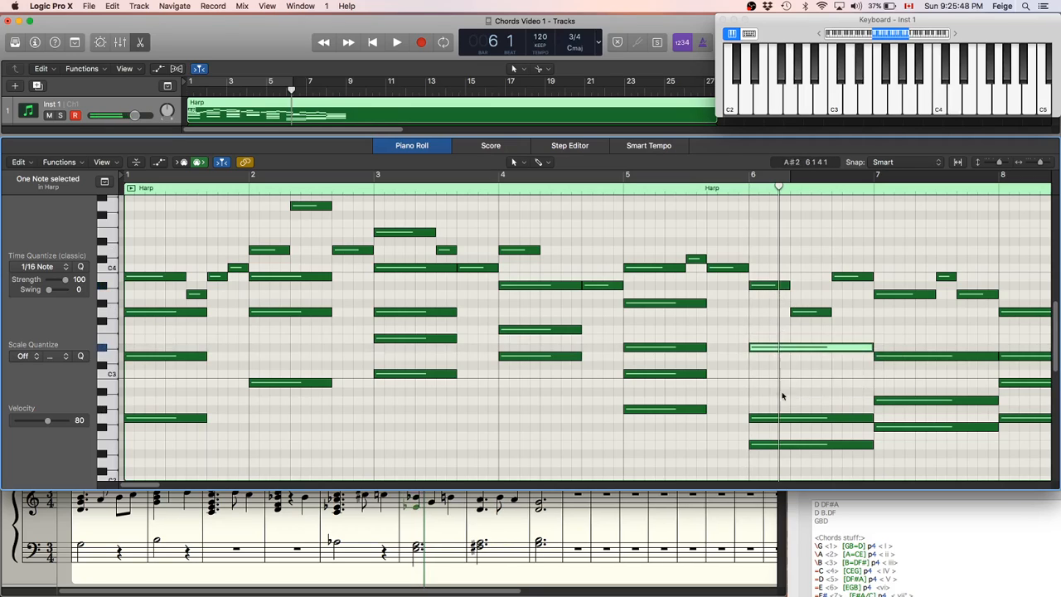
click(810, 392)
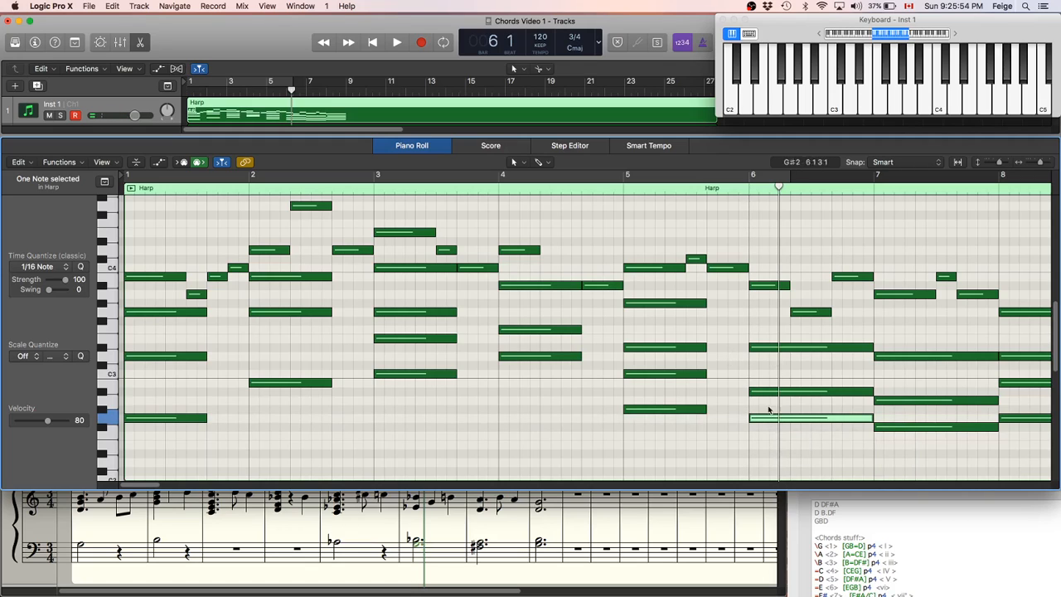
mouse_move(770, 424)
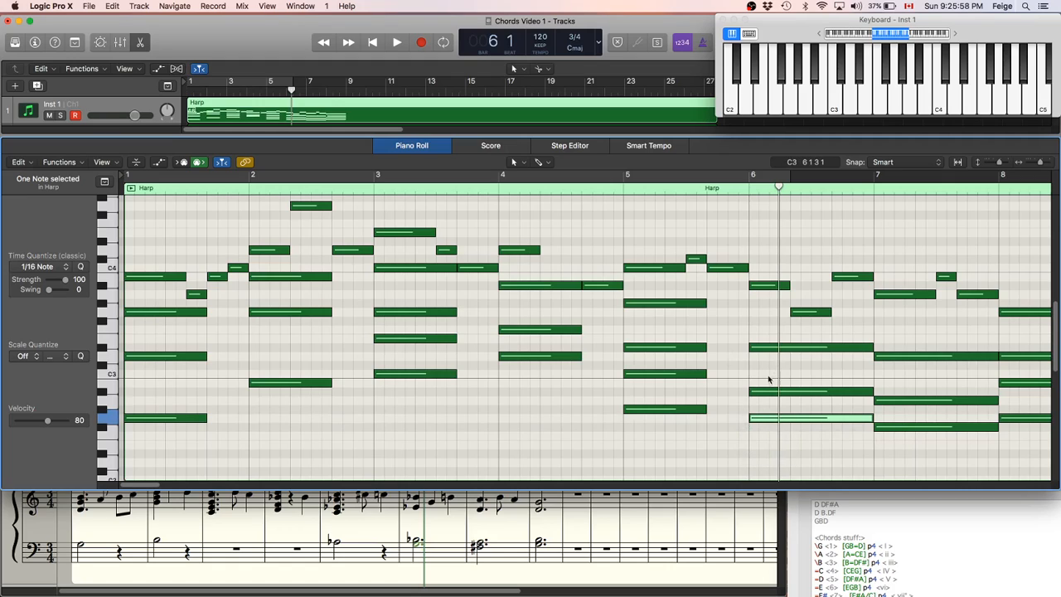
mouse_move(746, 421)
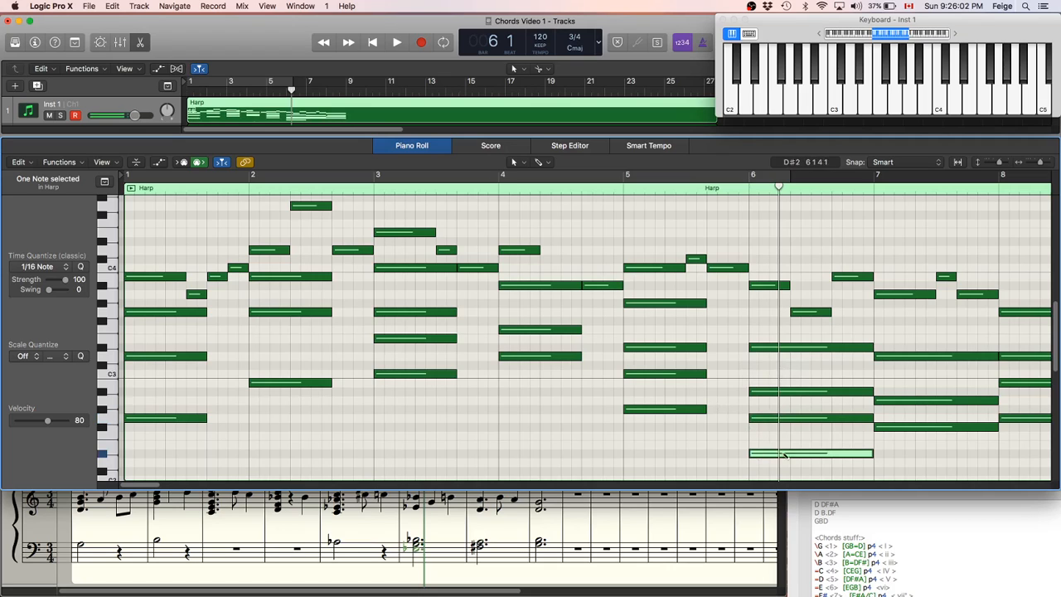
click(396, 43)
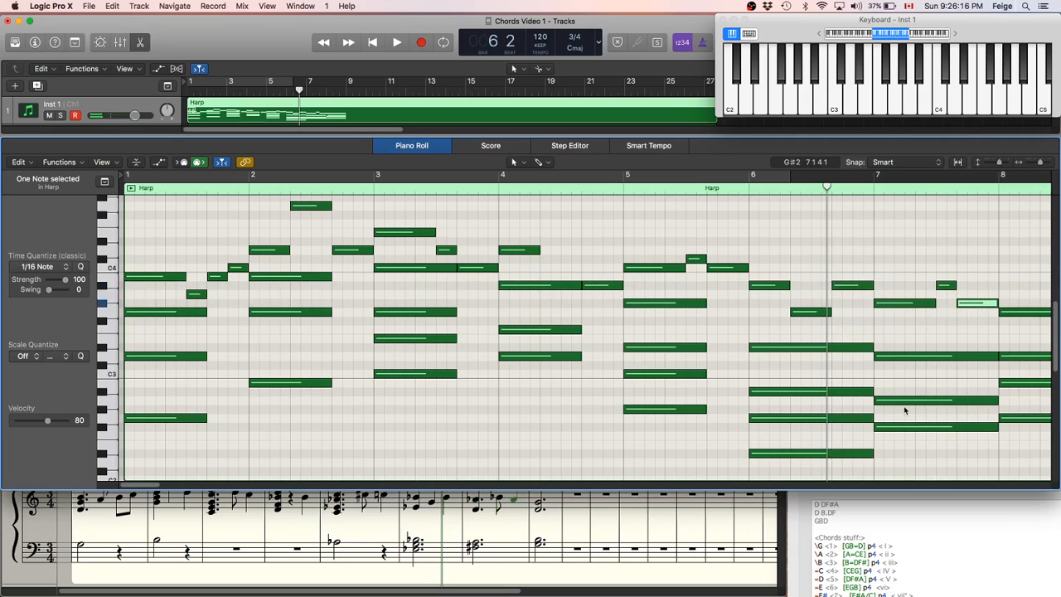
mouse_move(907, 360)
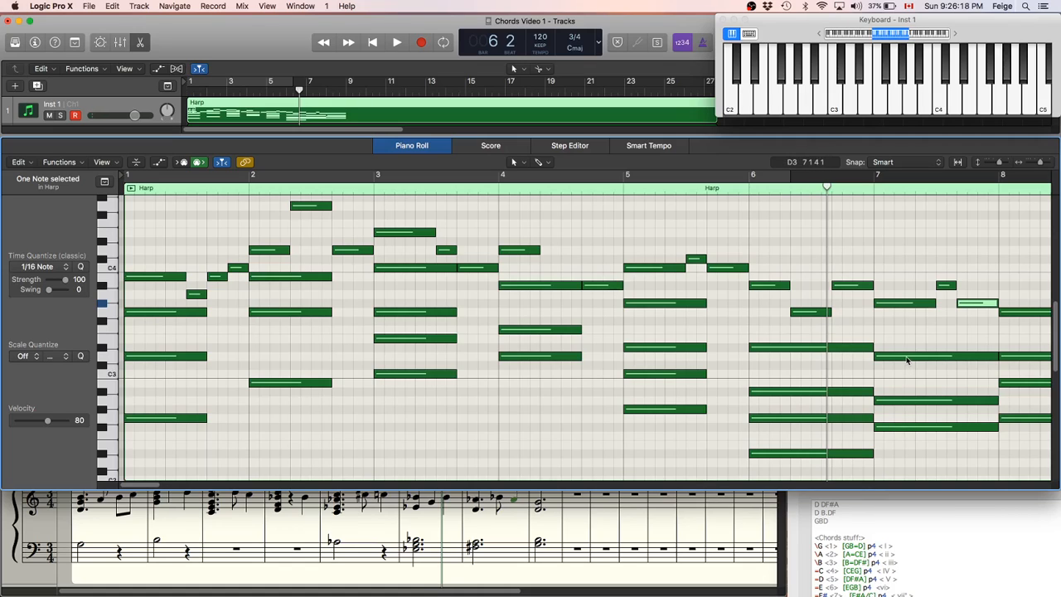
mouse_move(912, 432)
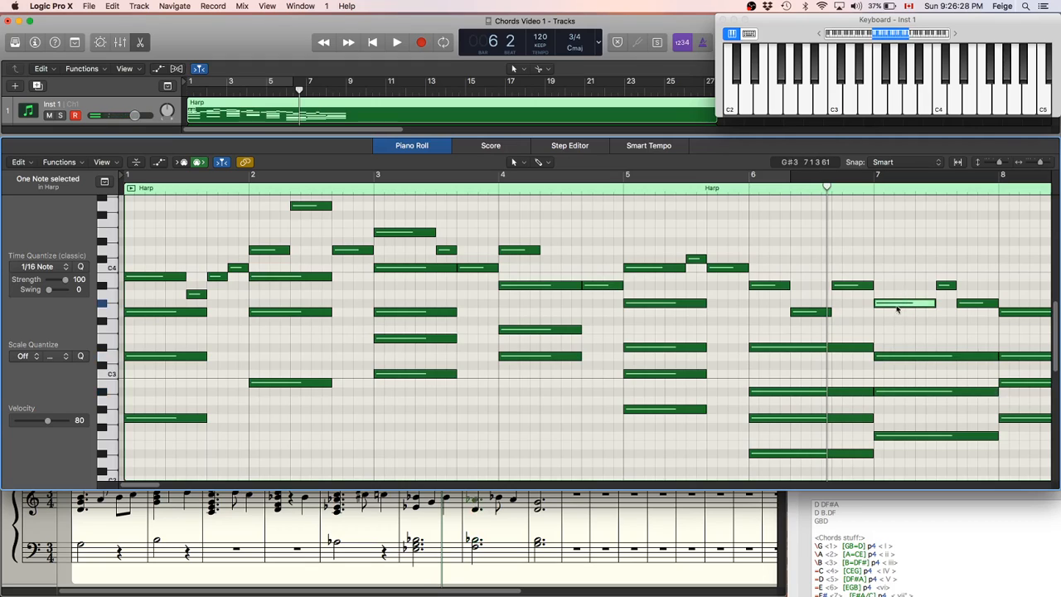
click(396, 44)
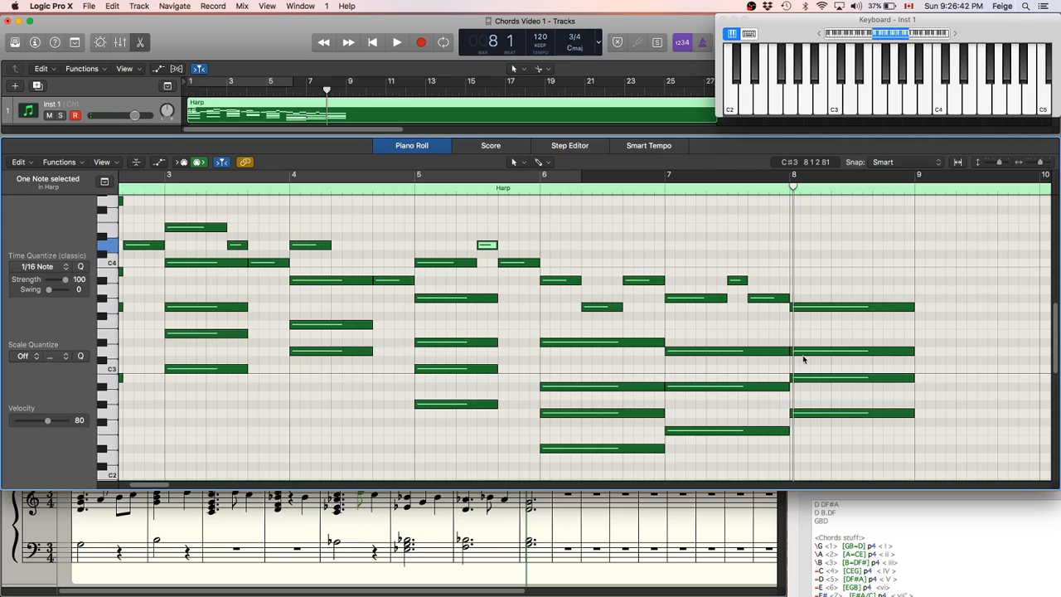
mouse_move(836, 446)
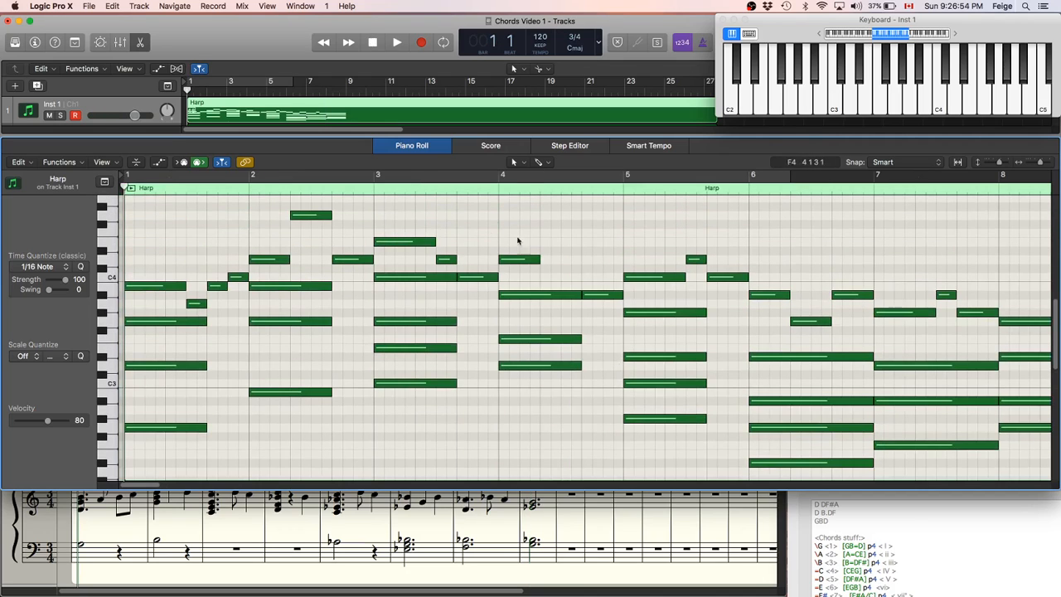
Audition a bar 4 melody note and play the harp part from bar 8.
click(517, 259)
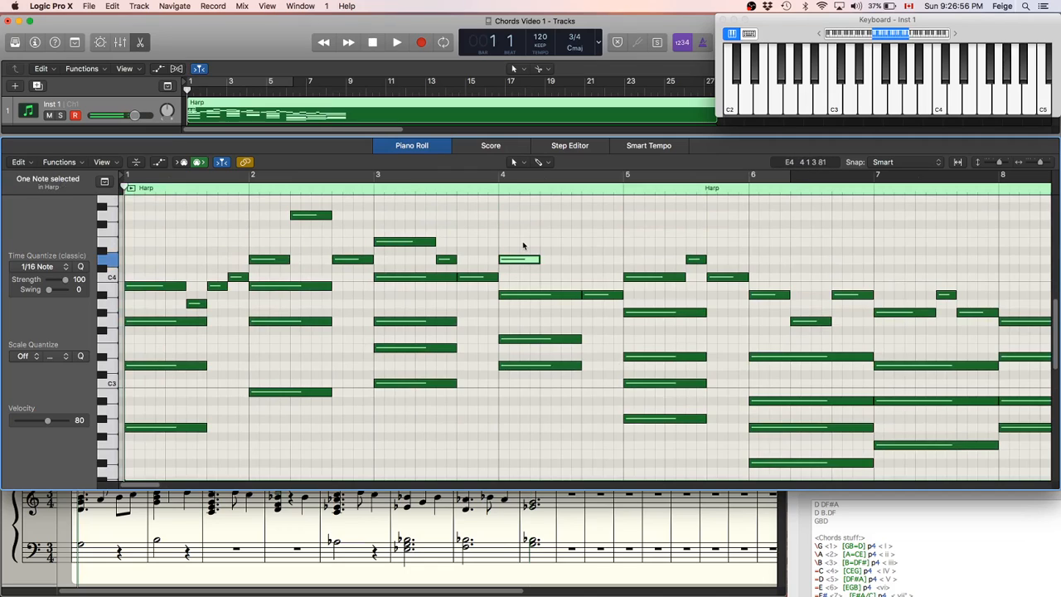
click(396, 43)
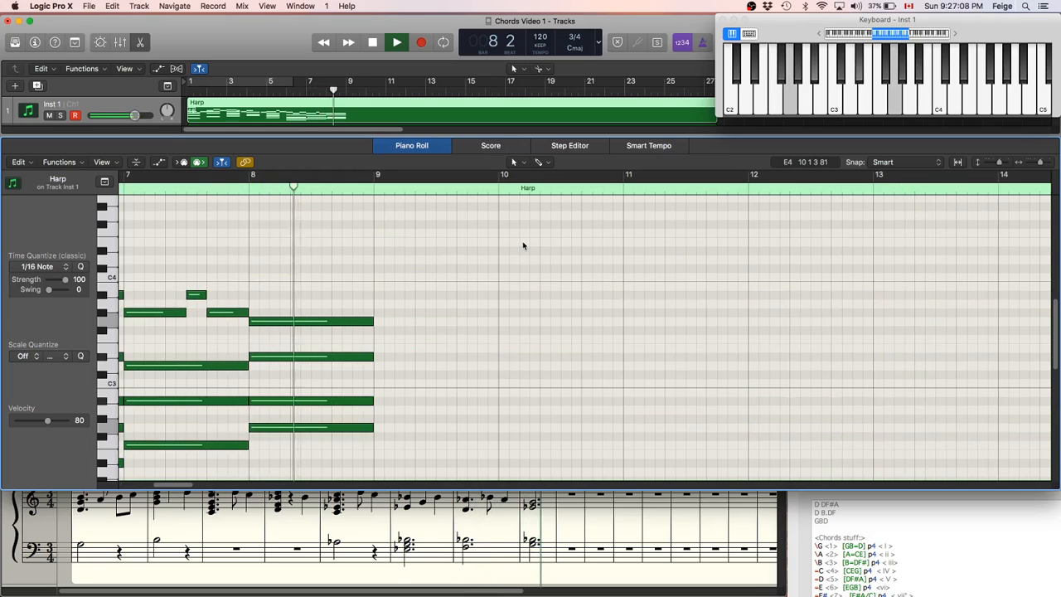
click(395, 44)
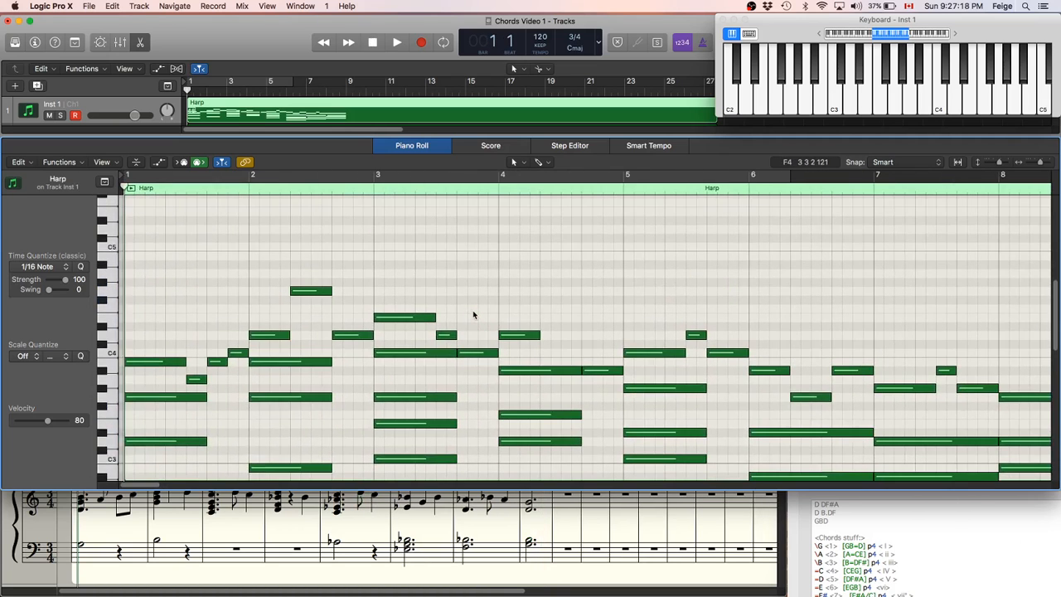
Play the harp passage from bar 1 through to the last chord at bar 8.
click(396, 43)
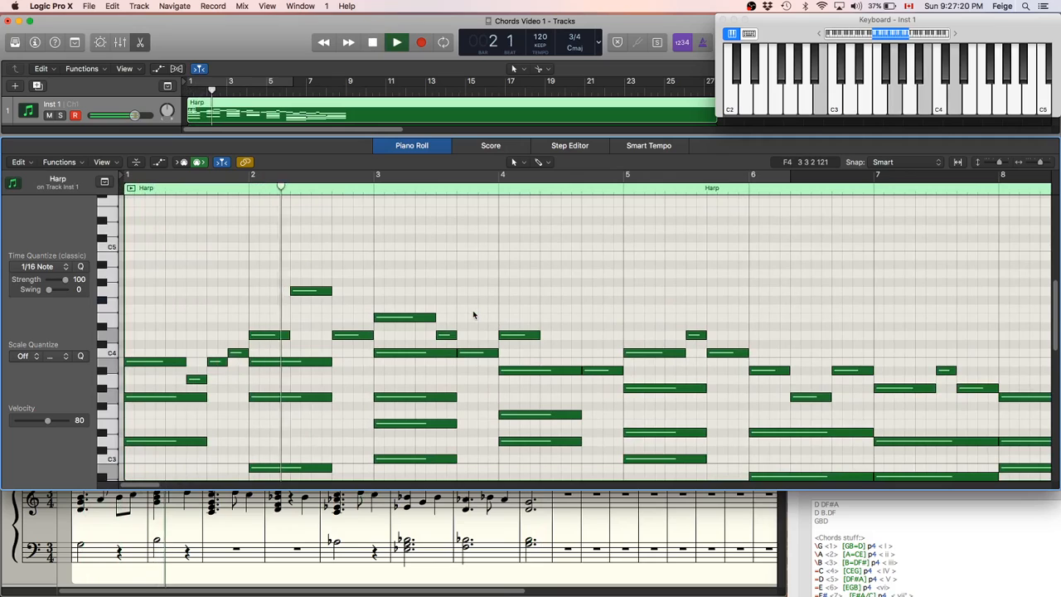
click(396, 43)
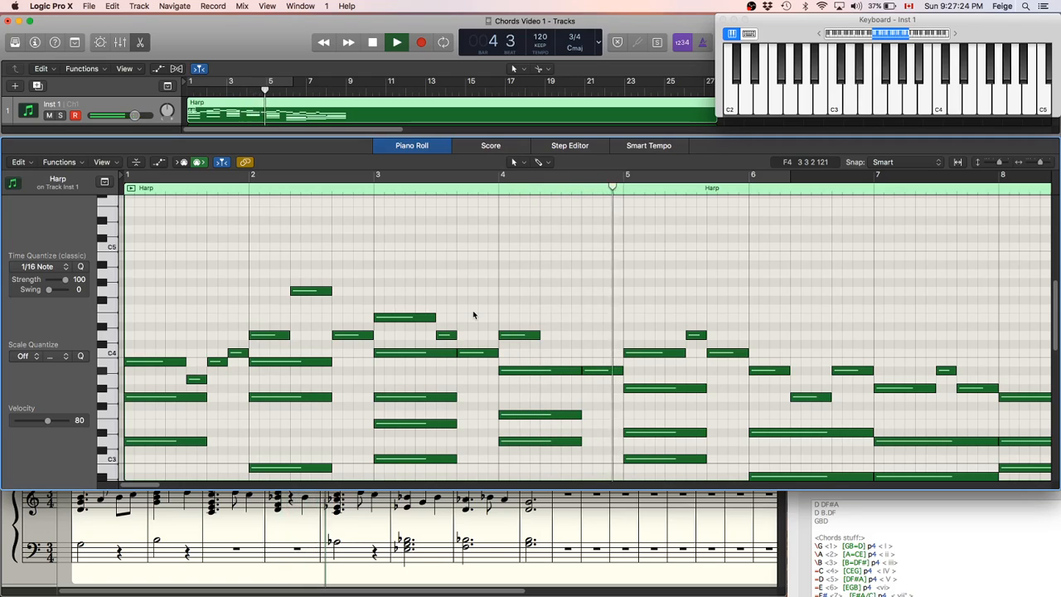
click(396, 43)
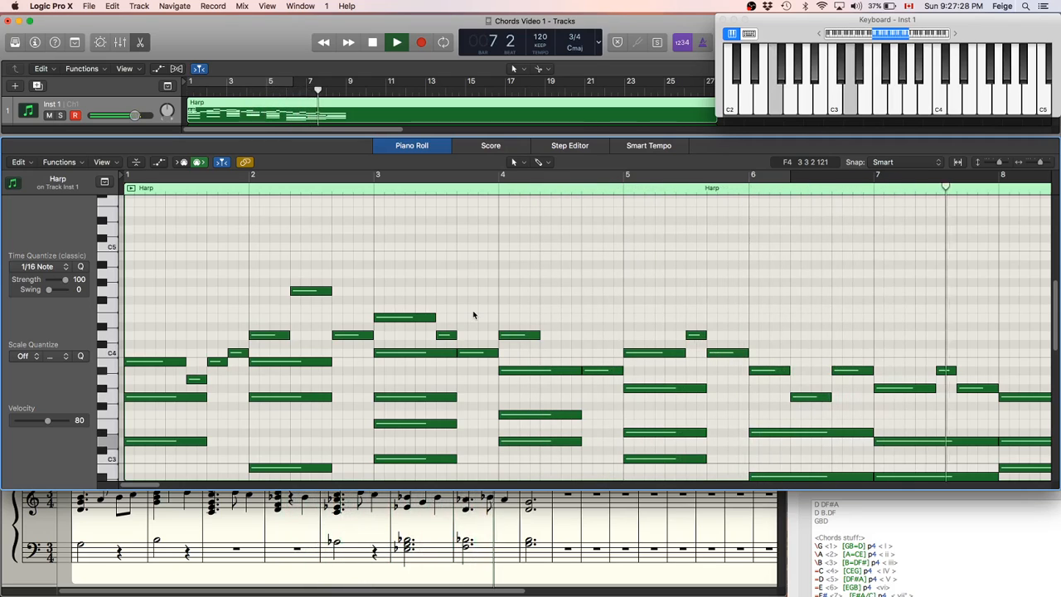
click(396, 44)
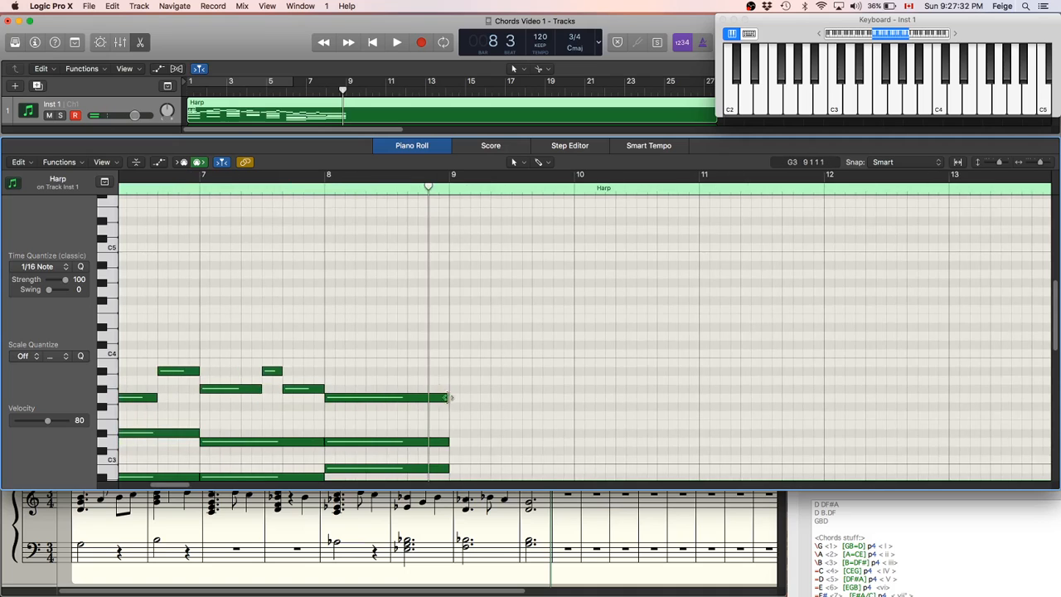
Pencil in A3 and F3 at bar 9 with a low C2 bass, sustained to bar 10.
click(432, 403)
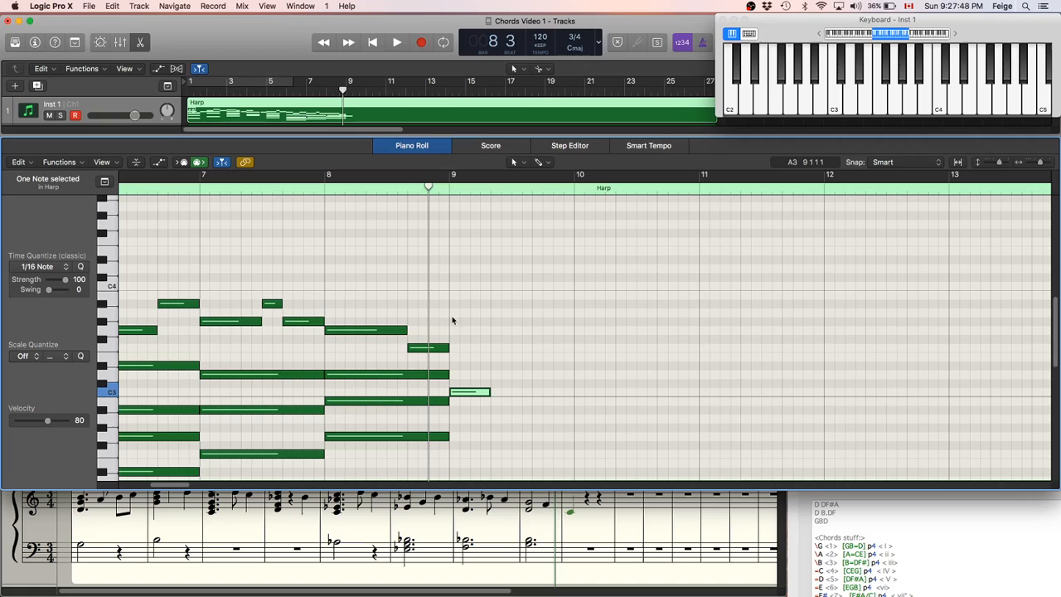
drag(469, 391, 479, 330)
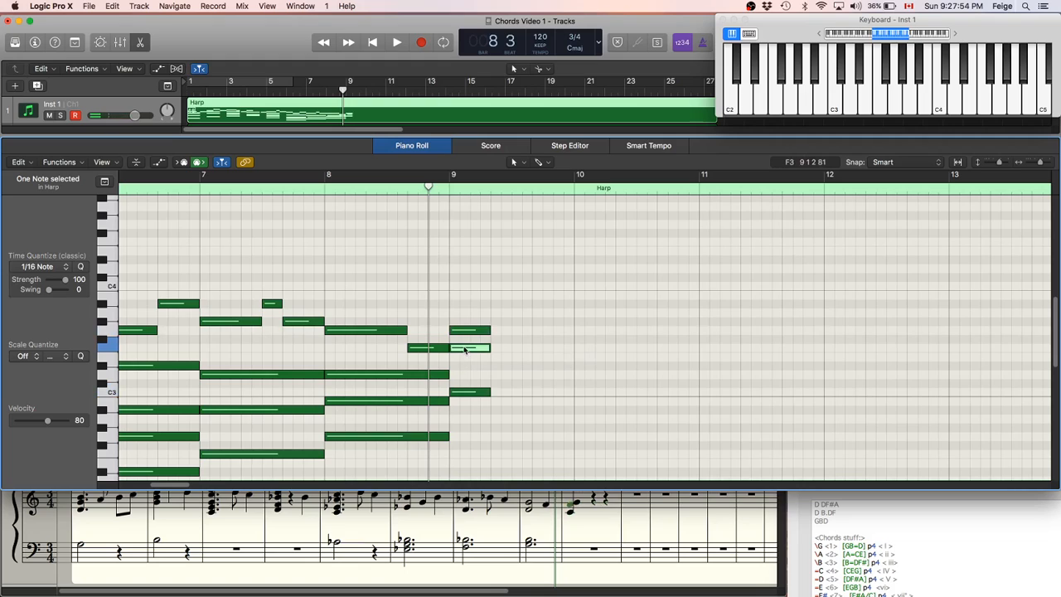
drag(448, 348, 464, 366)
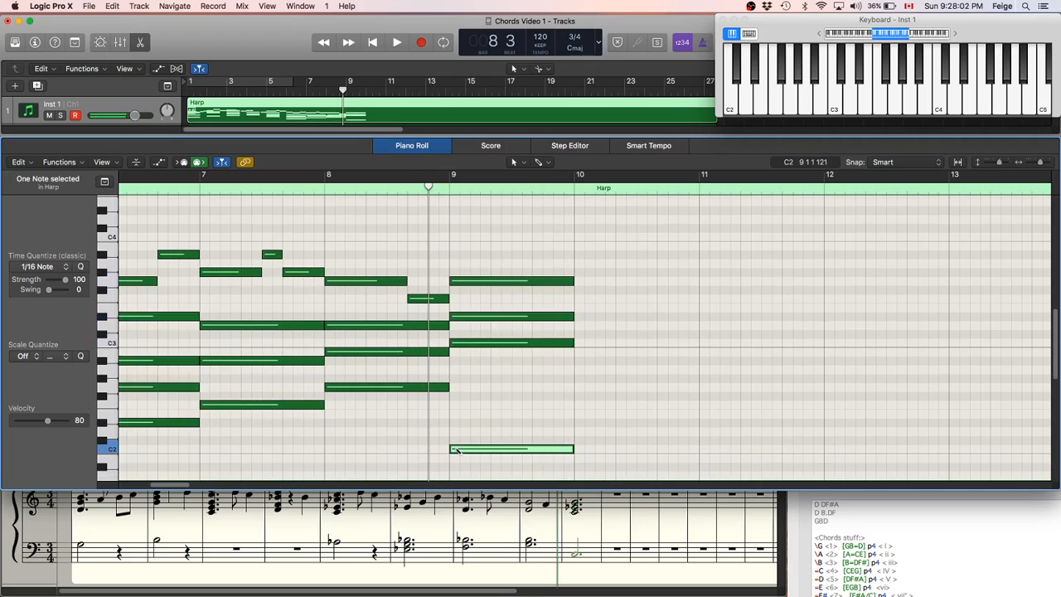
click(396, 43)
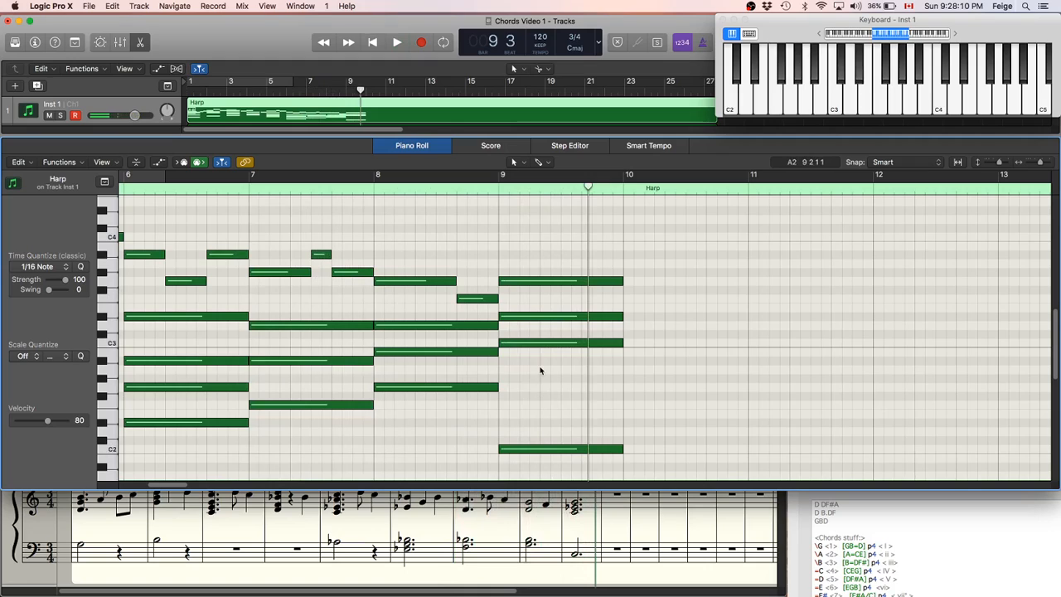
Shorten the bar 9 chord, move one voice, and add a D#3 entering at 9 2 1 1.
click(562, 316)
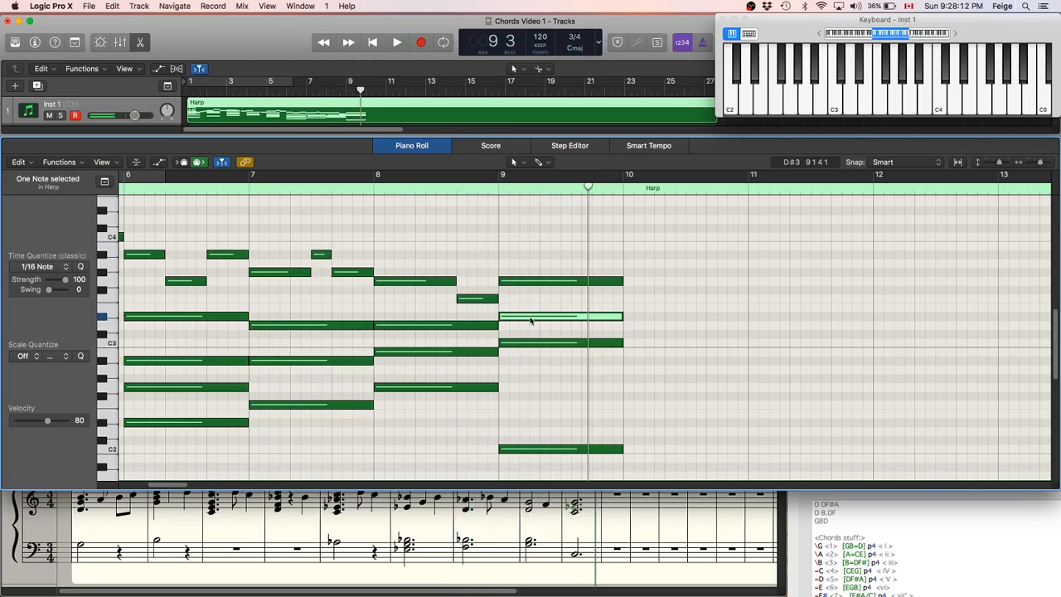
mouse_move(531, 318)
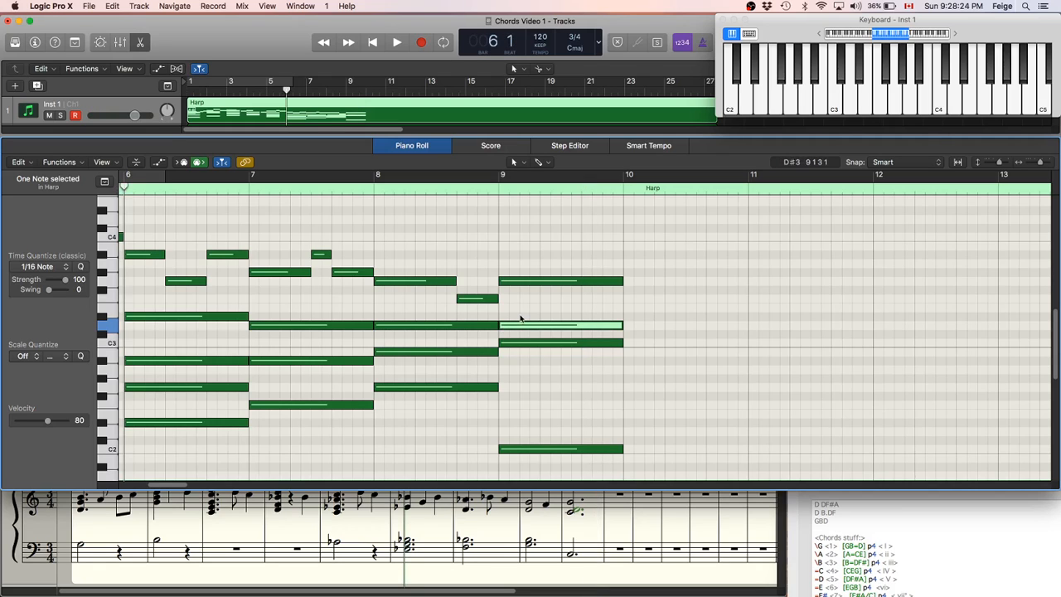
click(396, 43)
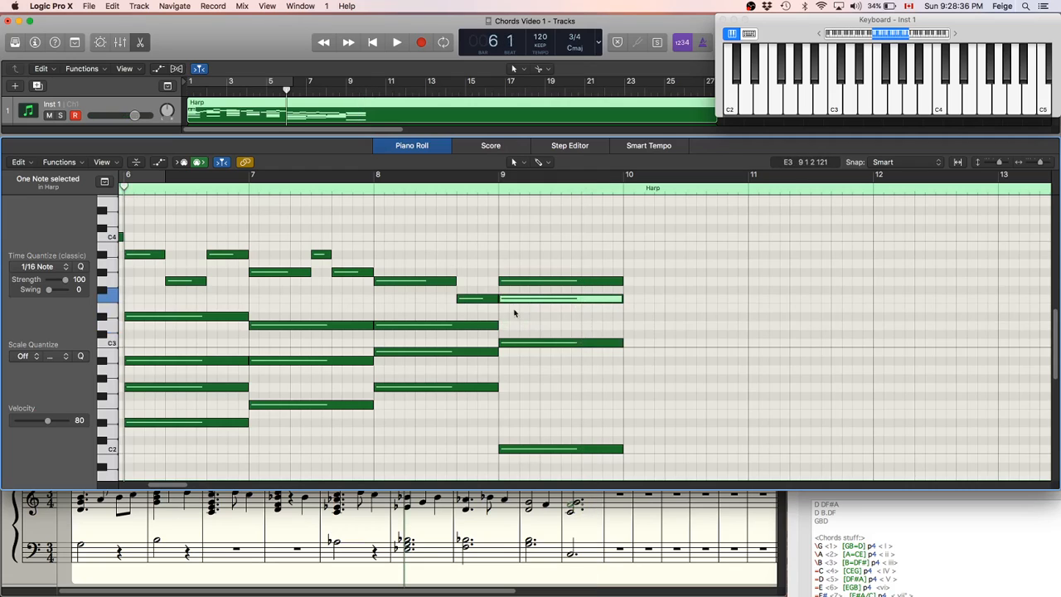
mouse_move(508, 328)
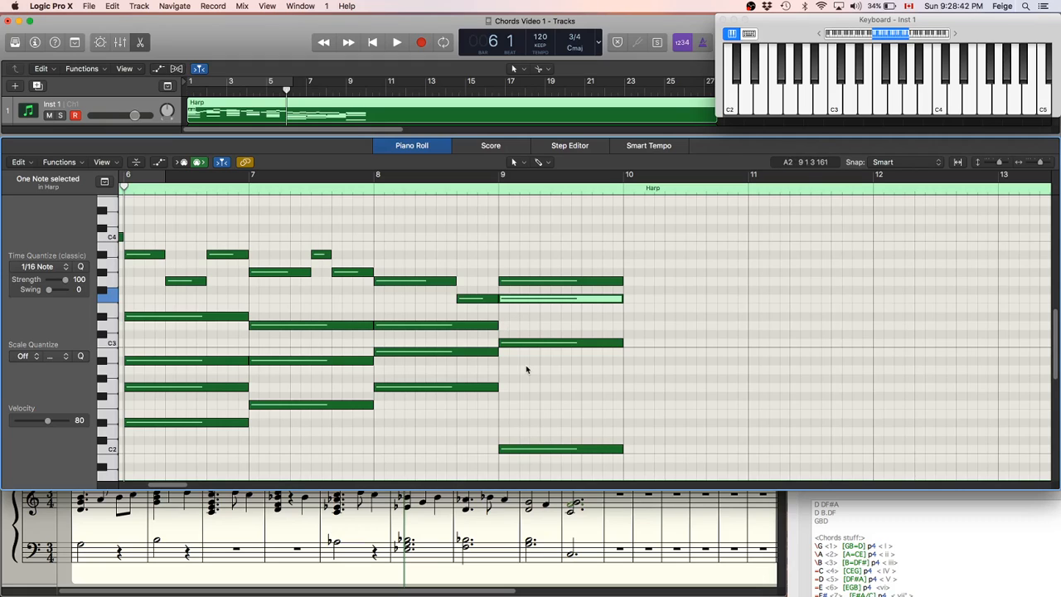
click(397, 43)
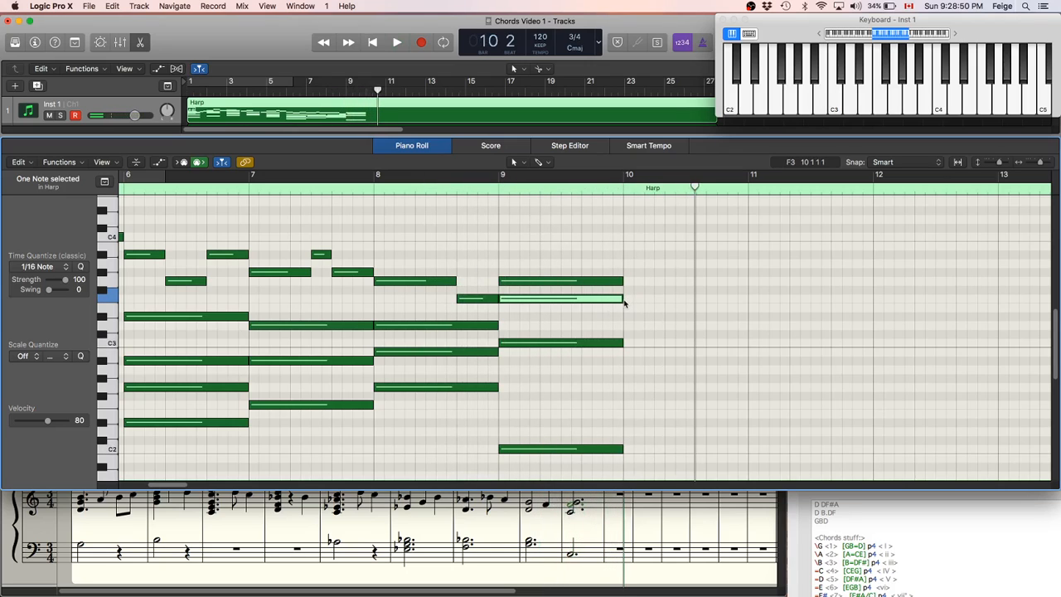
drag(623, 299, 539, 298)
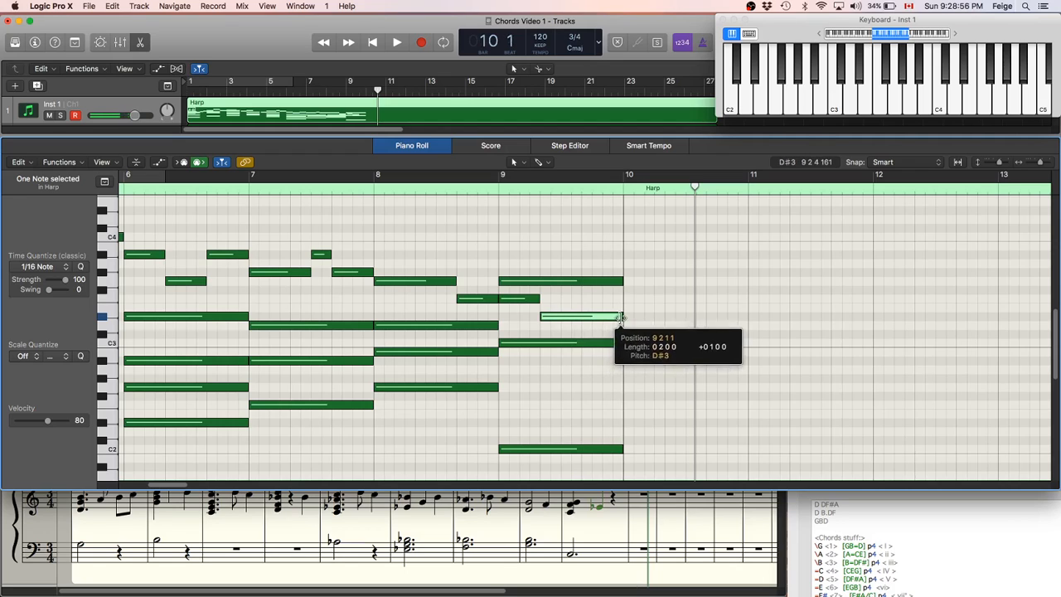
click(397, 43)
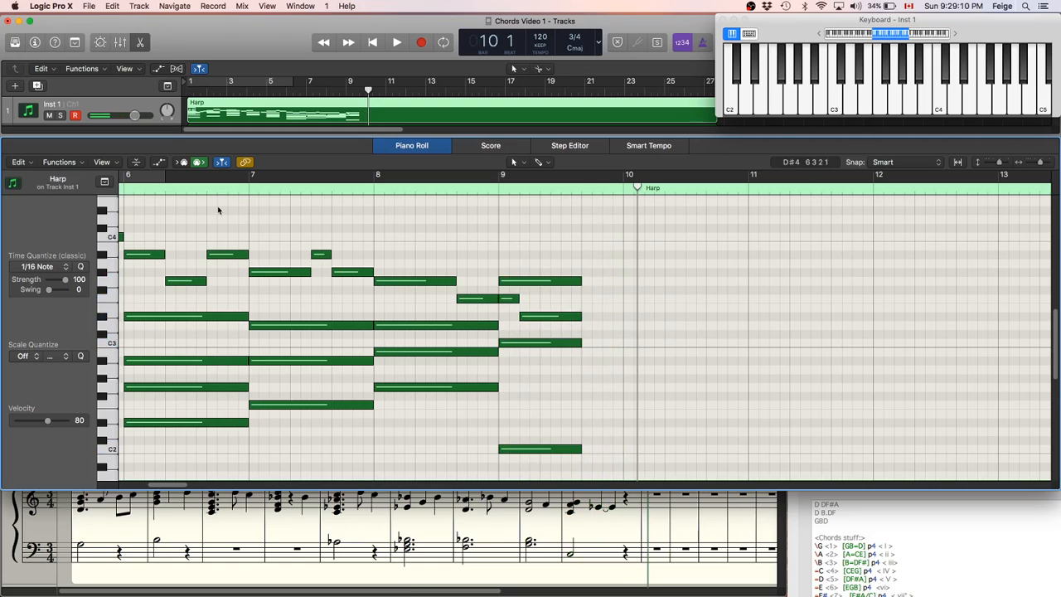
Copy the bar 9 chord into bar 10 and adjust its pitches into the next chord.
click(396, 43)
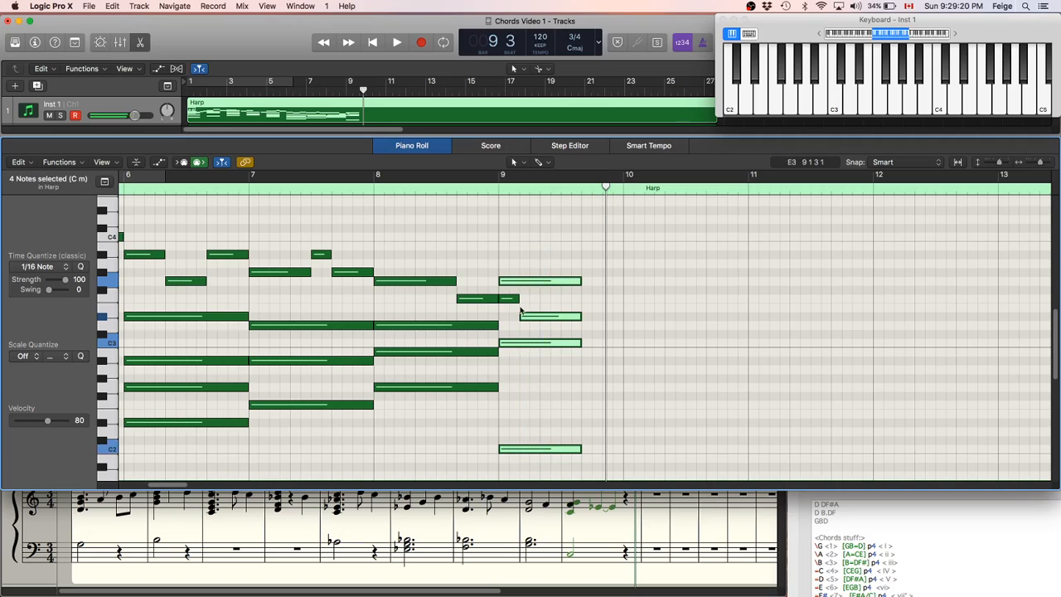
drag(539, 282, 663, 281)
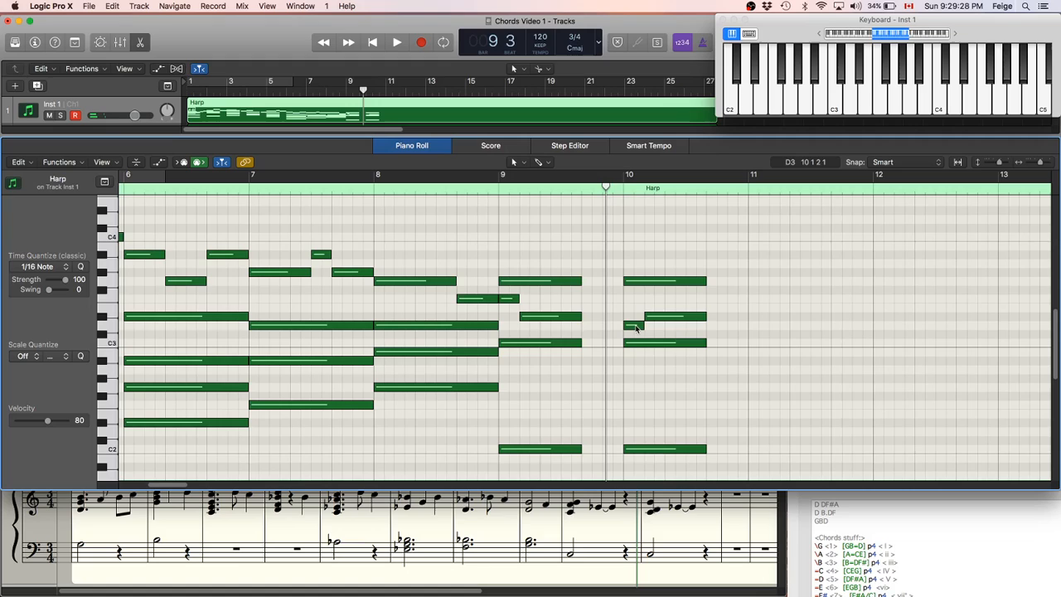
mouse_move(655, 322)
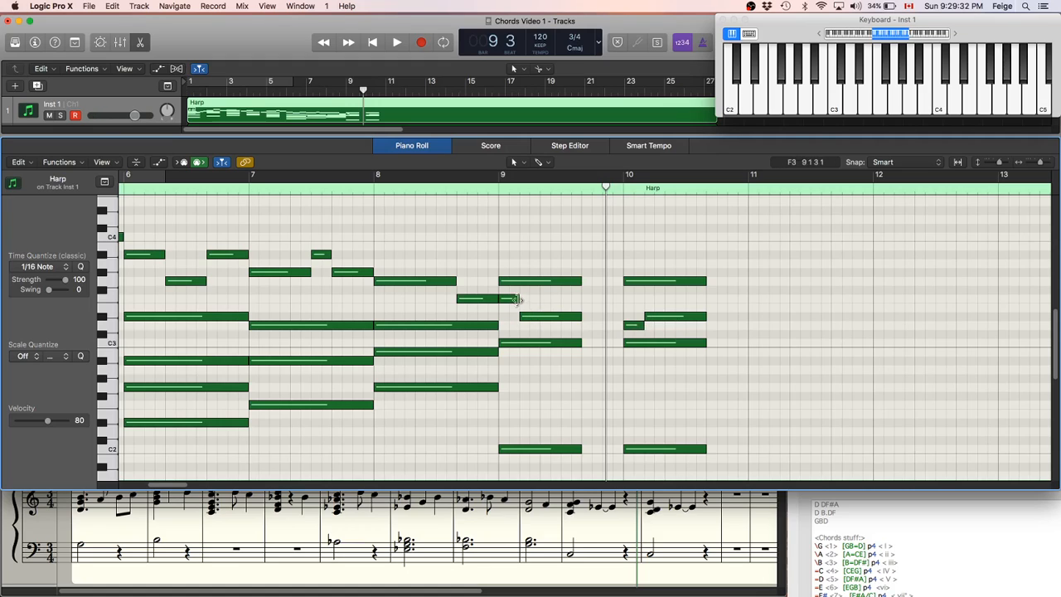
click(396, 44)
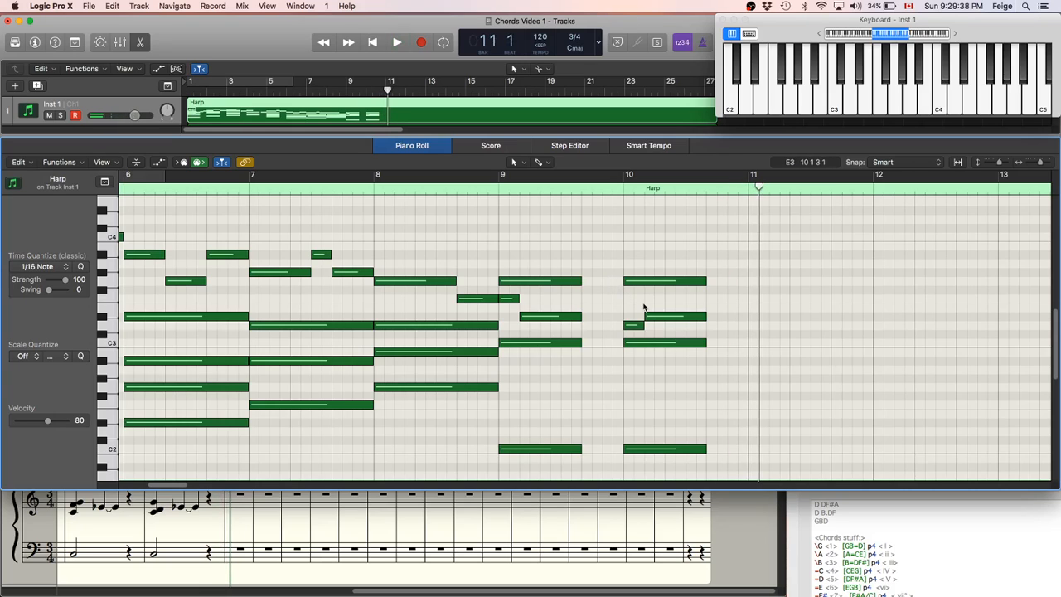
mouse_move(639, 306)
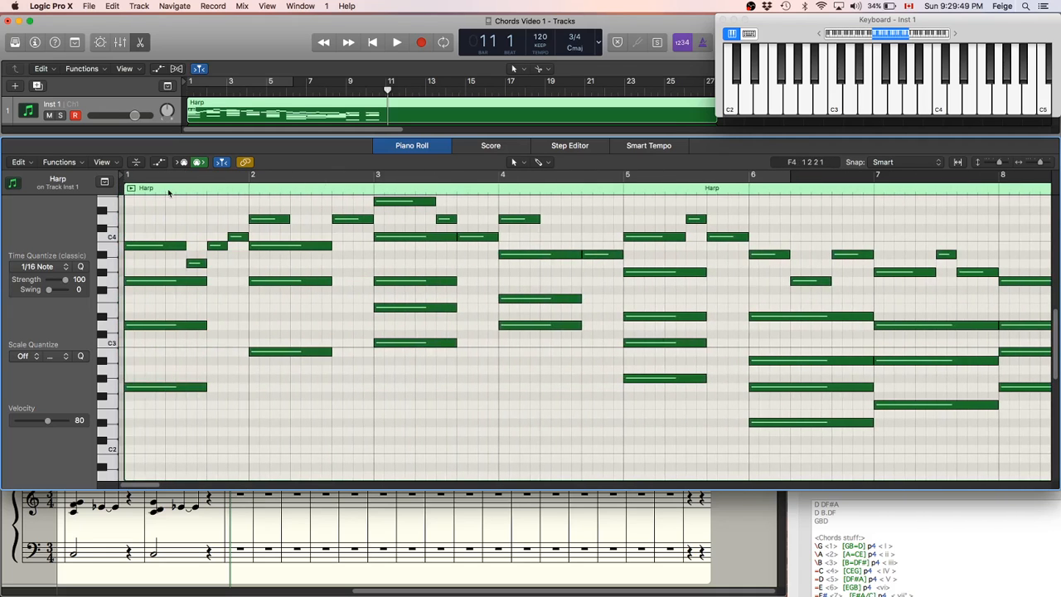
Add a low A#2 under the bar 3 chord and a low D#2 under the bar 6 chord.
click(371, 43)
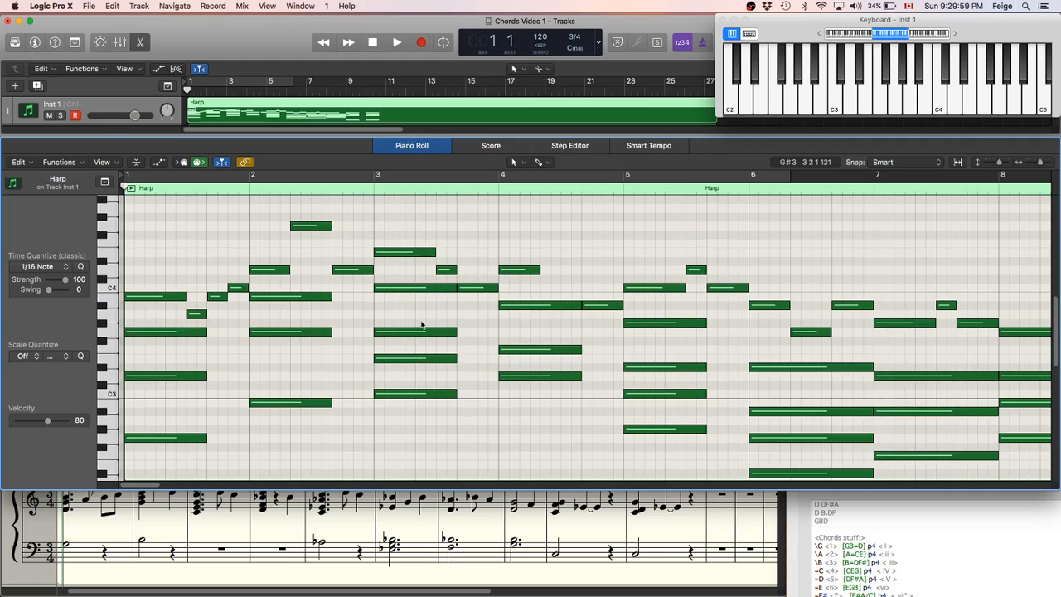
mouse_move(547, 355)
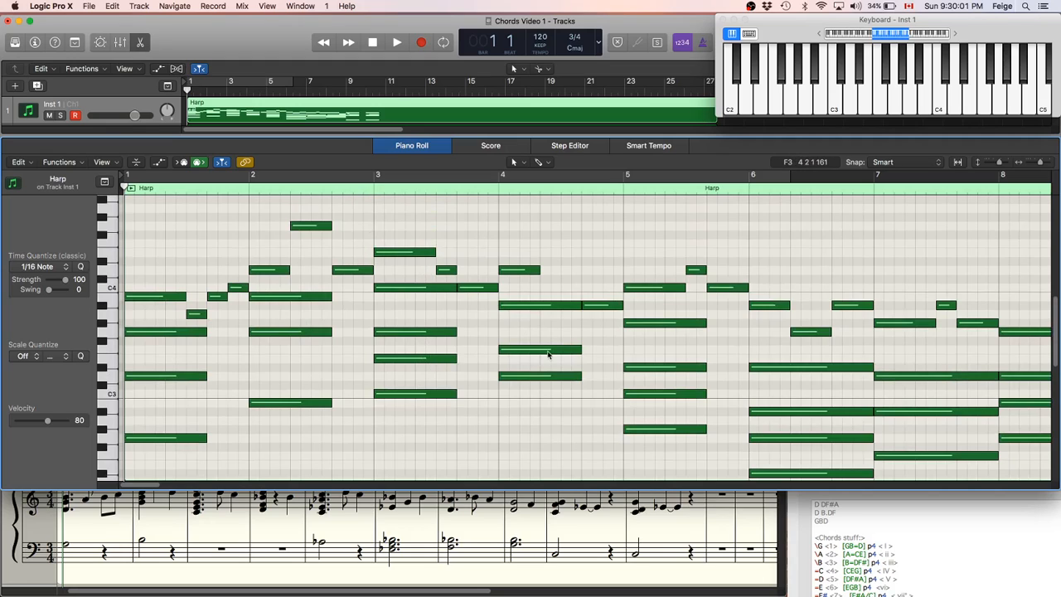
mouse_move(524, 286)
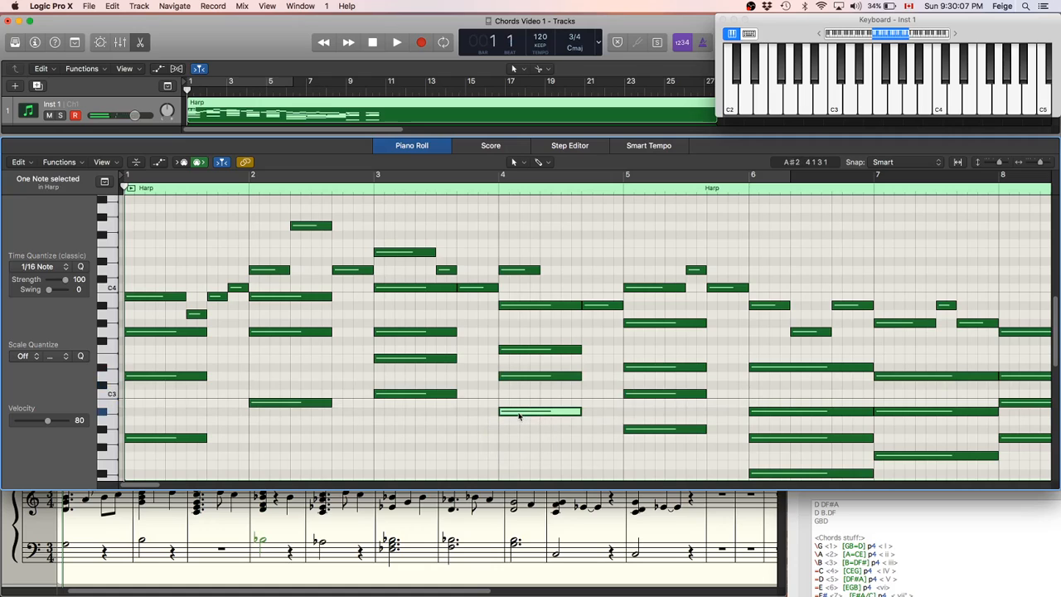
click(397, 44)
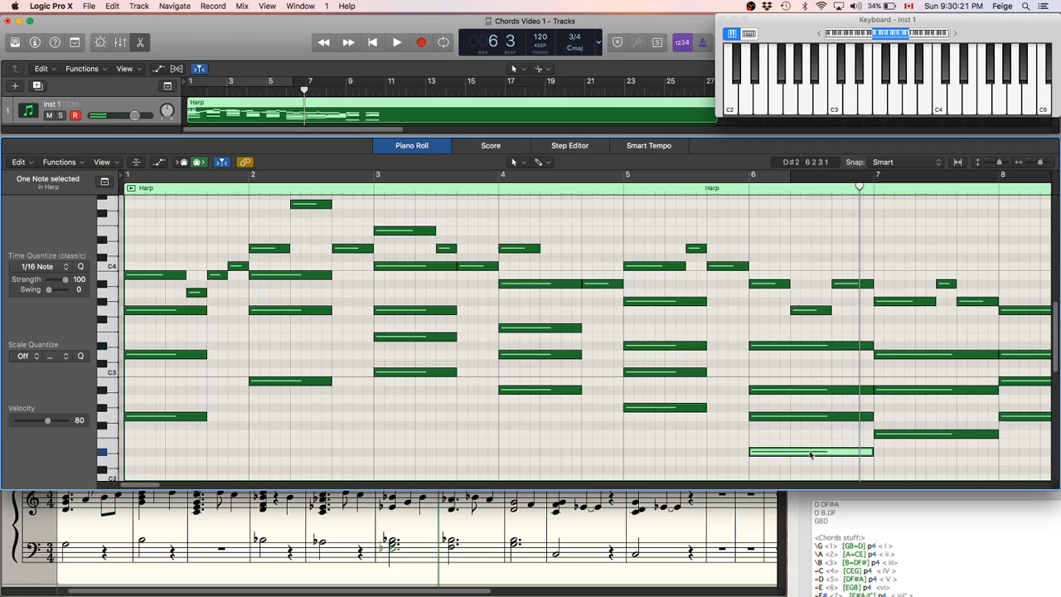
click(396, 43)
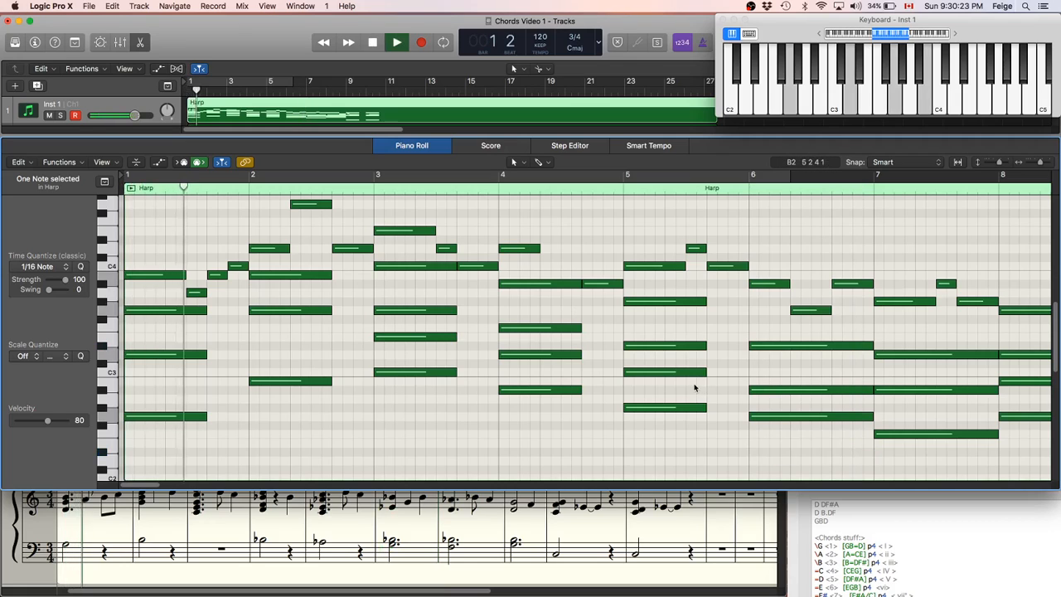
Play the whole passage from bar 1, stopping at bar 9.
click(396, 43)
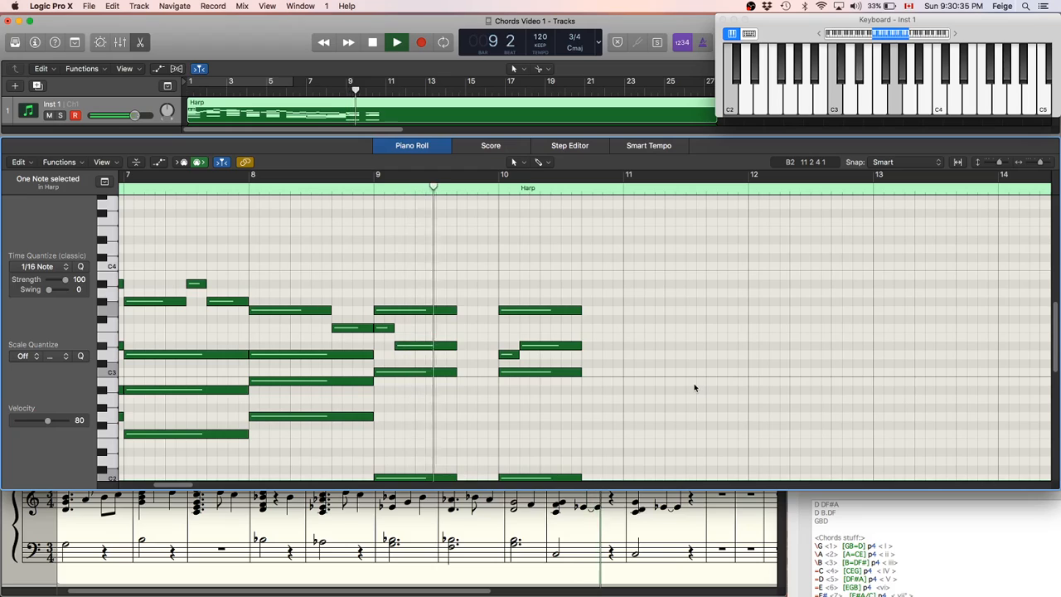
click(397, 44)
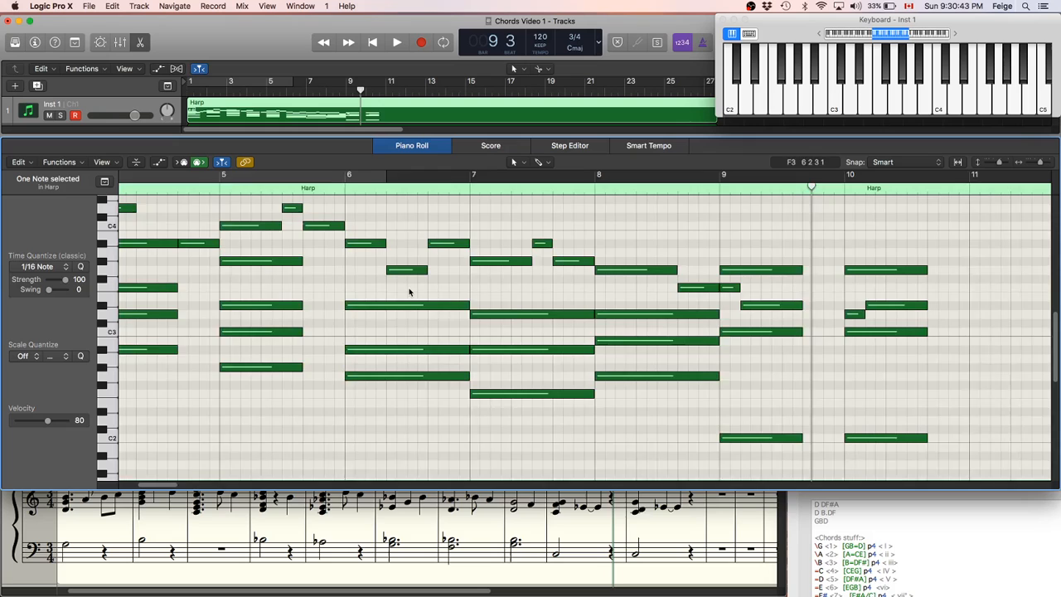
scroll(left, 3)
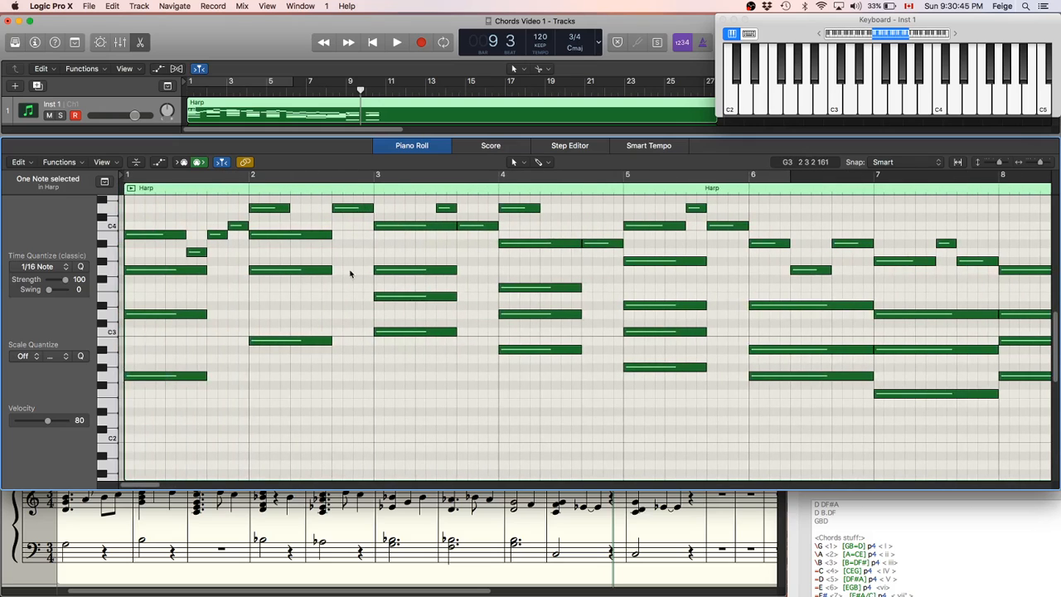
scroll(down, 3)
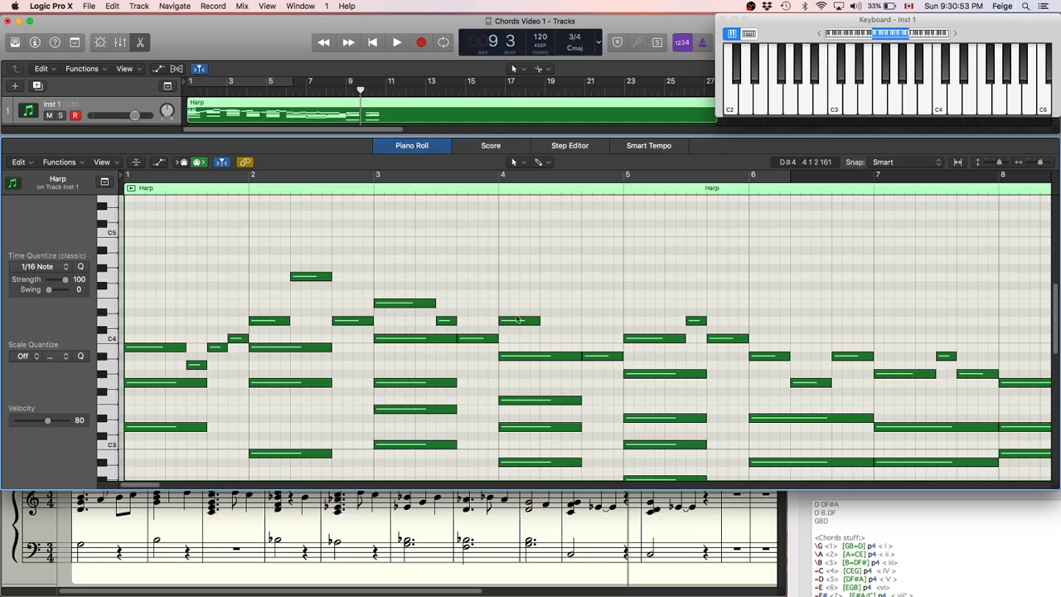
mouse_move(524, 331)
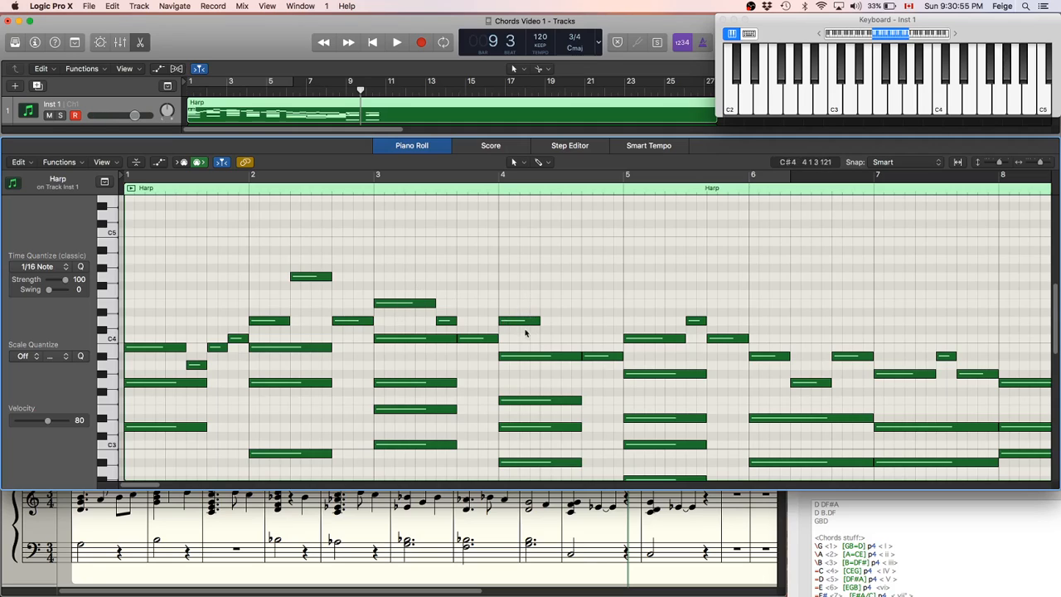
mouse_move(580, 321)
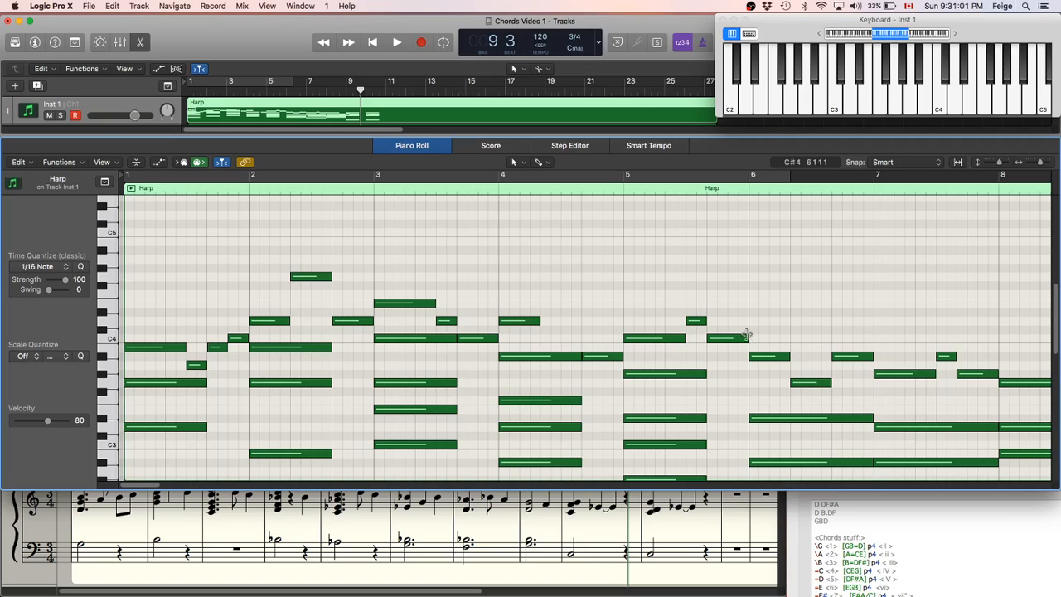
mouse_move(166, 292)
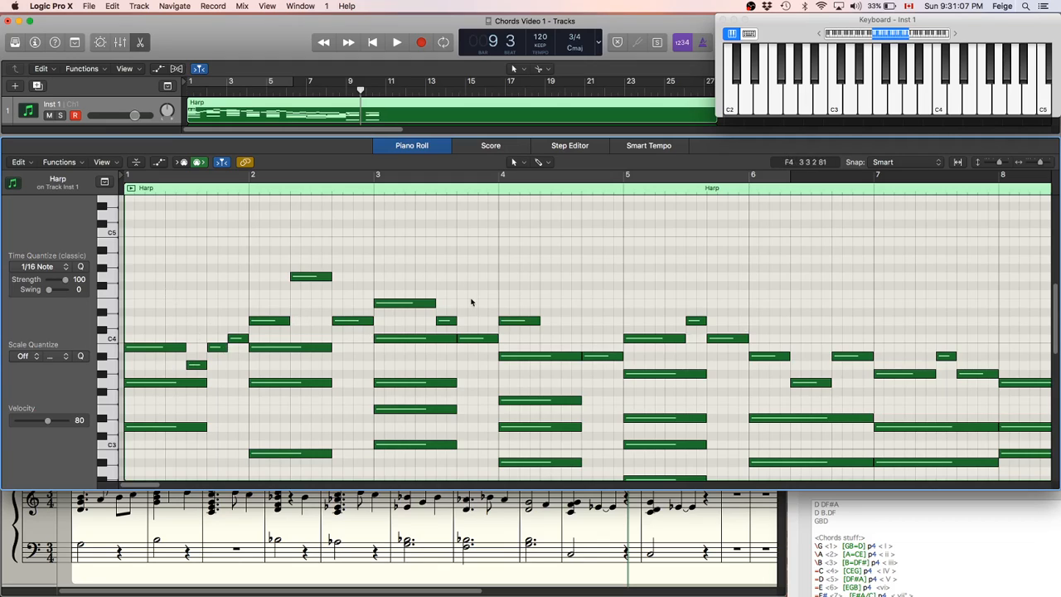
mouse_move(511, 338)
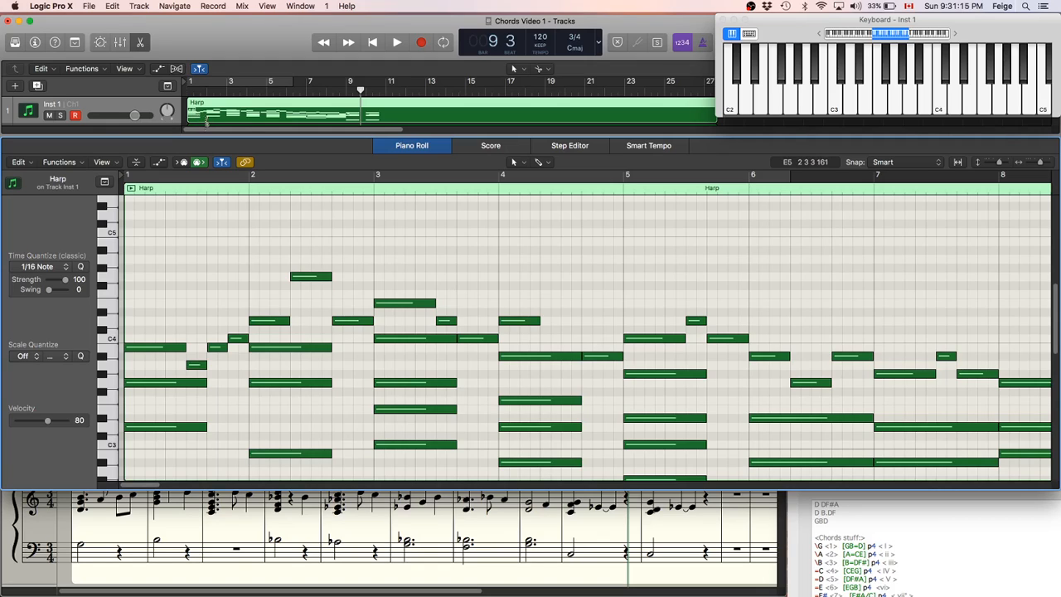
Close the chords project, open the Ghost Story project and scroll its arrangement to bar 29.
click(89, 7)
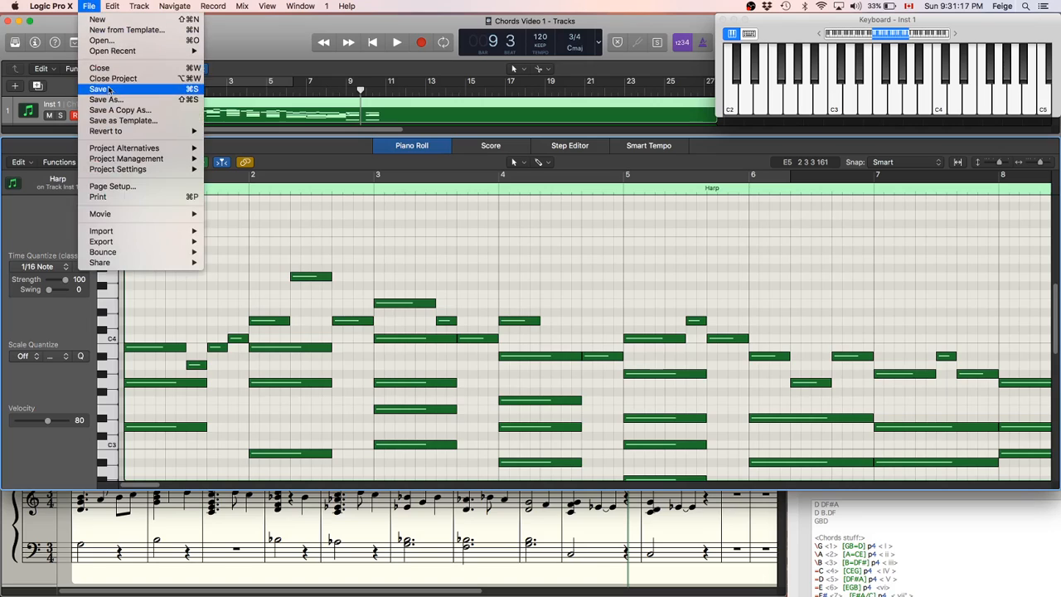
mouse_move(113, 50)
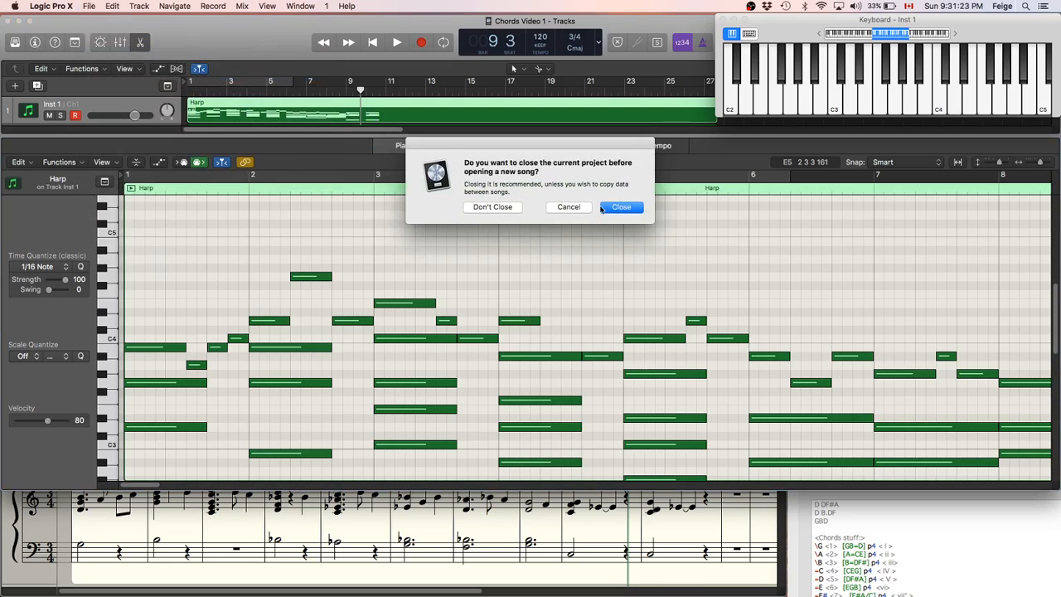
click(620, 206)
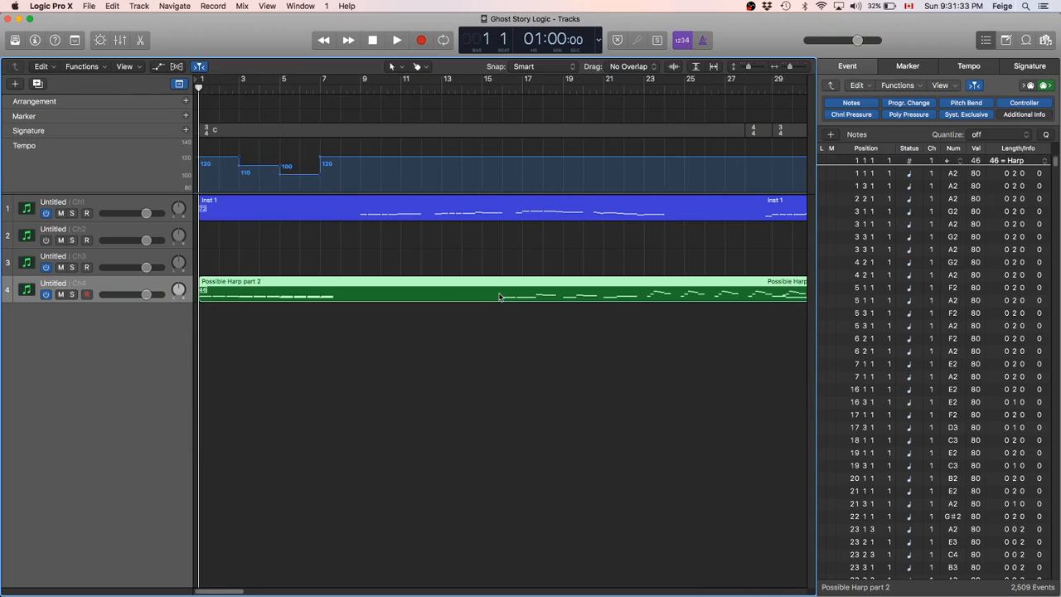
click(249, 207)
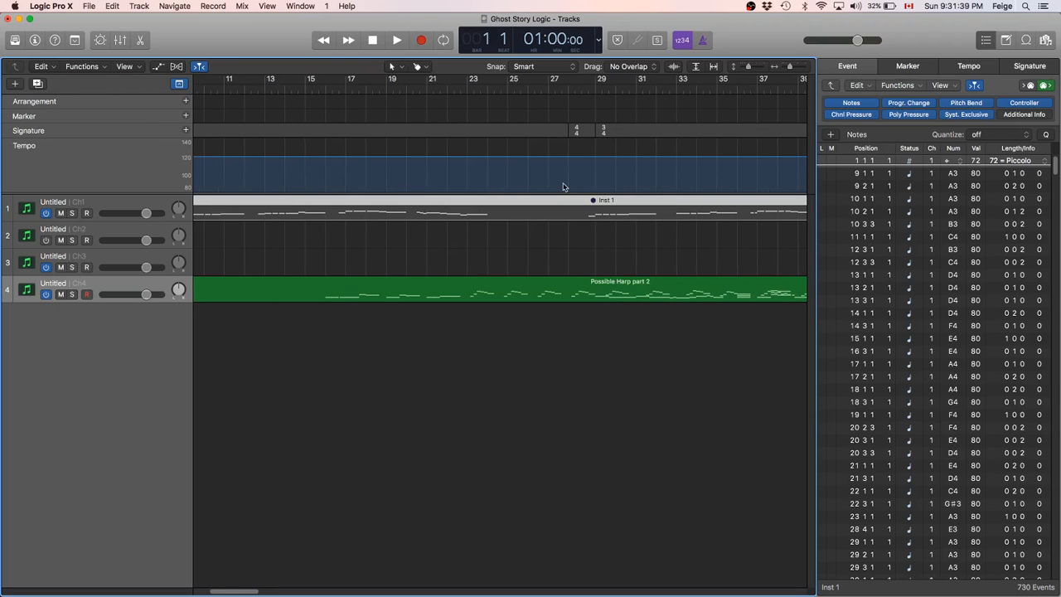
scroll(right, 3)
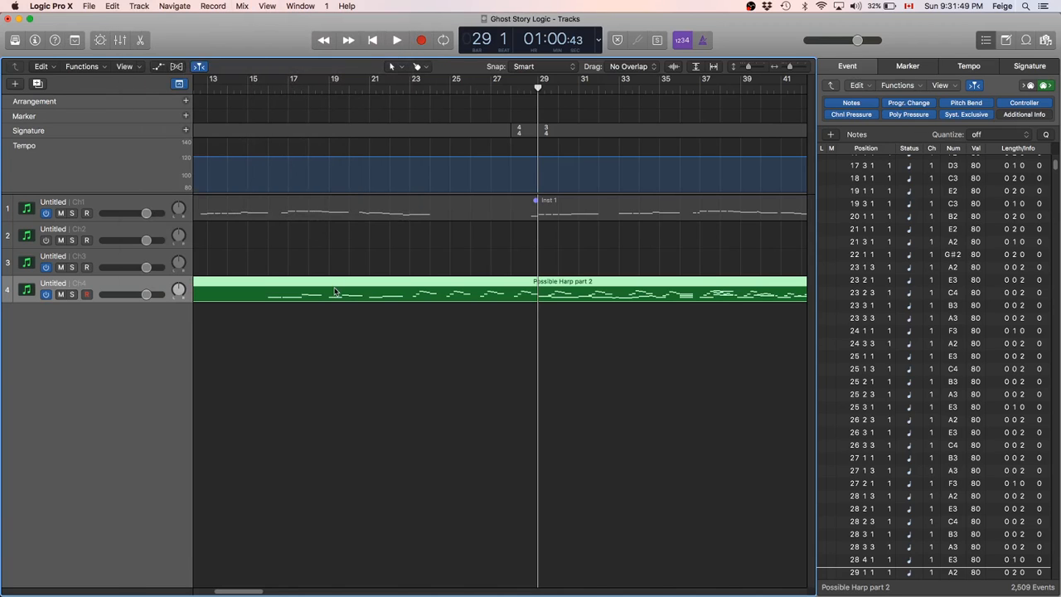
Open the Possible Harp part 2 region in the Piano Roll and inspect notes around bars 29–33.
click(368, 264)
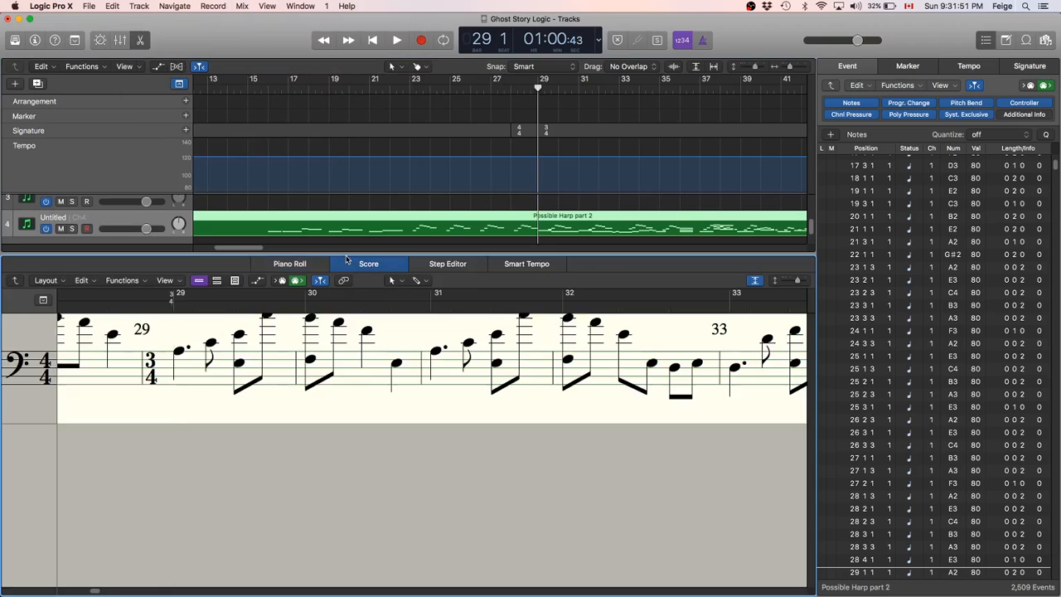
click(289, 263)
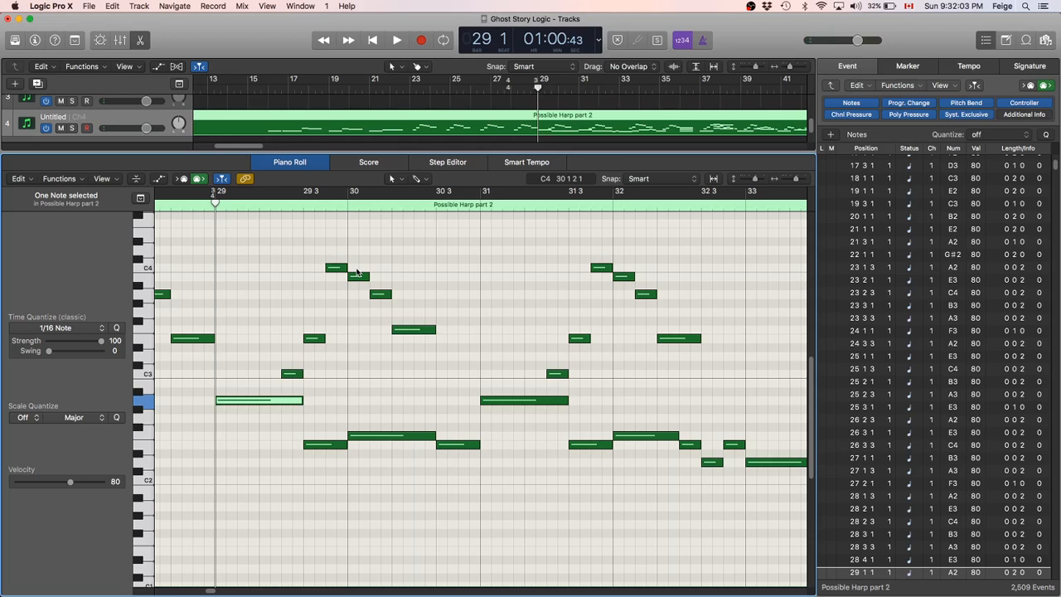
click(396, 40)
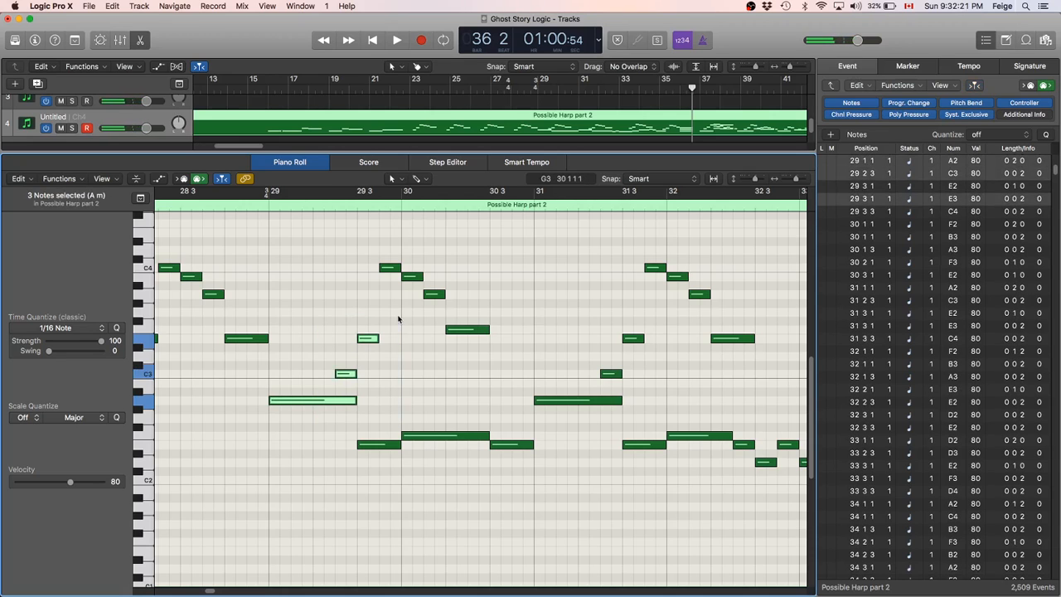
click(390, 268)
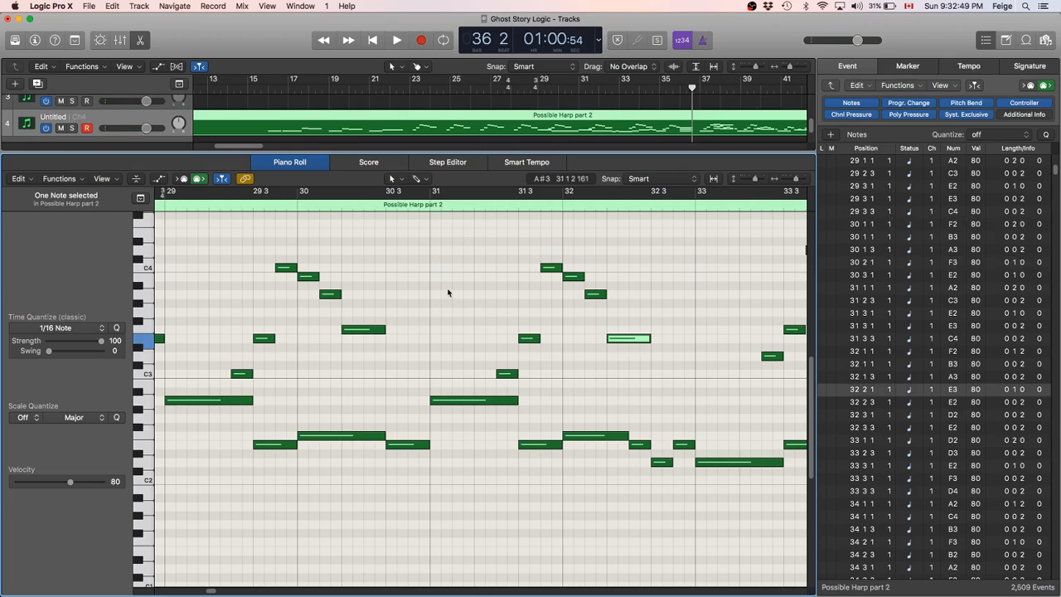
click(396, 40)
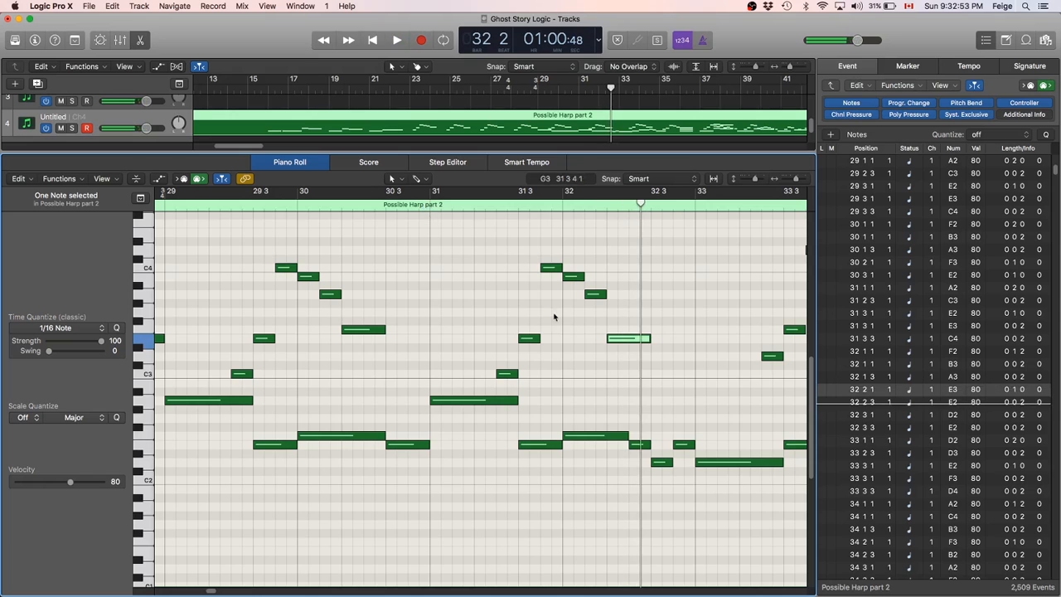
mouse_move(650, 362)
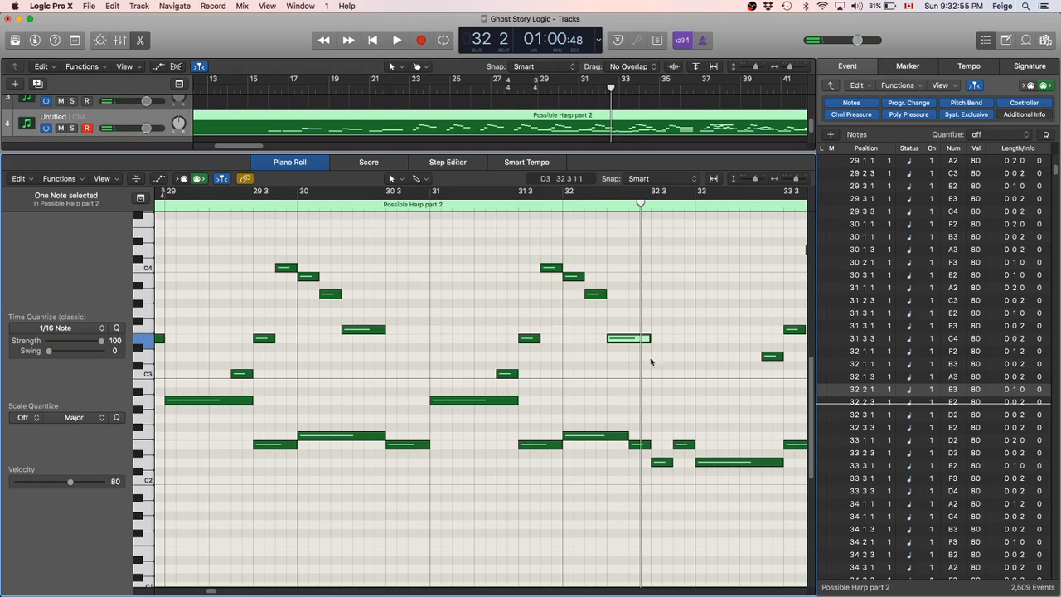
scroll(right, 3)
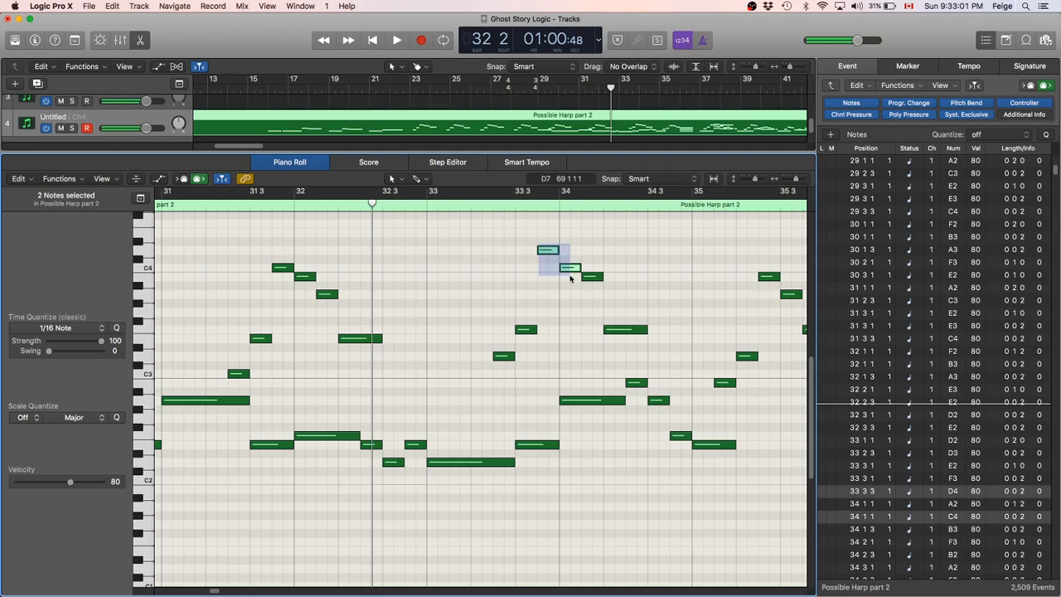
click(624, 328)
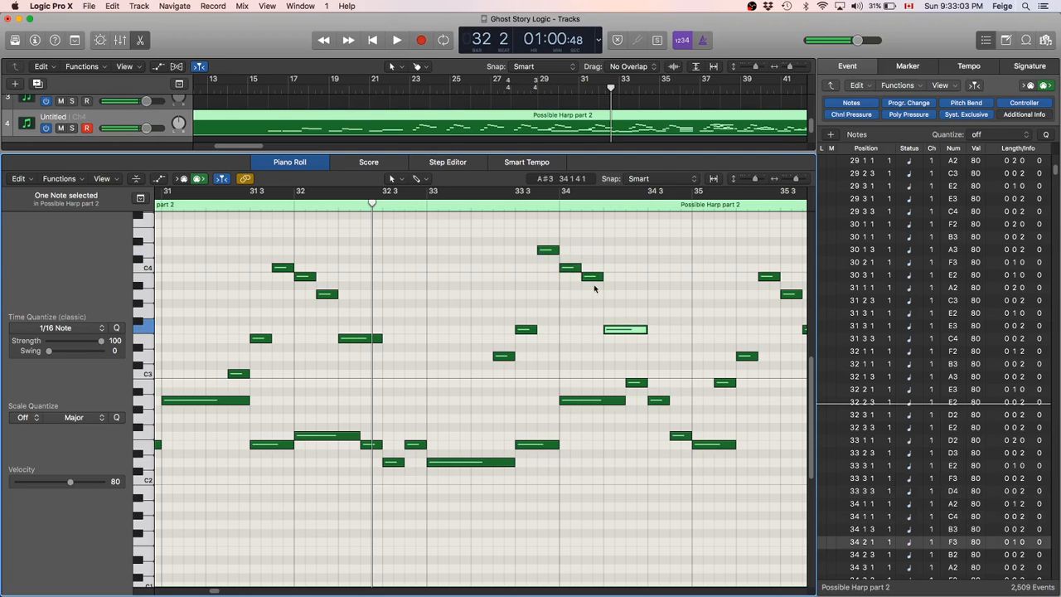
click(547, 249)
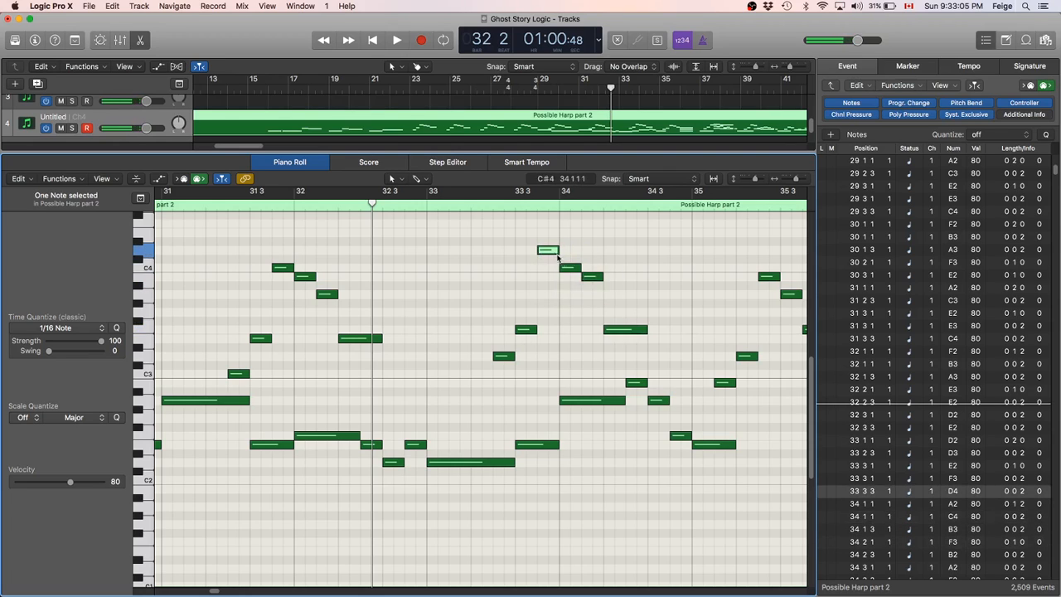
mouse_move(628, 335)
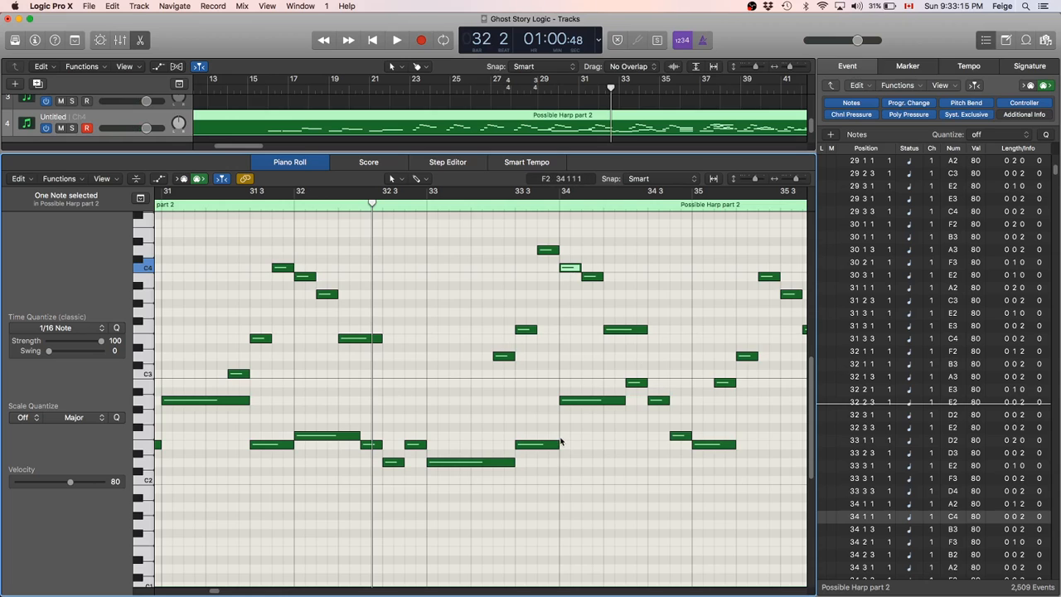
scroll(down, 3)
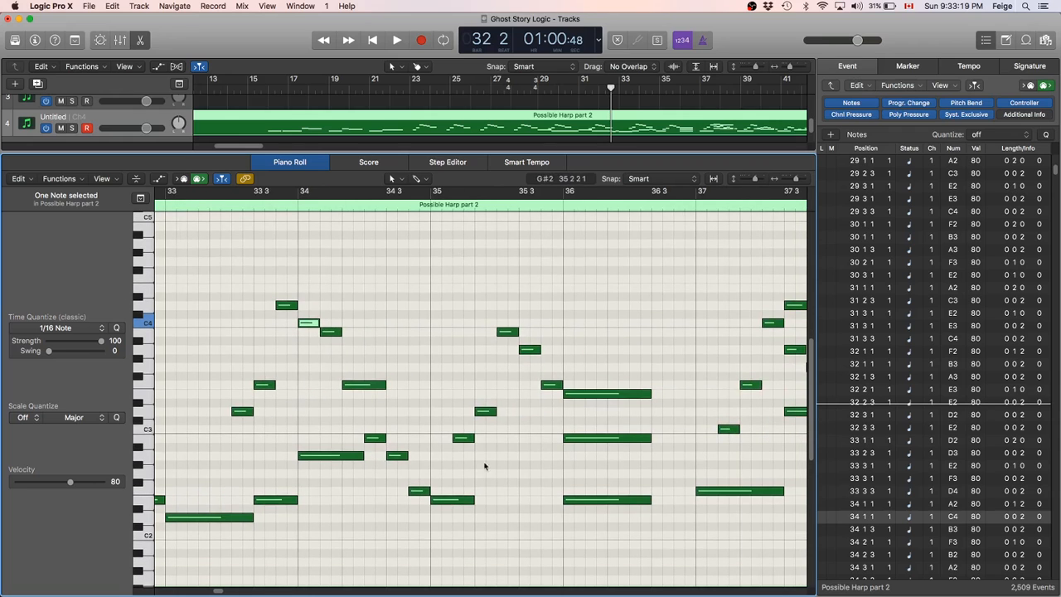
click(396, 40)
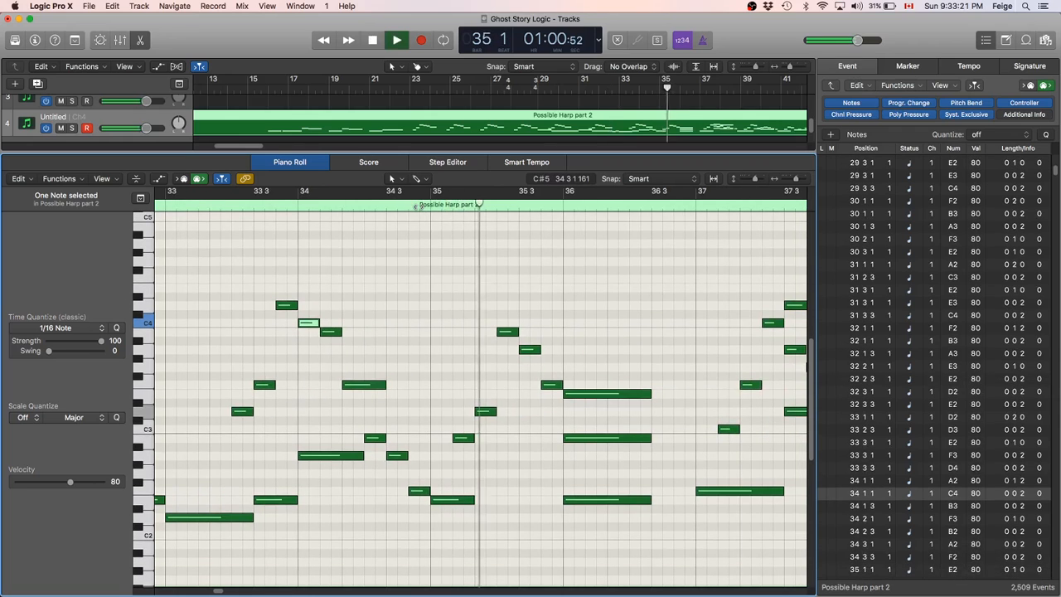
click(397, 40)
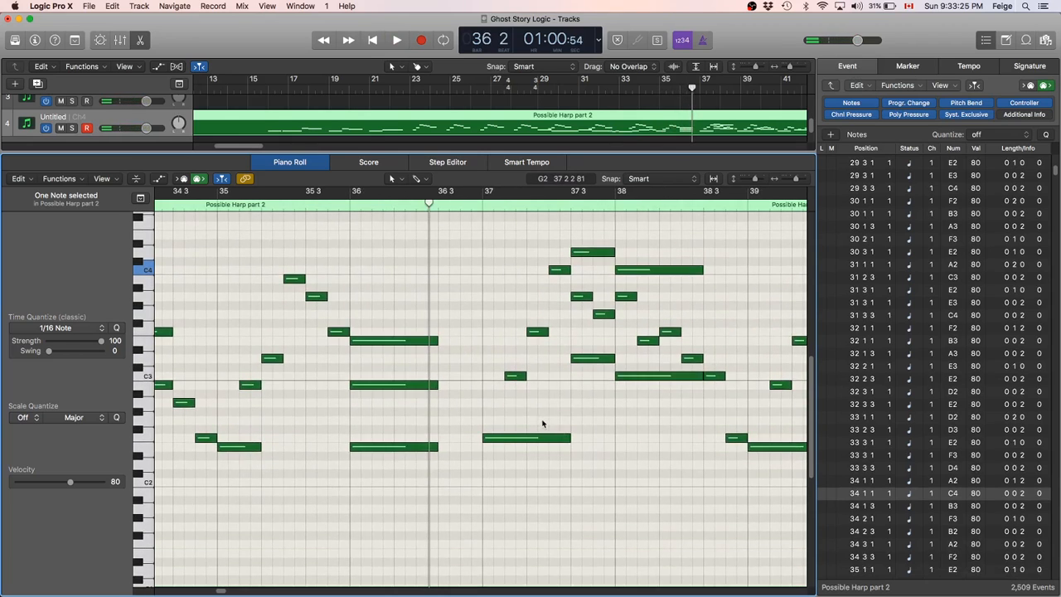
scroll(down, 3)
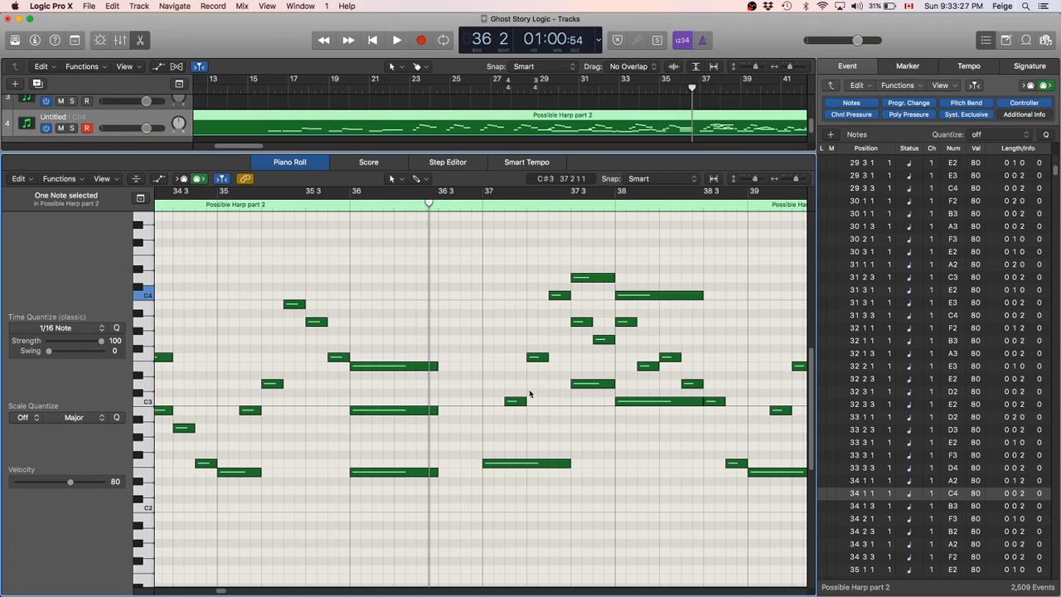
click(396, 40)
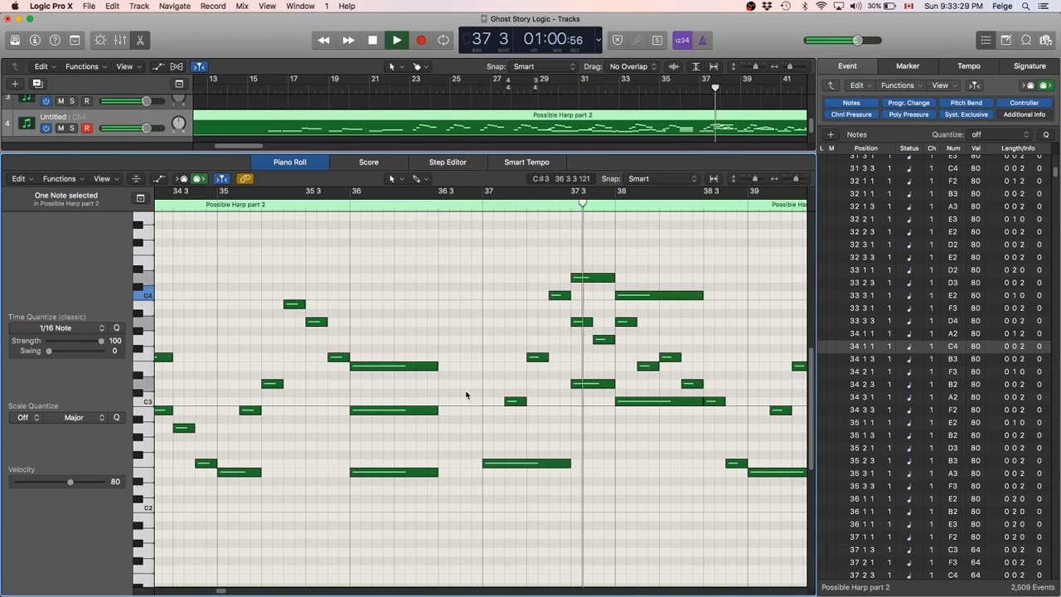
click(371, 40)
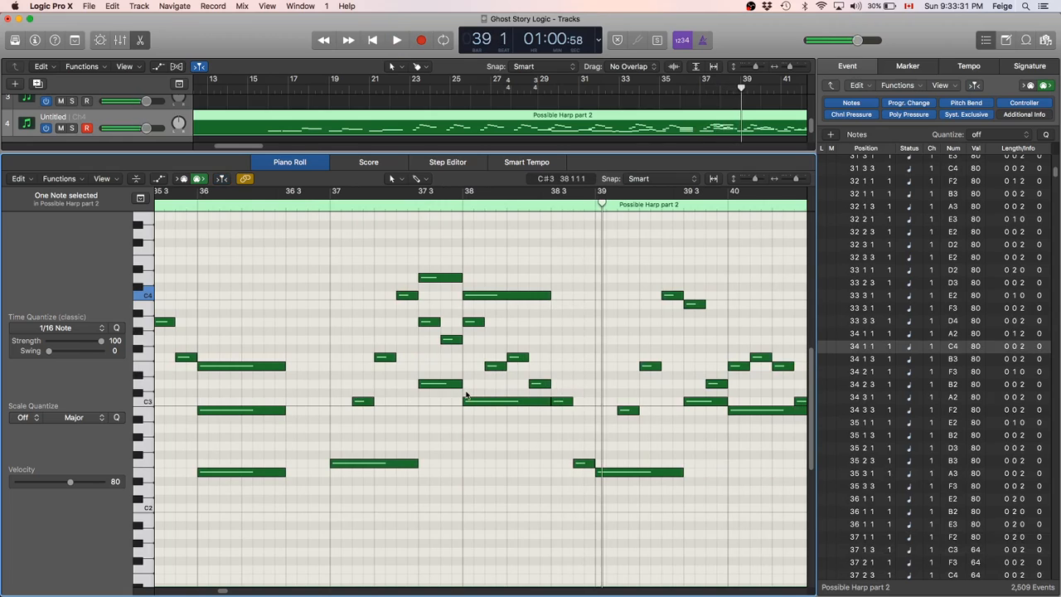
click(397, 40)
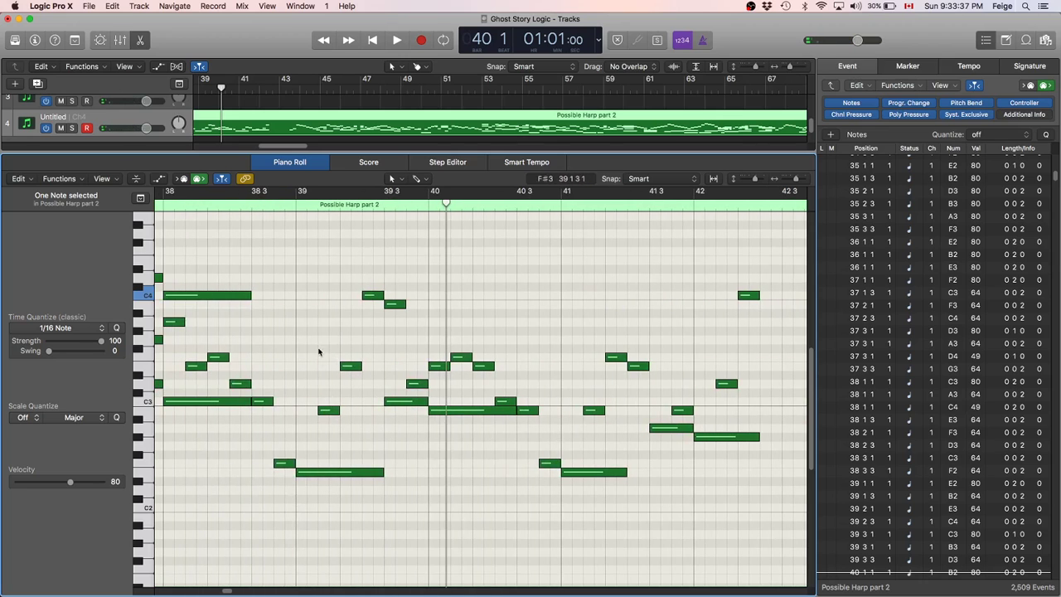
scroll(right, 3)
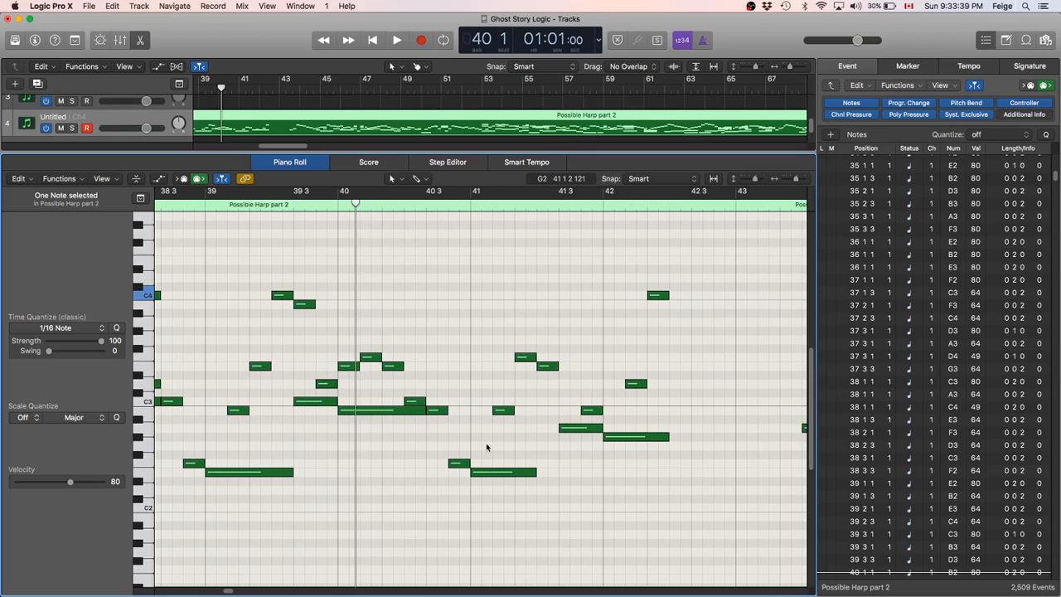
click(396, 40)
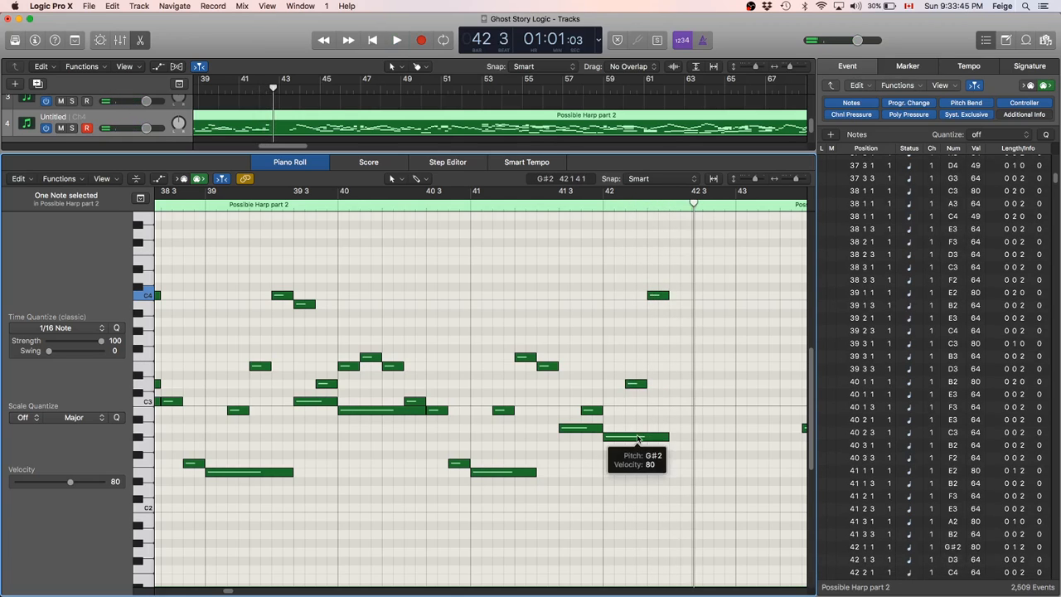
scroll(right, 3)
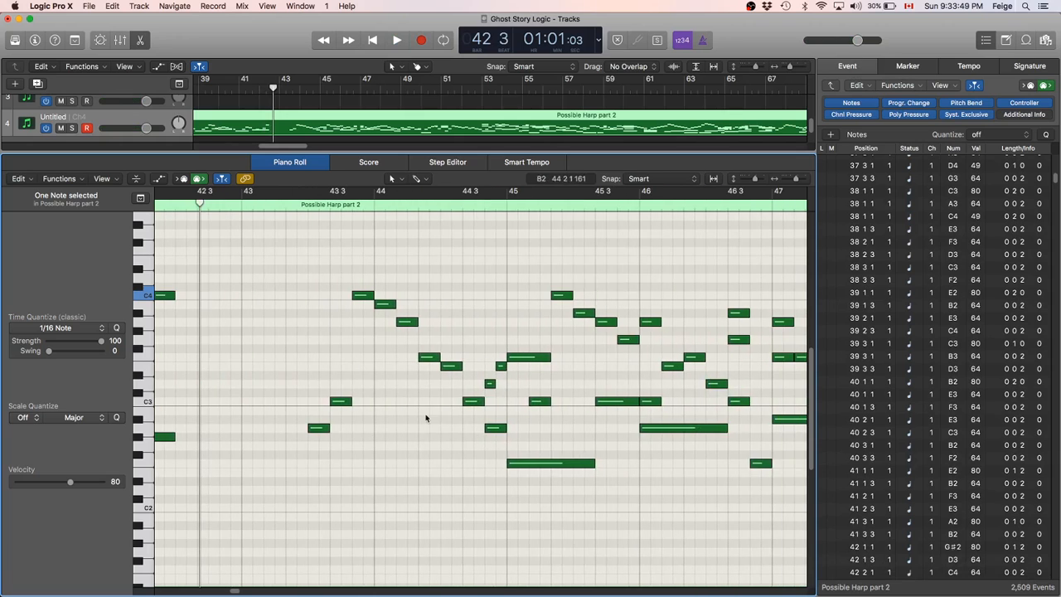
Play the harp part from bar 42 and scroll ahead to bring the Inst 1 region into view.
click(397, 40)
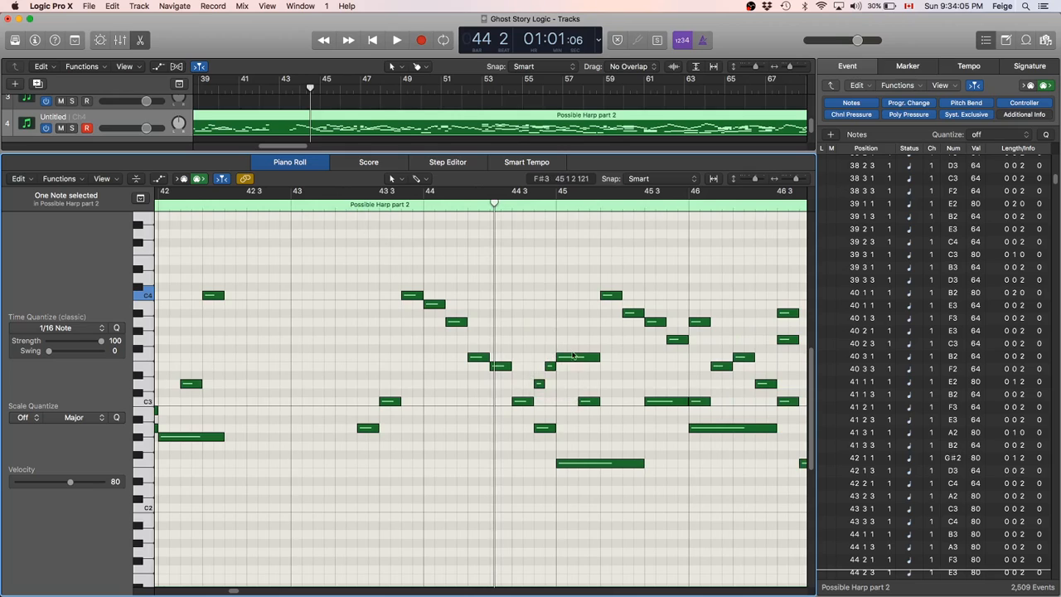
scroll(right, 3)
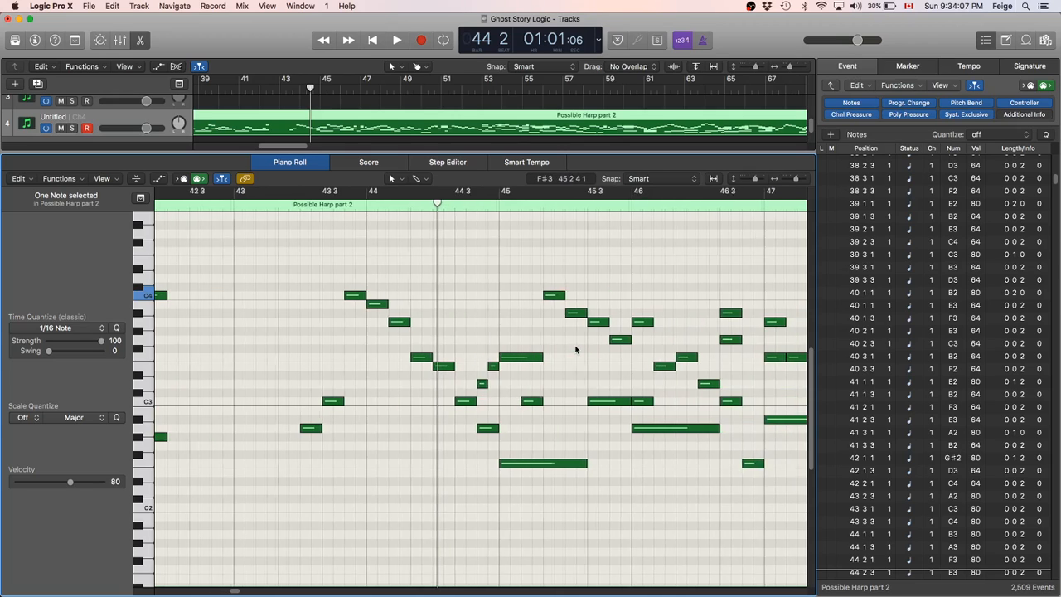
scroll(right, 3)
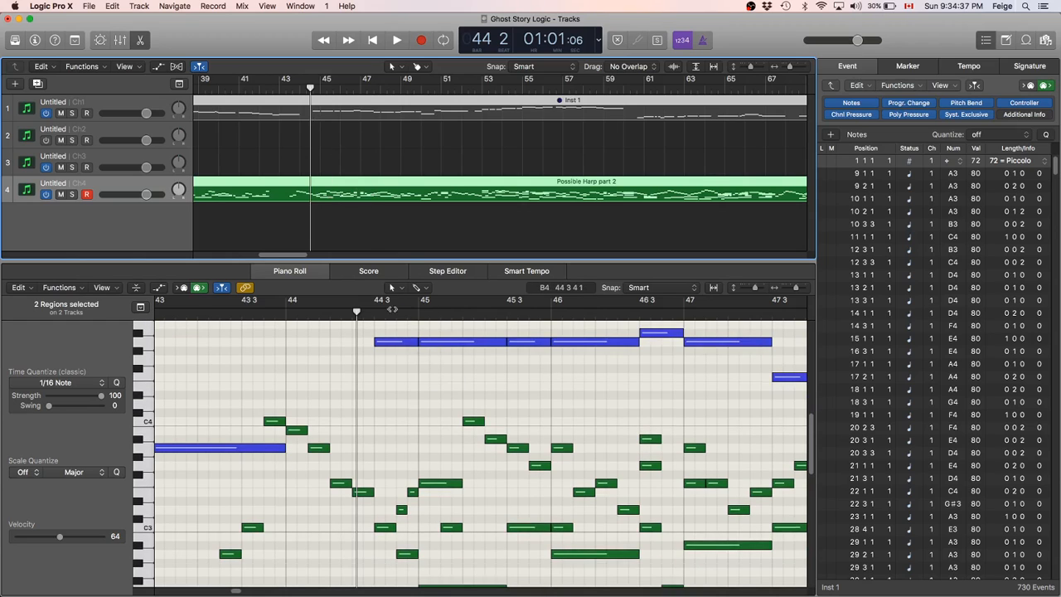
Return to the harp part alone and audition it from bar 80 to around bar 83.
click(396, 40)
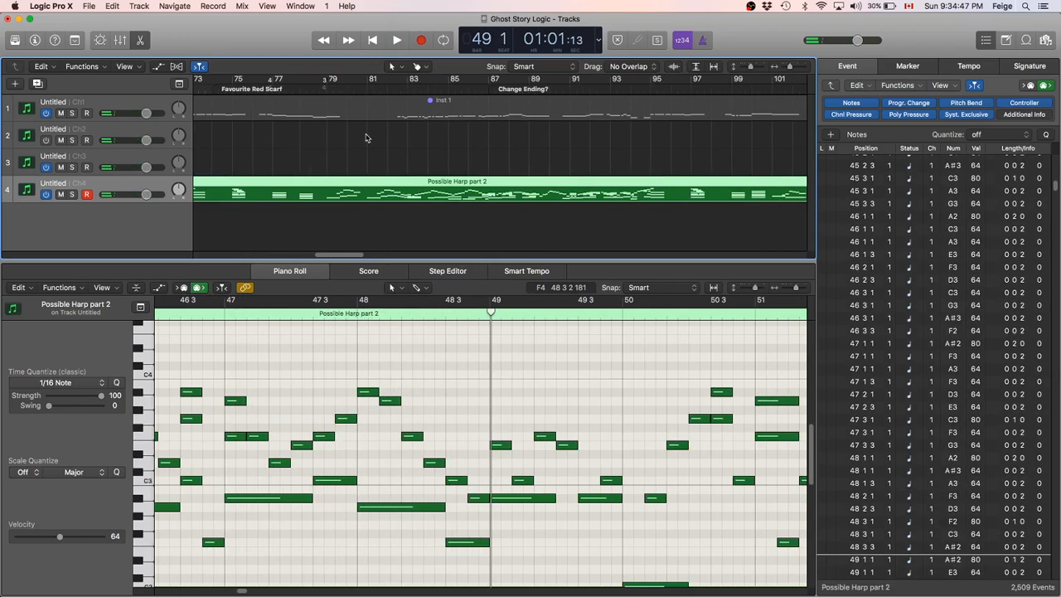
click(371, 89)
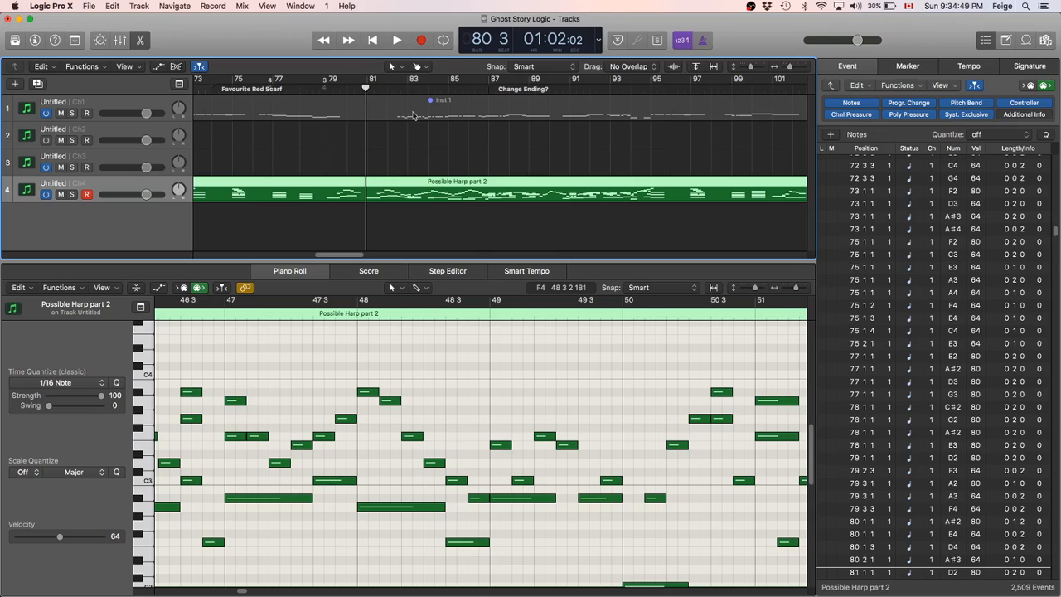
click(396, 40)
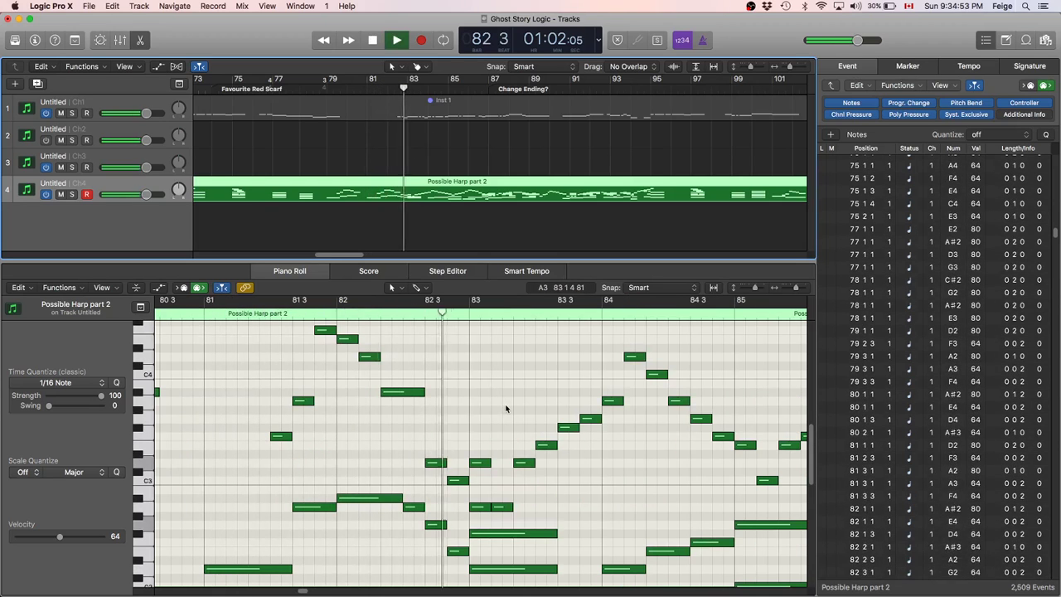
click(397, 40)
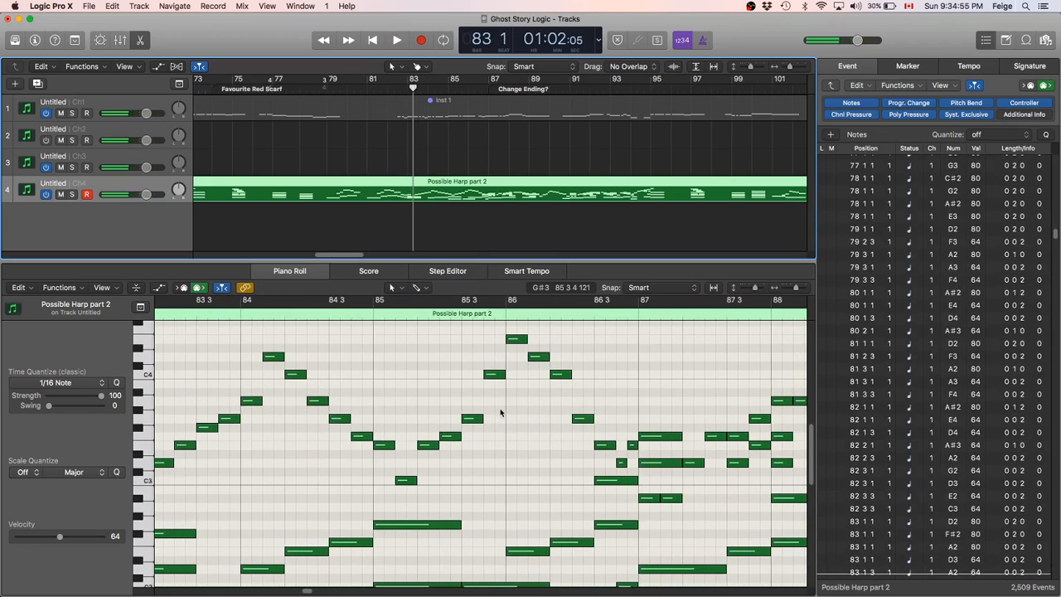
scroll(left, 3)
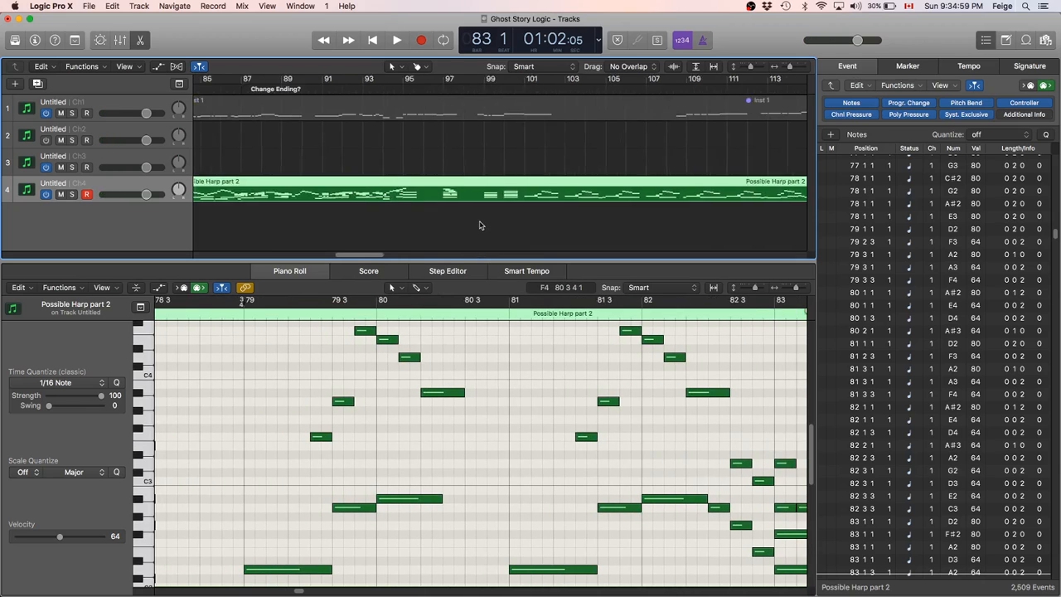
scroll(right, 3)
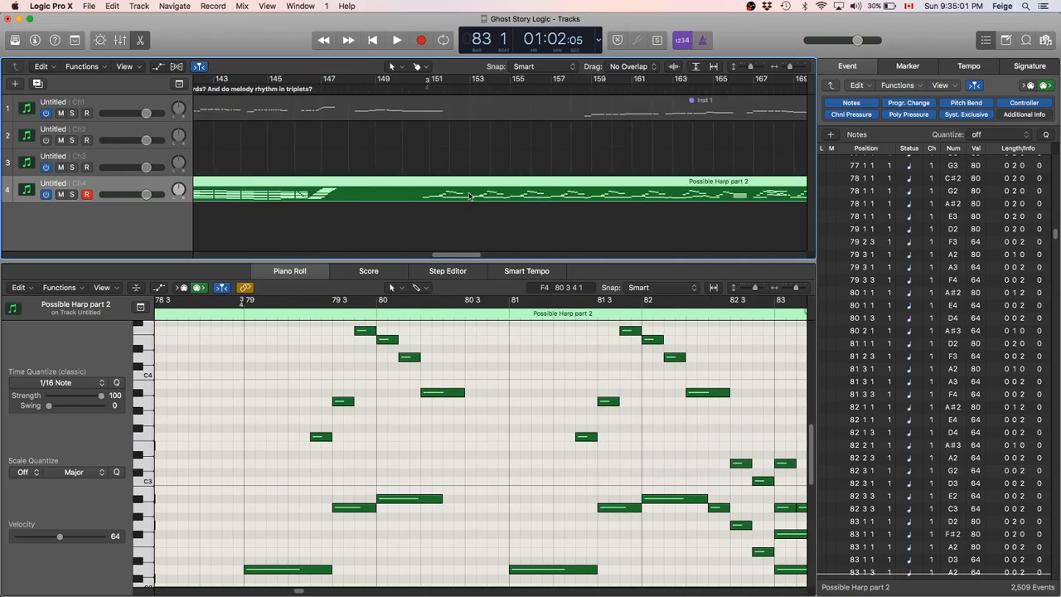
scroll(right, 3)
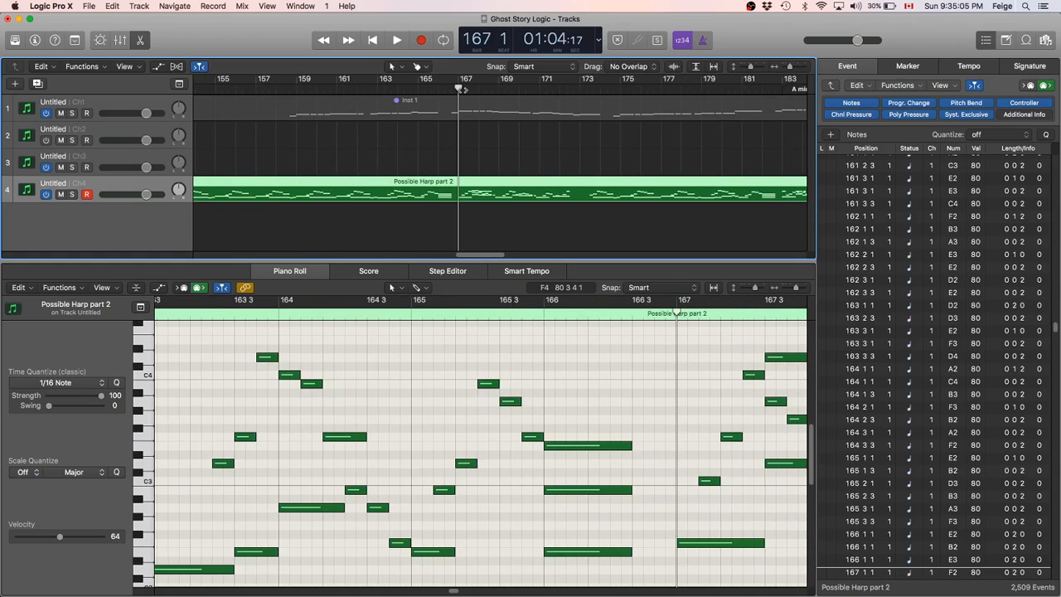
Audition the harp around bars 167–174, stepping the playhead through bars 172–174.
click(397, 40)
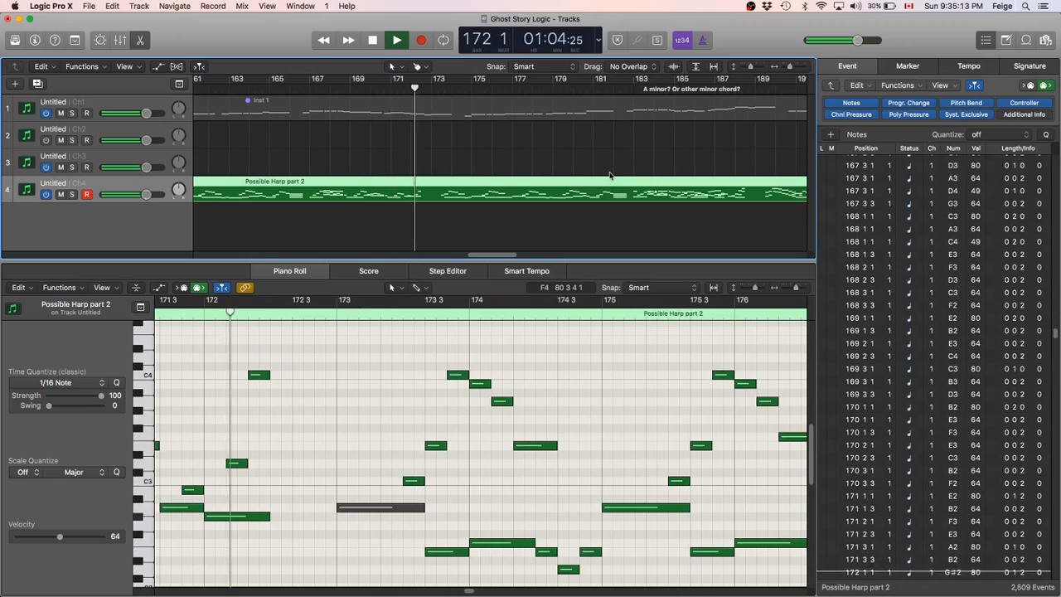
click(397, 40)
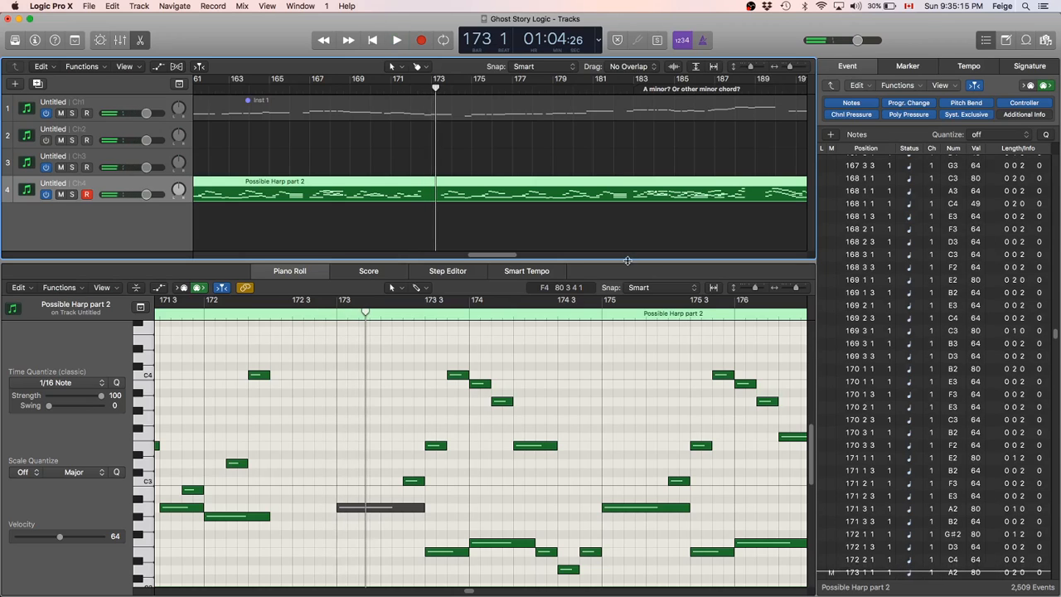
click(396, 39)
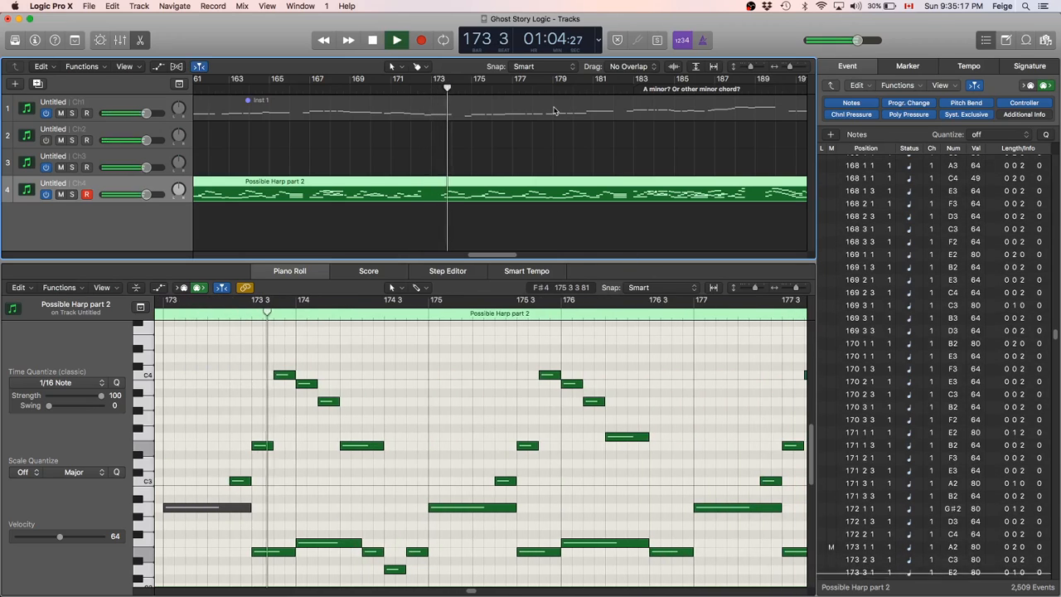
click(396, 40)
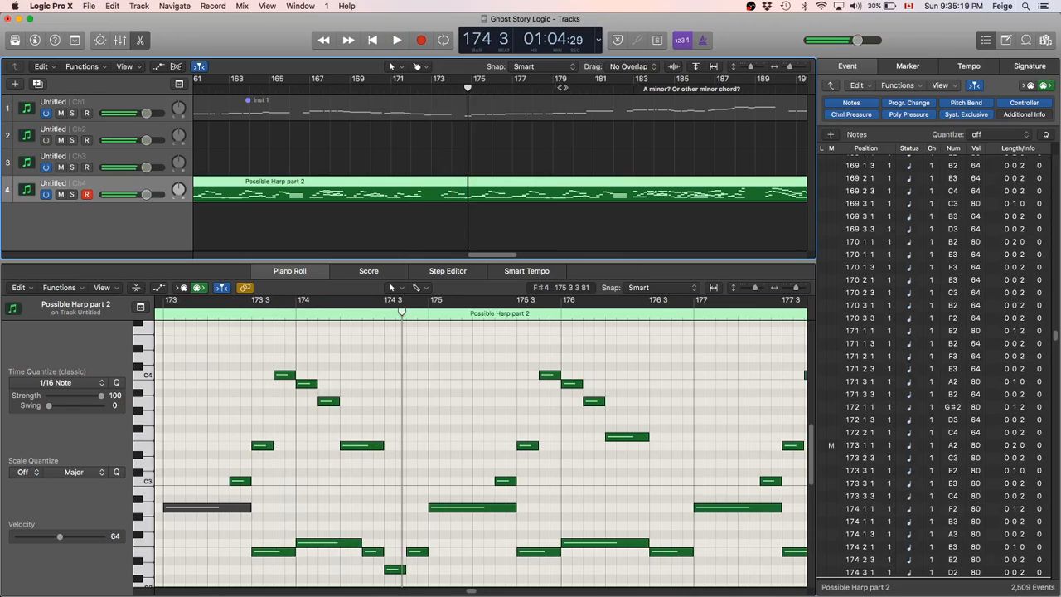
click(396, 40)
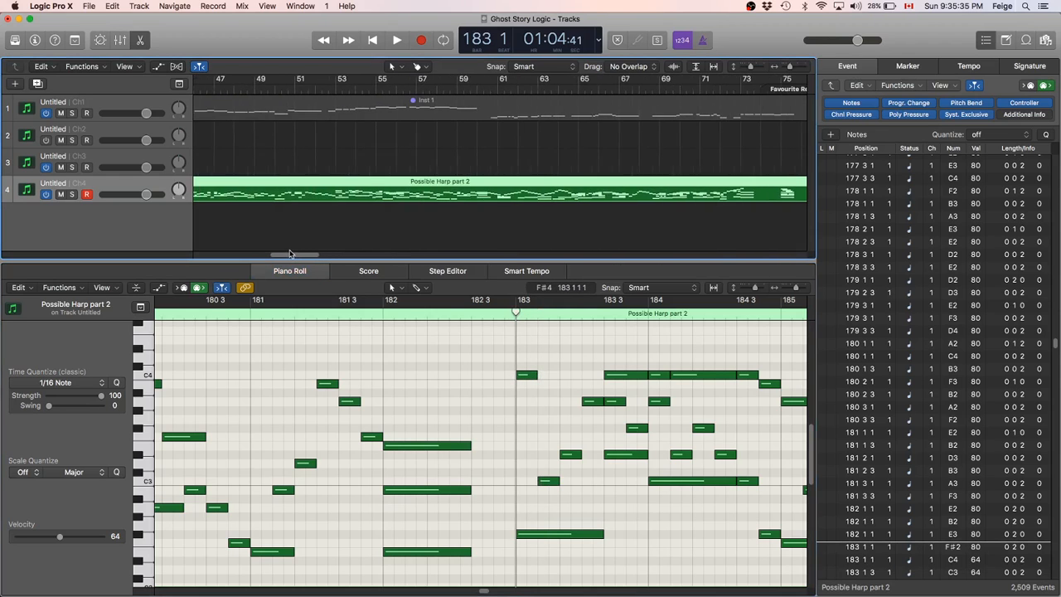
scroll(left, 3)
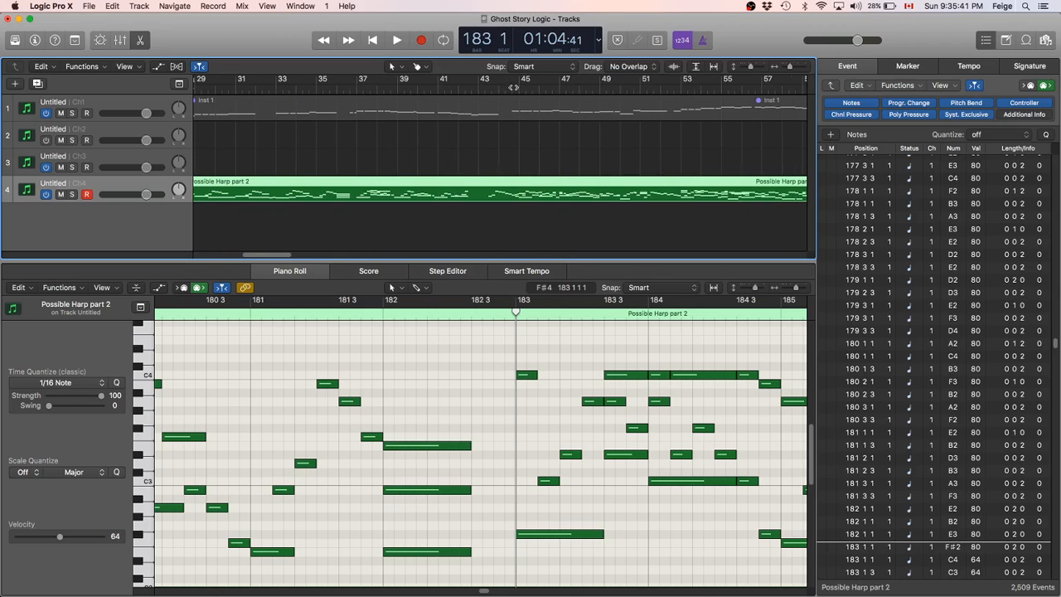
Jump back and play the harp part from bar 46.
click(396, 40)
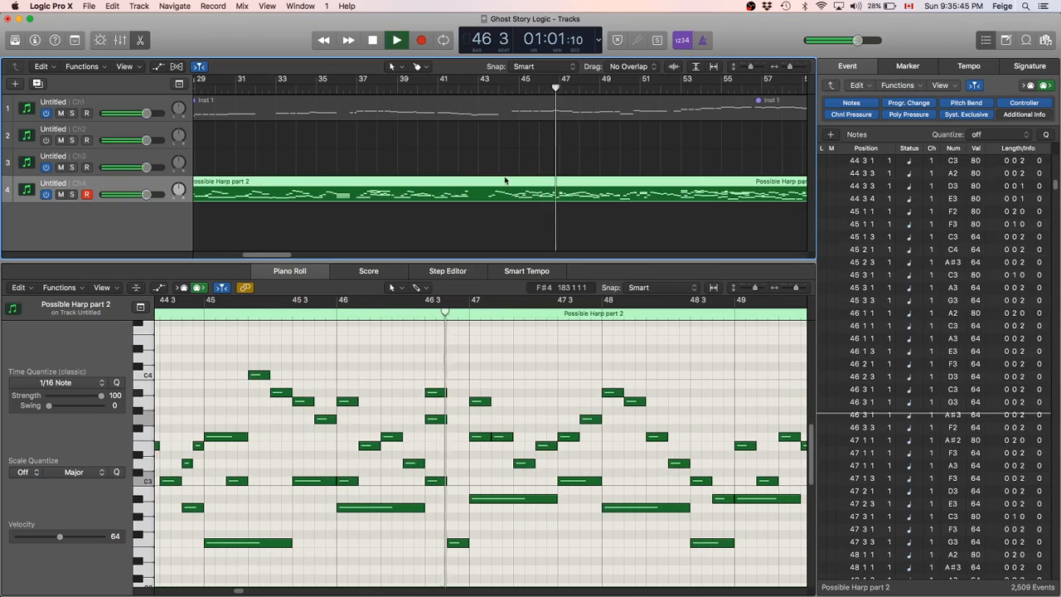
click(396, 40)
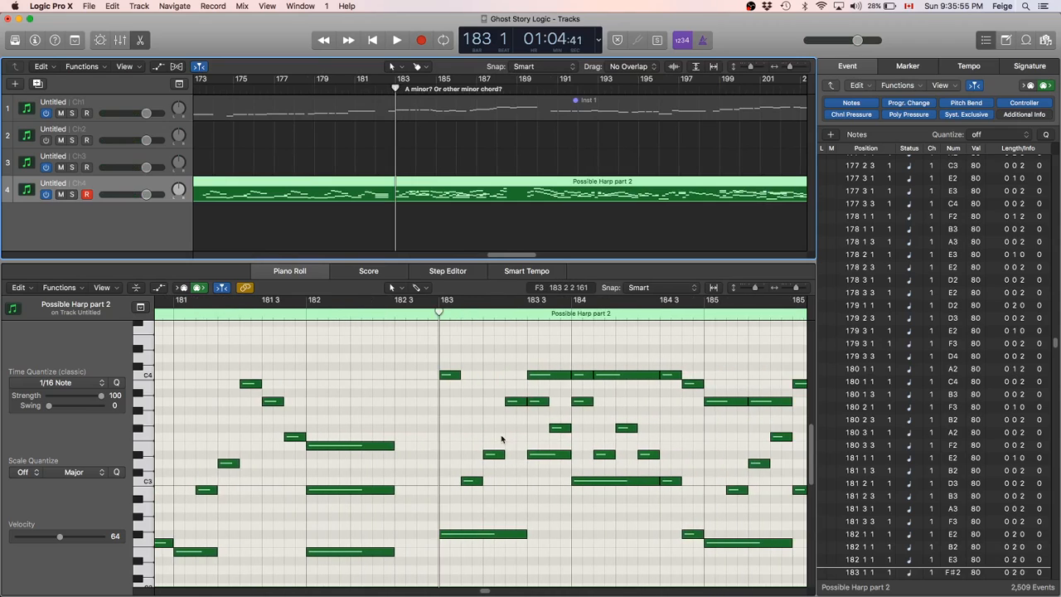
mouse_move(572, 415)
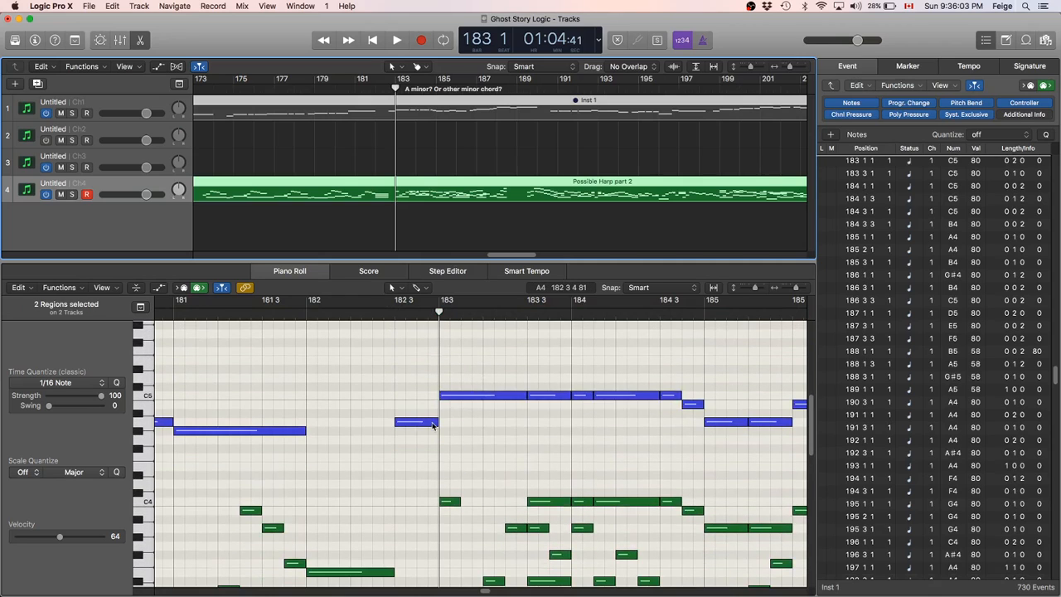
click(580, 195)
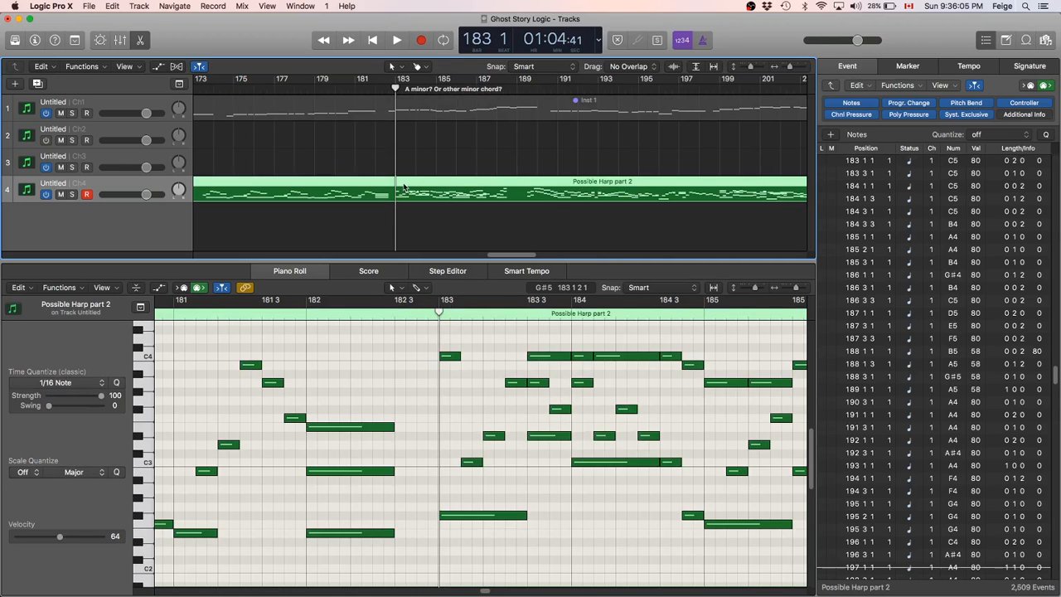
Play the harp from bar 183 toward bar 191, pausing around bar 188.
click(396, 40)
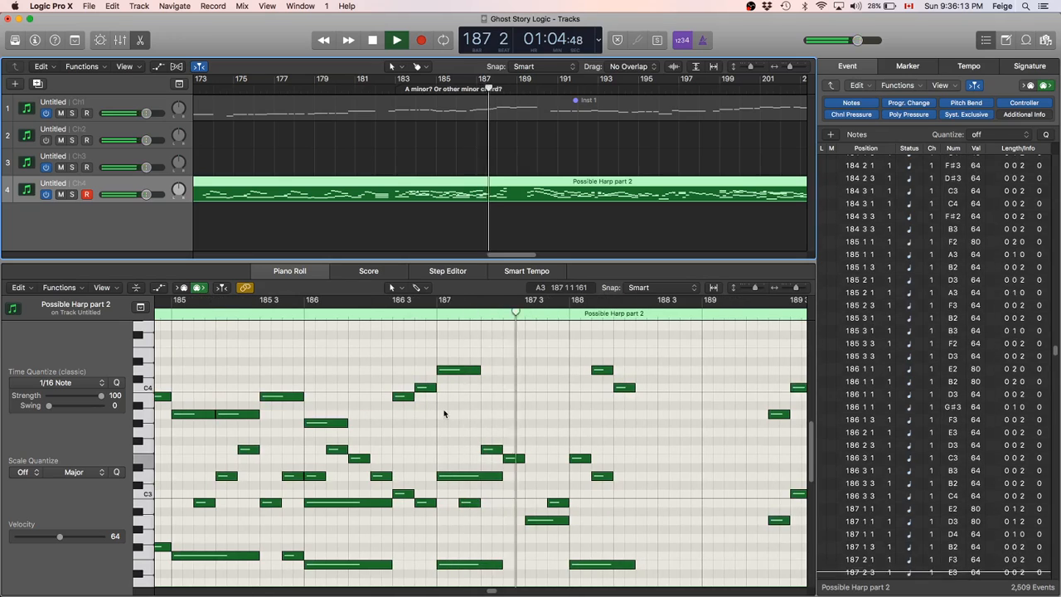
click(396, 39)
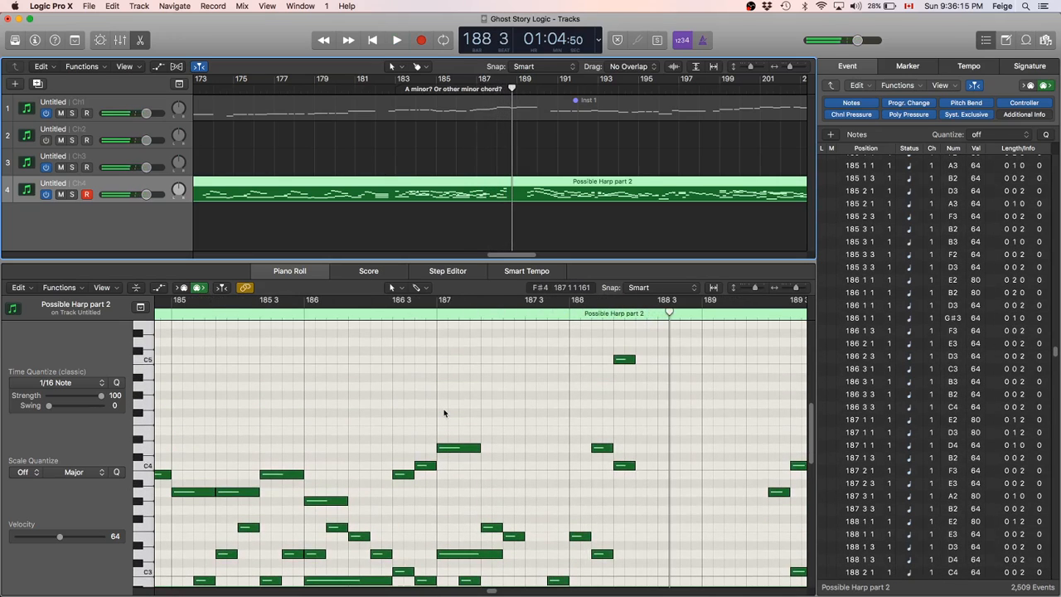
scroll(left, 3)
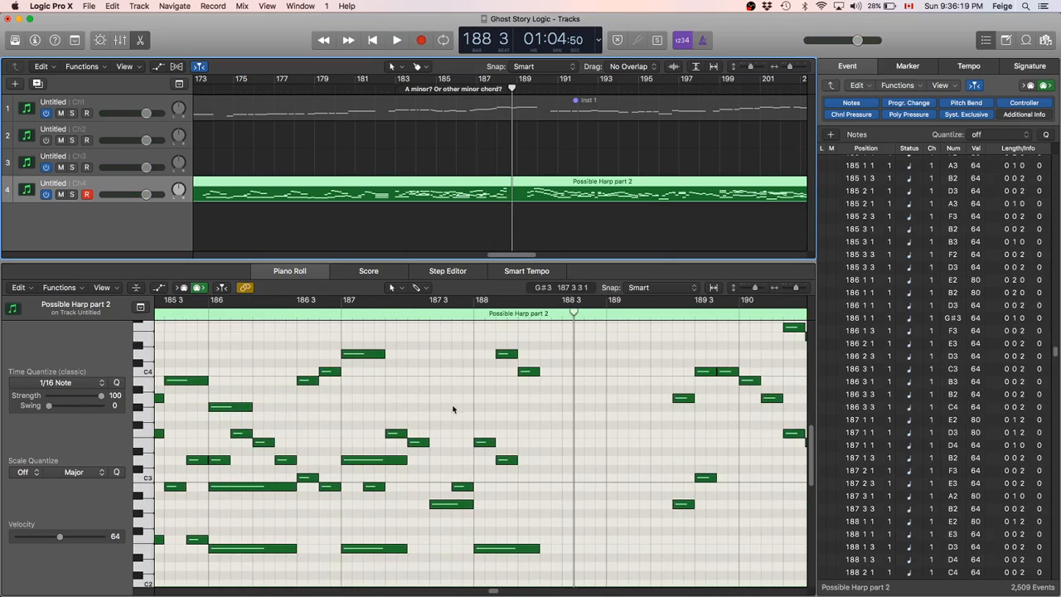
click(397, 40)
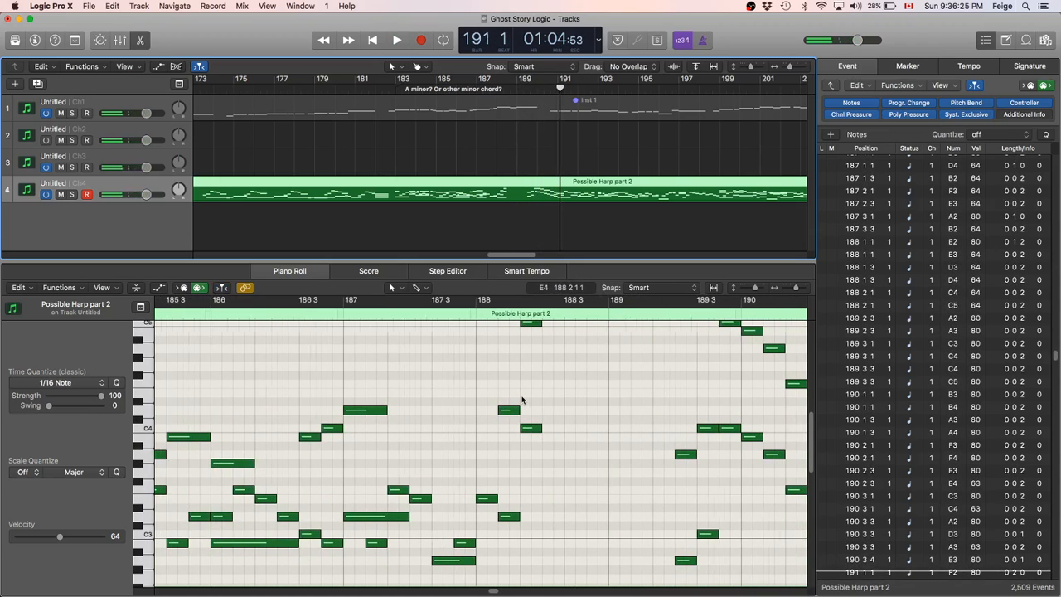
scroll(left, 3)
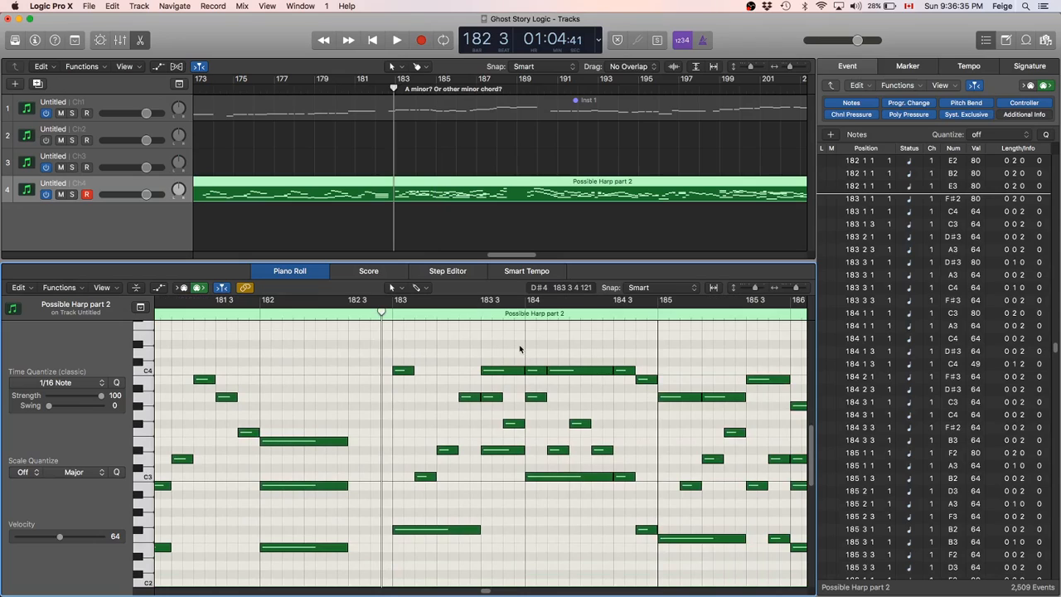
mouse_move(548, 231)
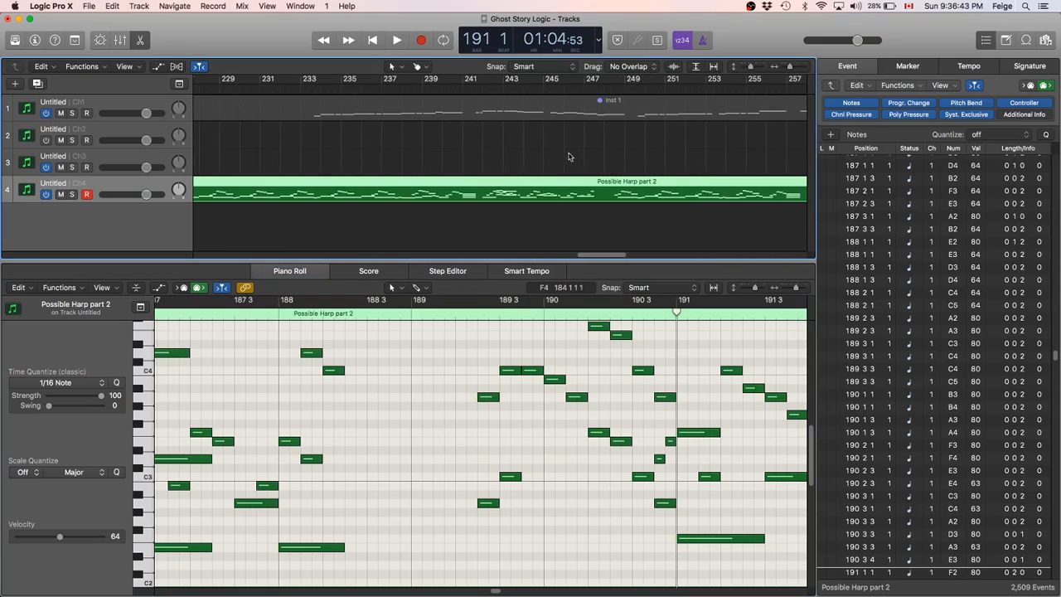
scroll(right, 3)
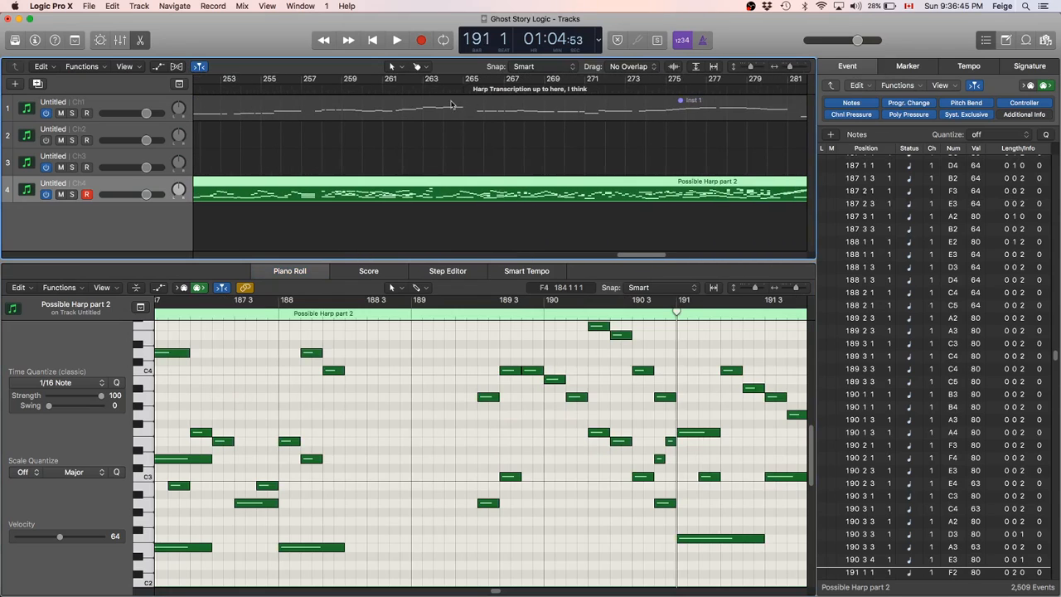
click(396, 40)
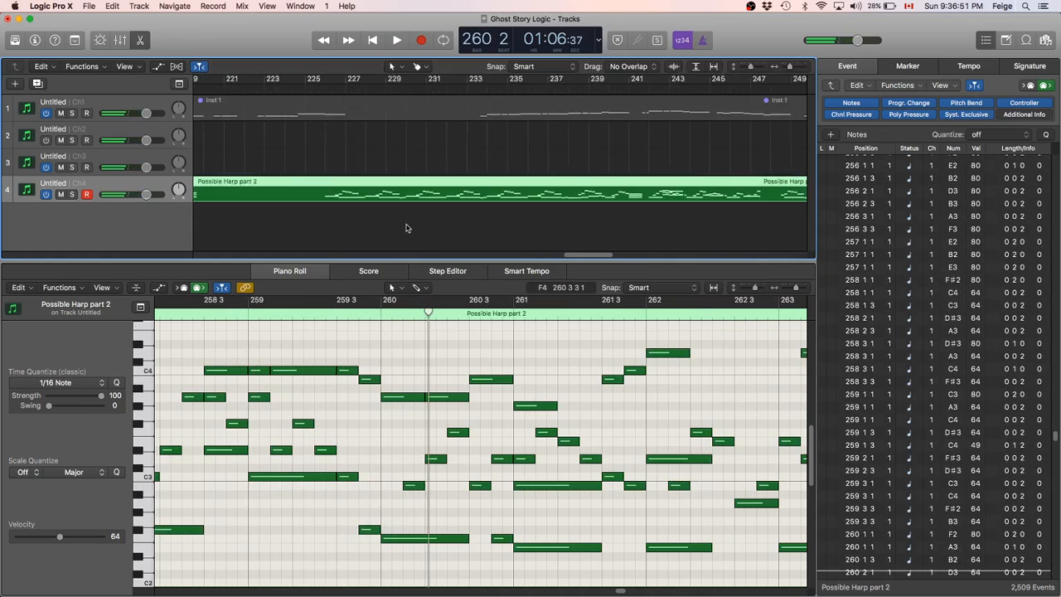
scroll(left, 3)
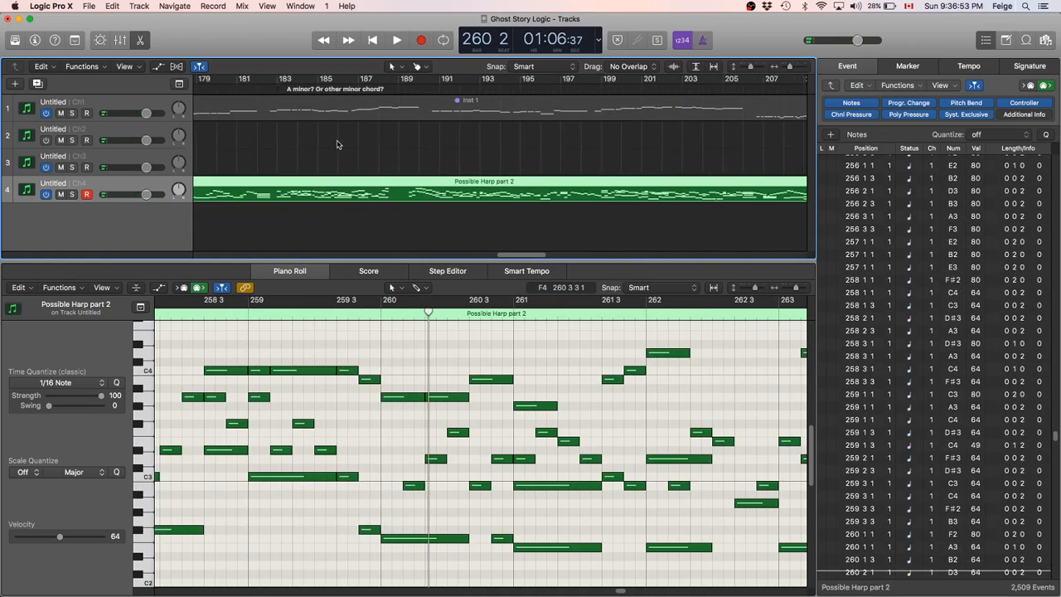
click(396, 40)
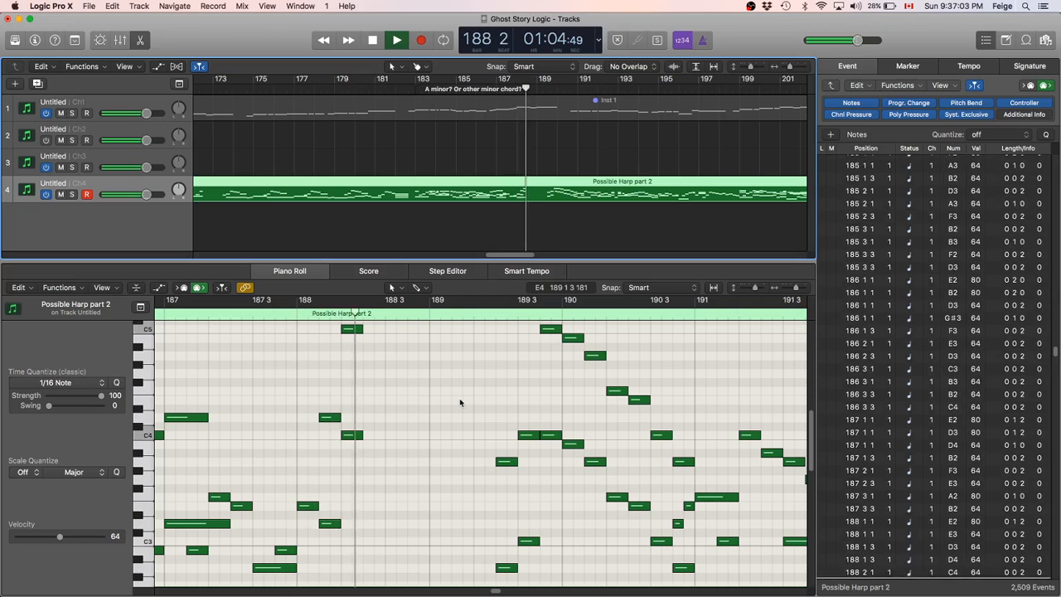
click(396, 40)
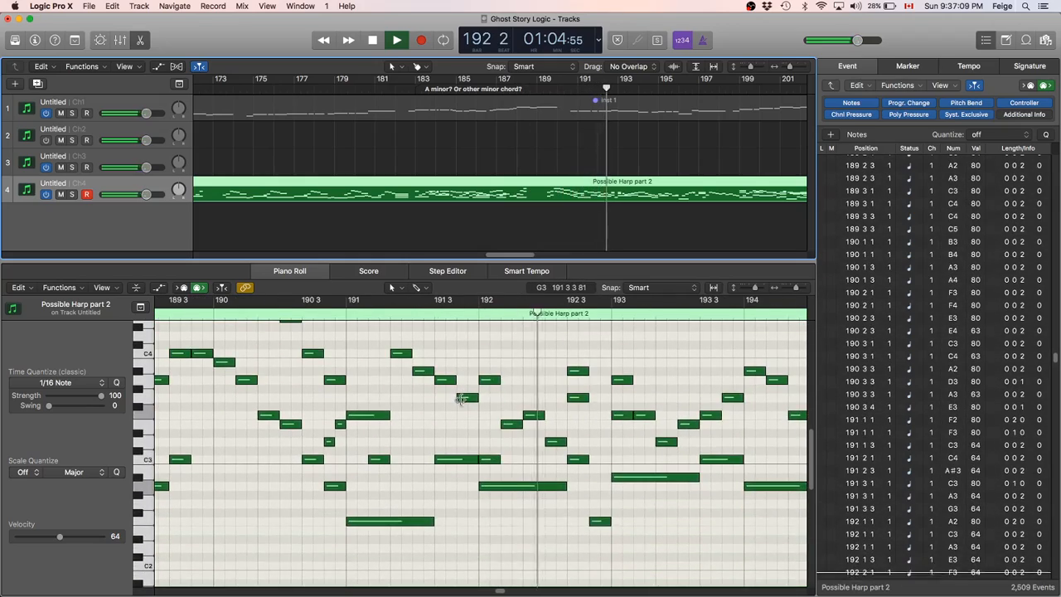
click(396, 40)
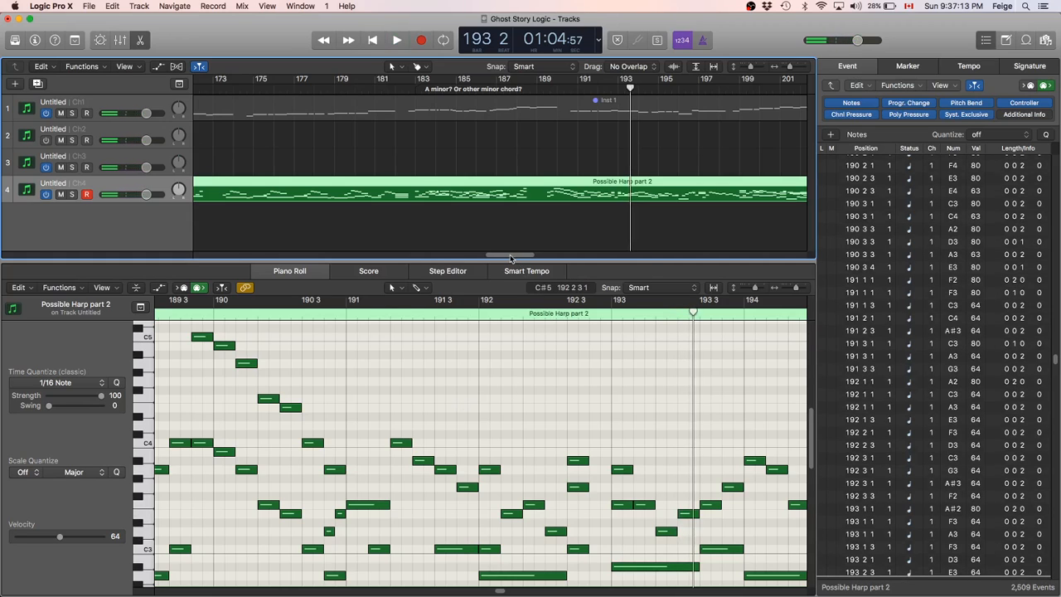
scroll(right, 3)
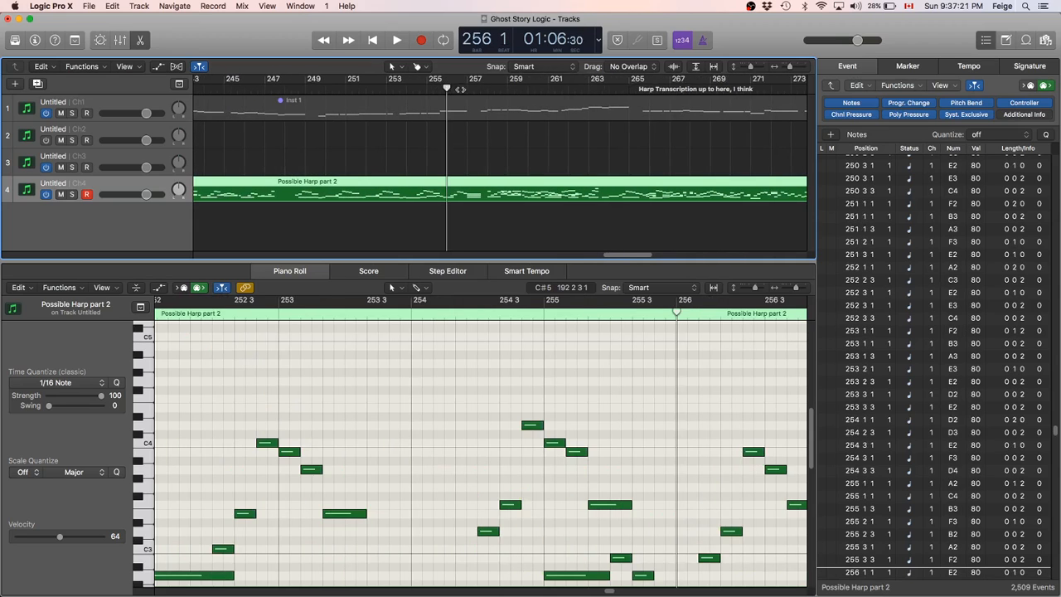
click(396, 40)
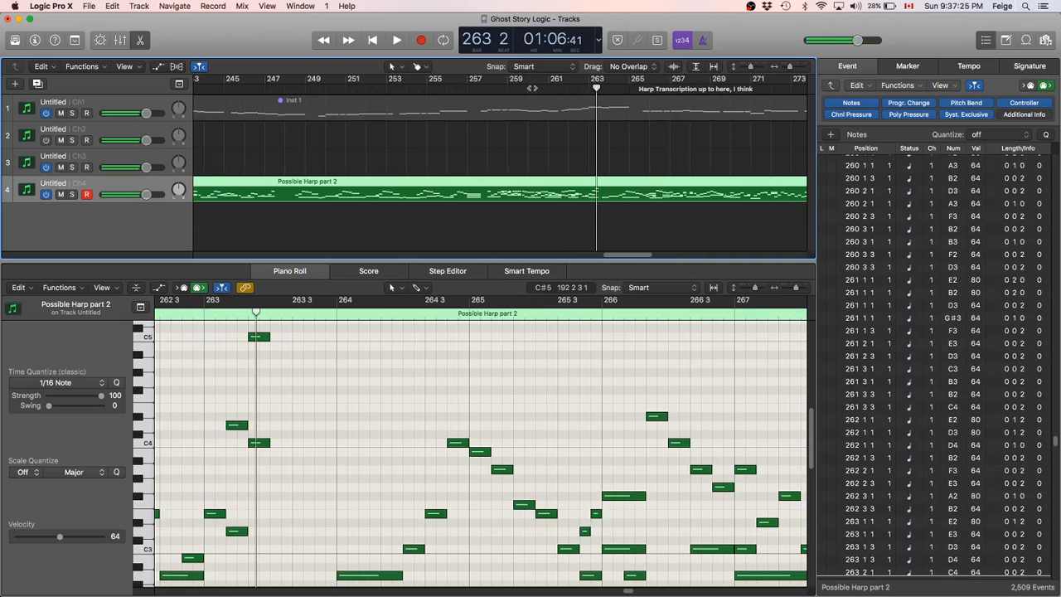
click(396, 40)
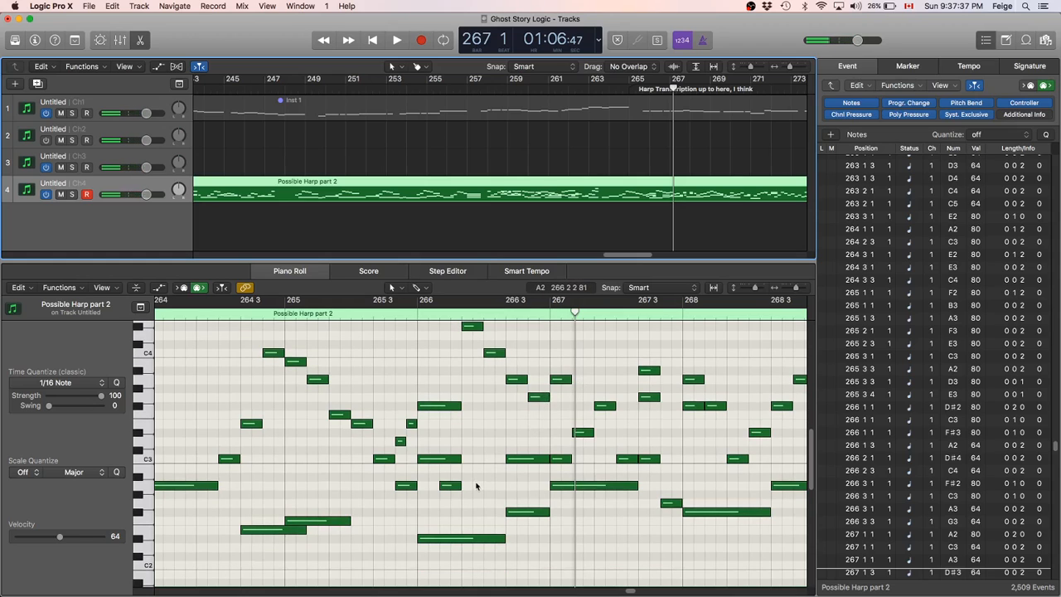
mouse_move(431, 564)
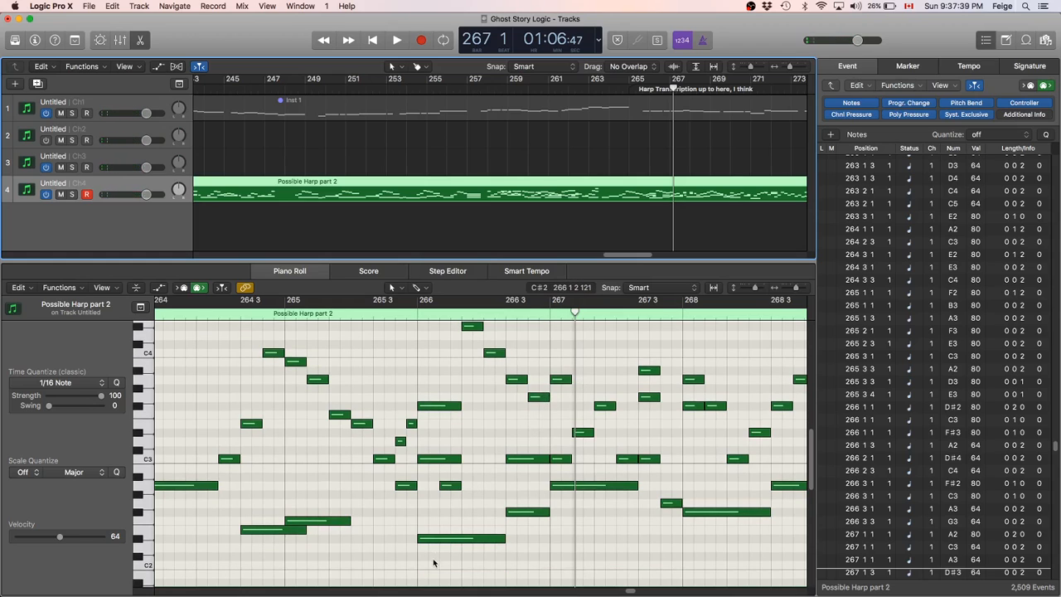
click(438, 458)
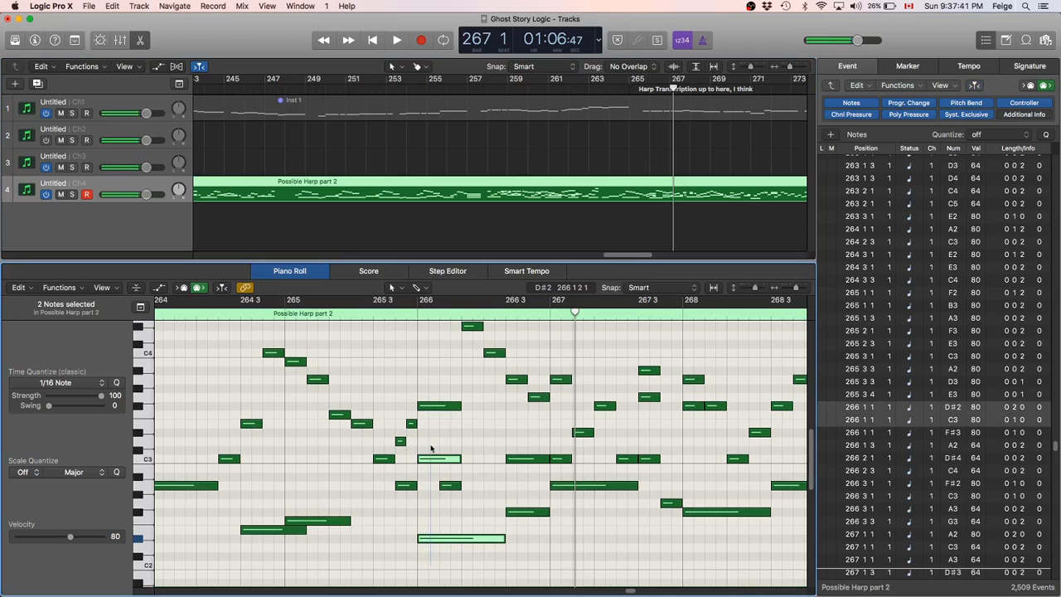
click(438, 407)
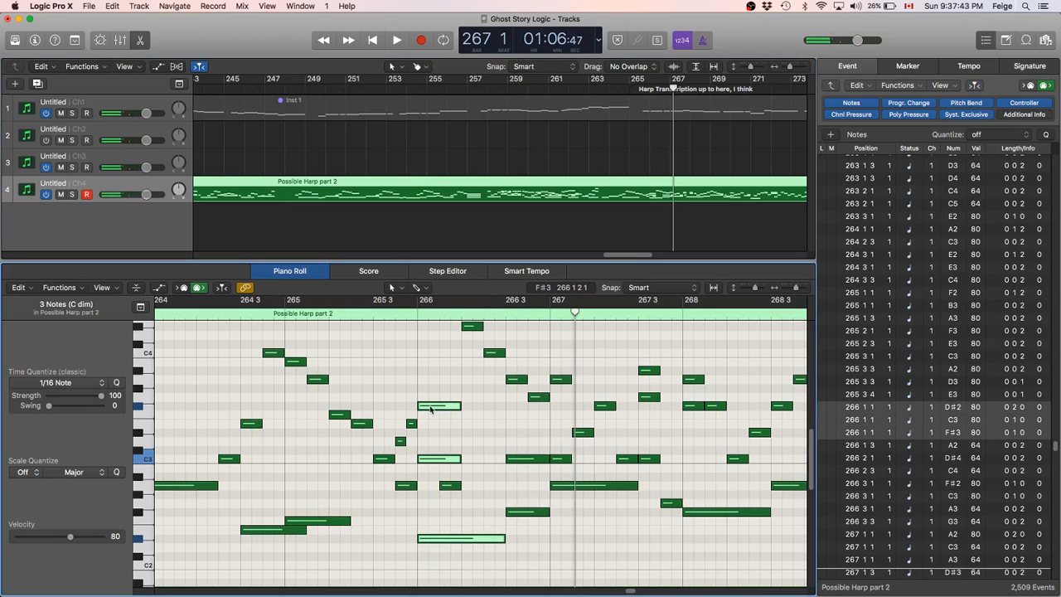
mouse_move(431, 479)
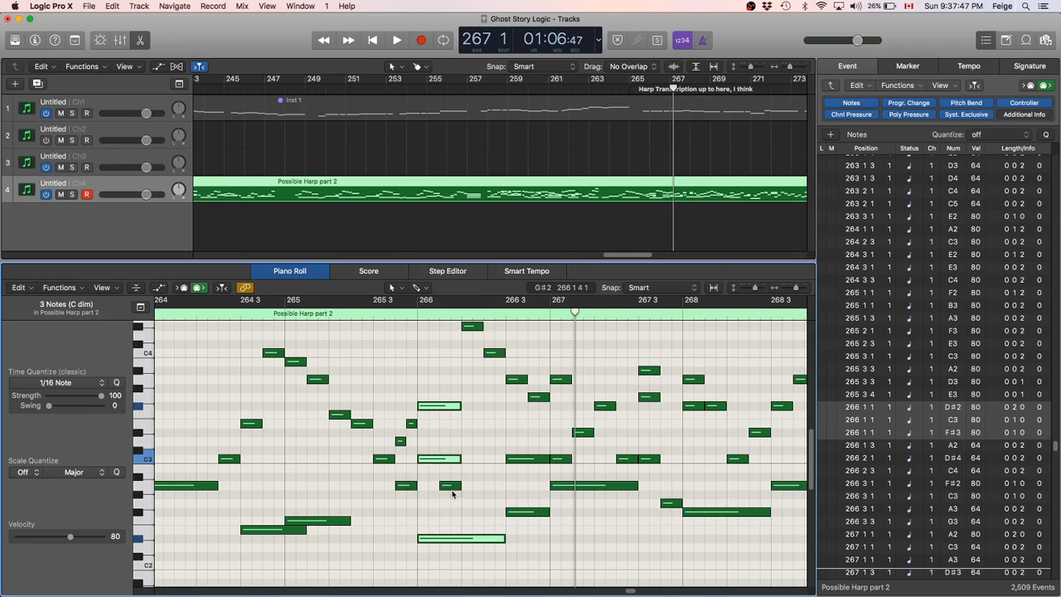
mouse_move(451, 484)
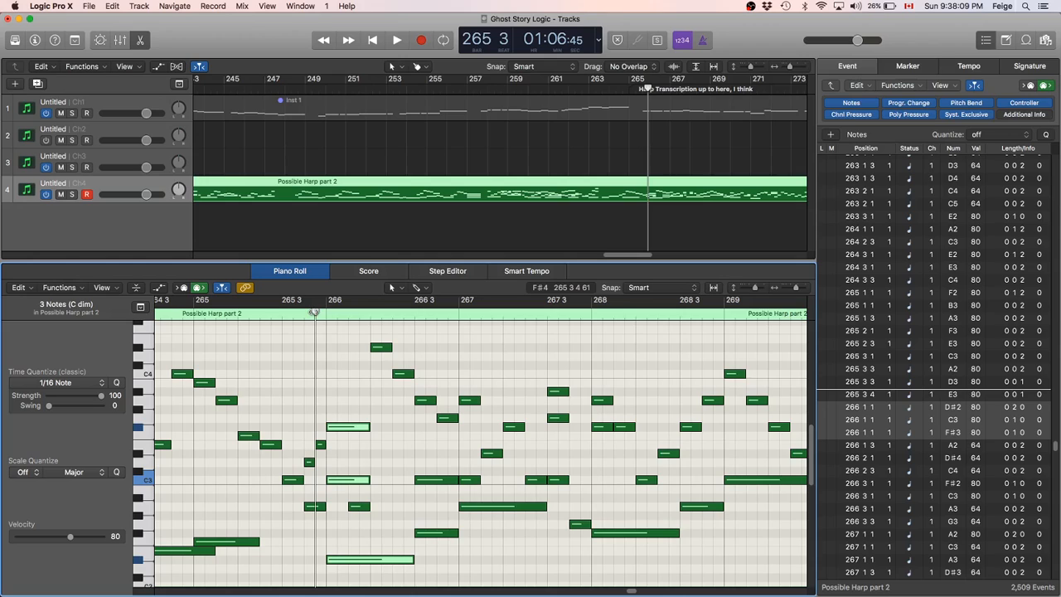
Show the Inst 1 melody notes above the harp part around bar 265.
click(319, 365)
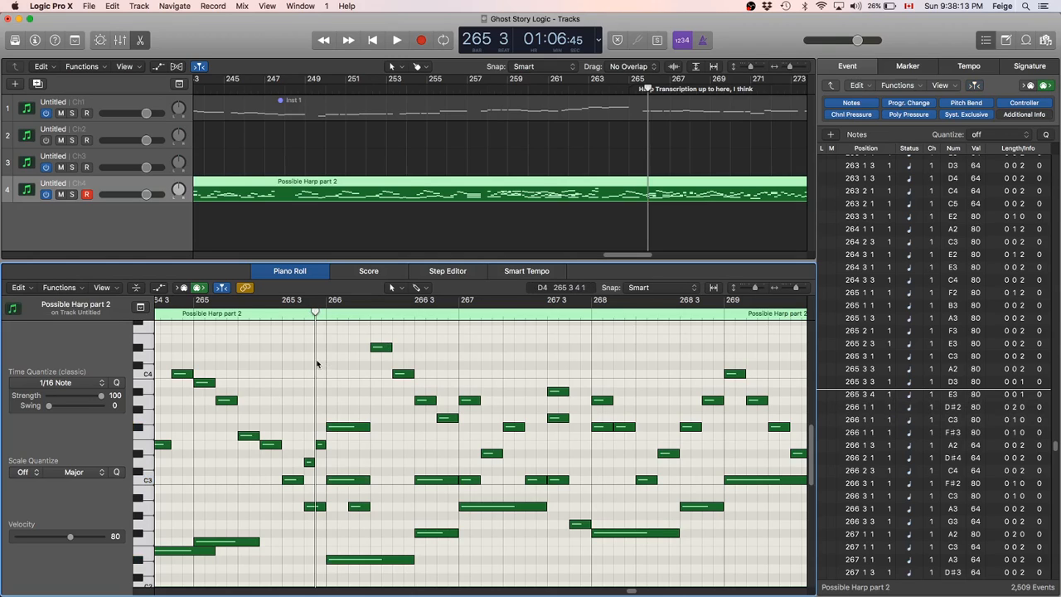
mouse_move(325, 363)
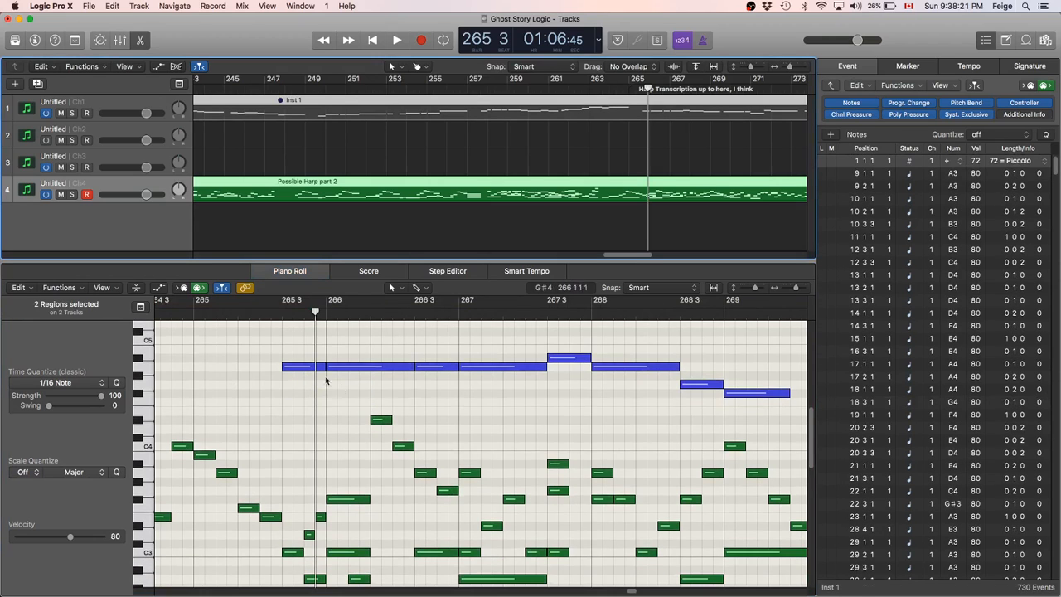
mouse_move(345, 372)
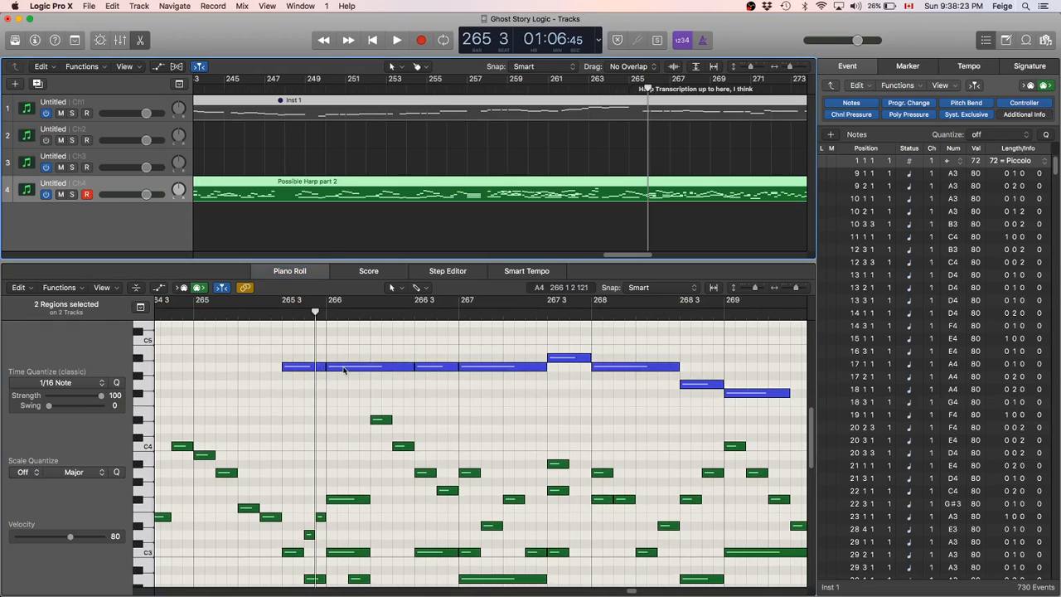
scroll(down, 3)
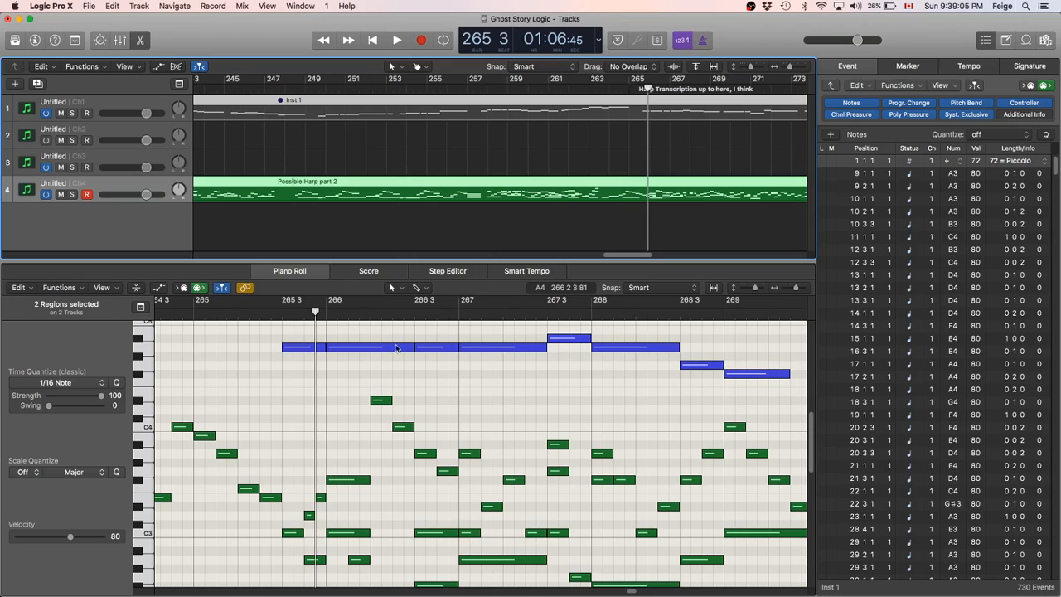
Show the on-screen musical keyboard via Window > Show Keyboard.
click(300, 6)
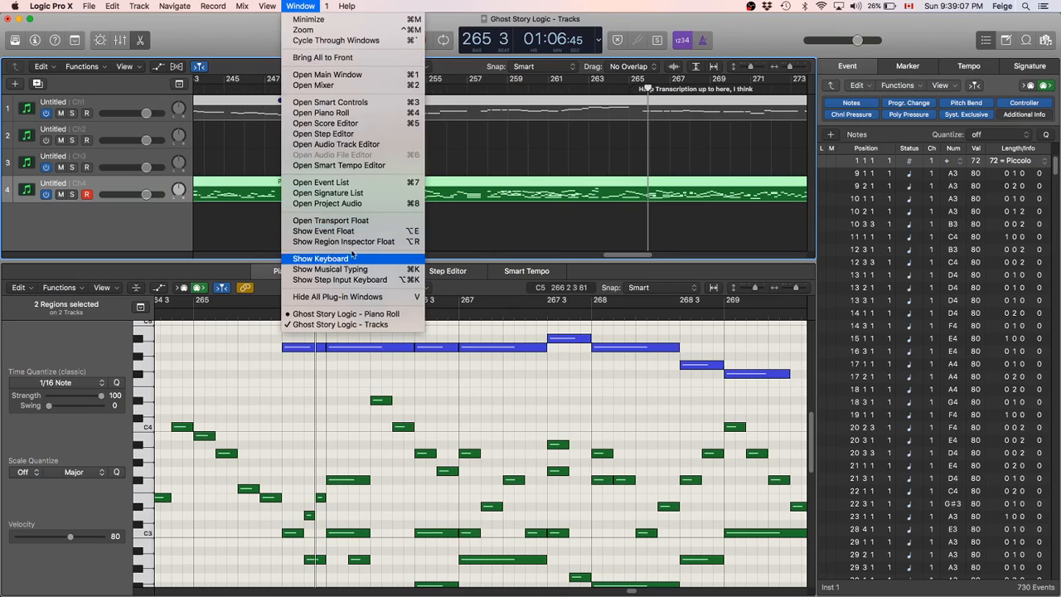
click(320, 259)
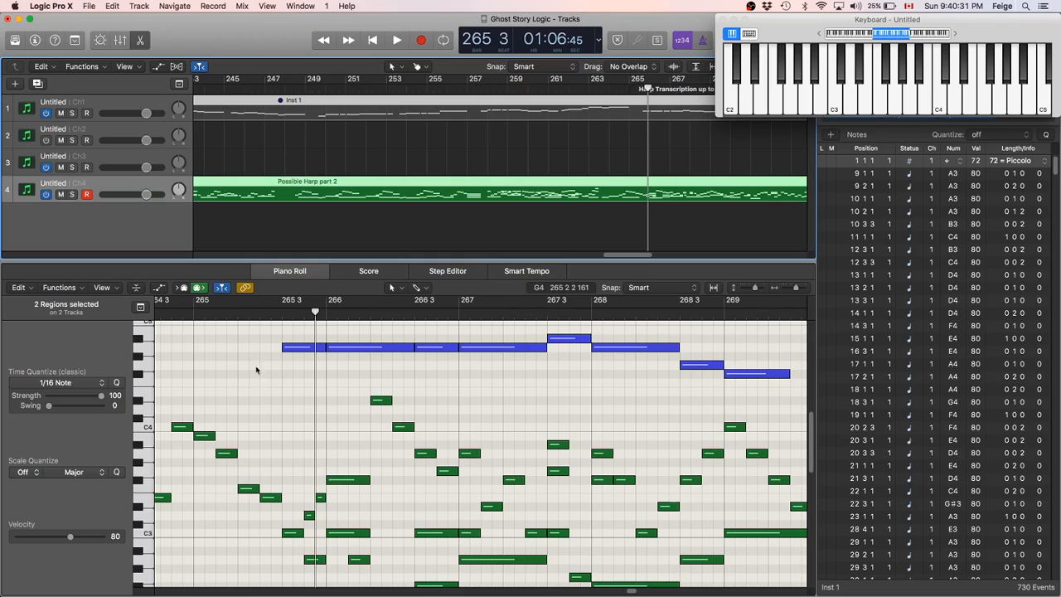
mouse_move(321, 346)
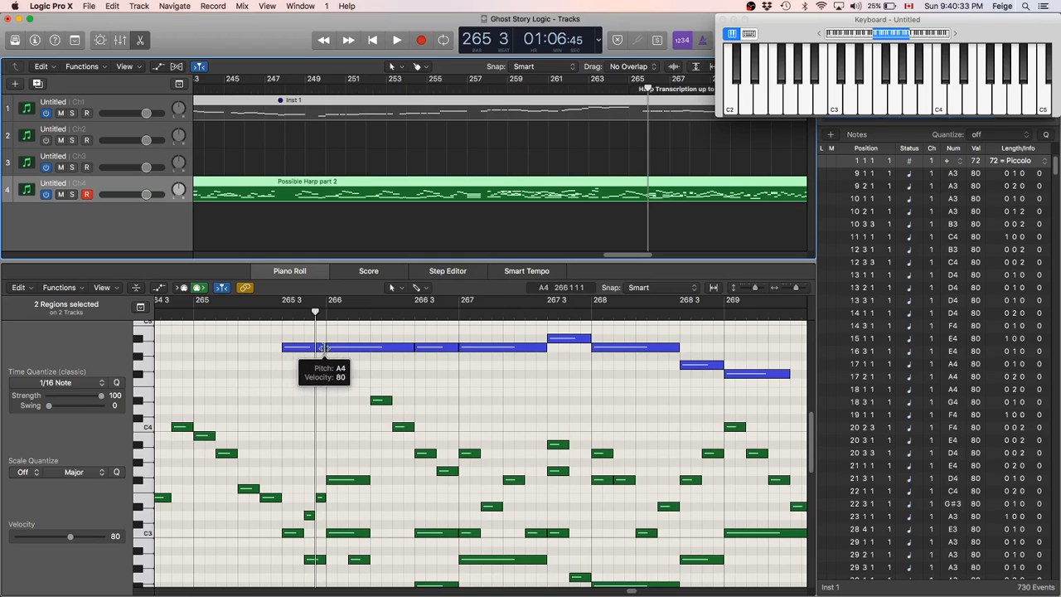
mouse_move(335, 348)
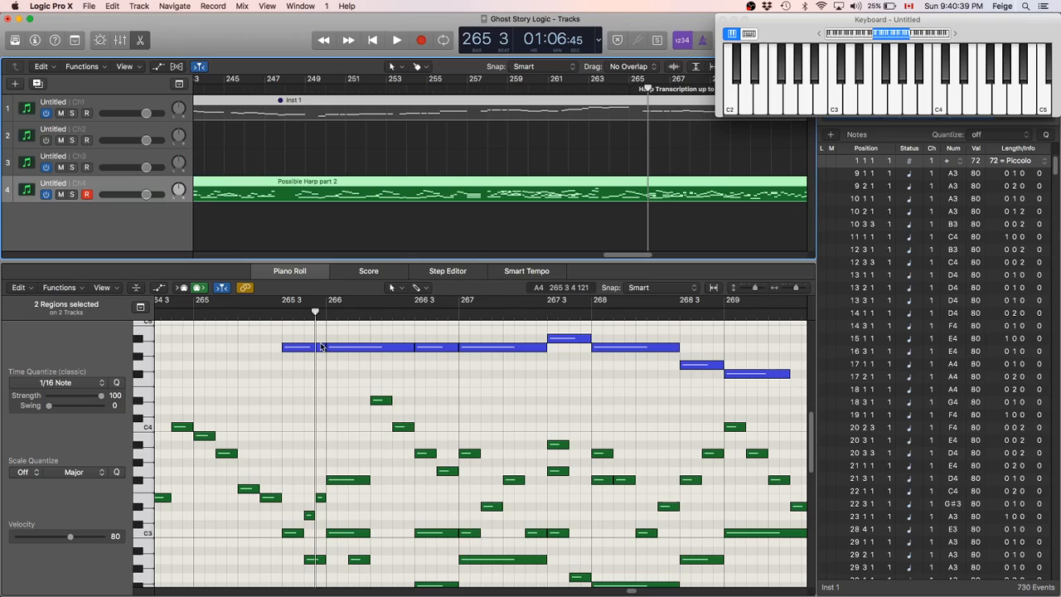
mouse_move(318, 348)
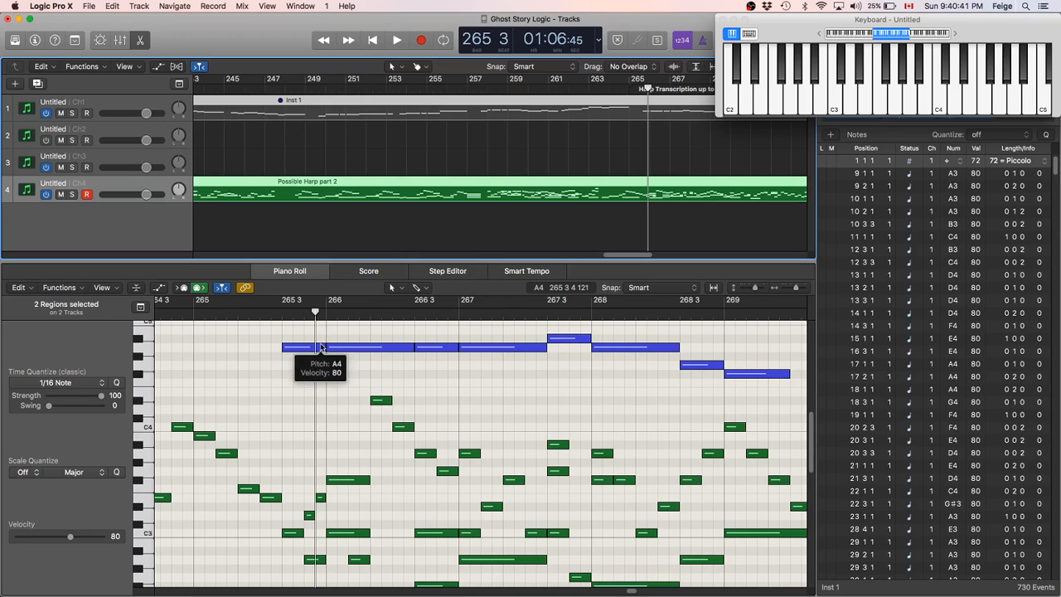
mouse_move(331, 350)
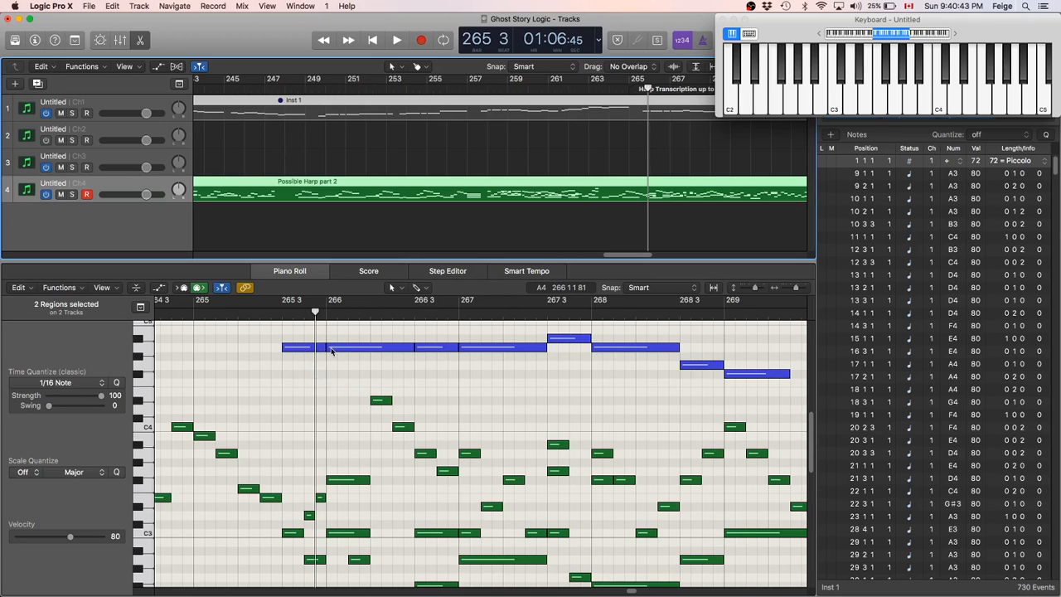
mouse_move(332, 348)
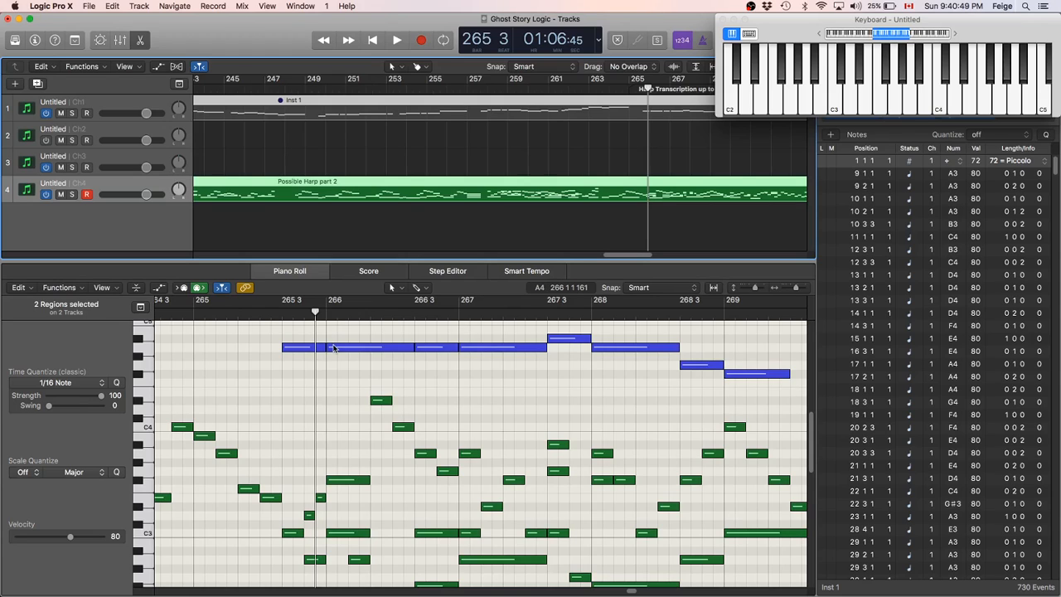
mouse_move(332, 346)
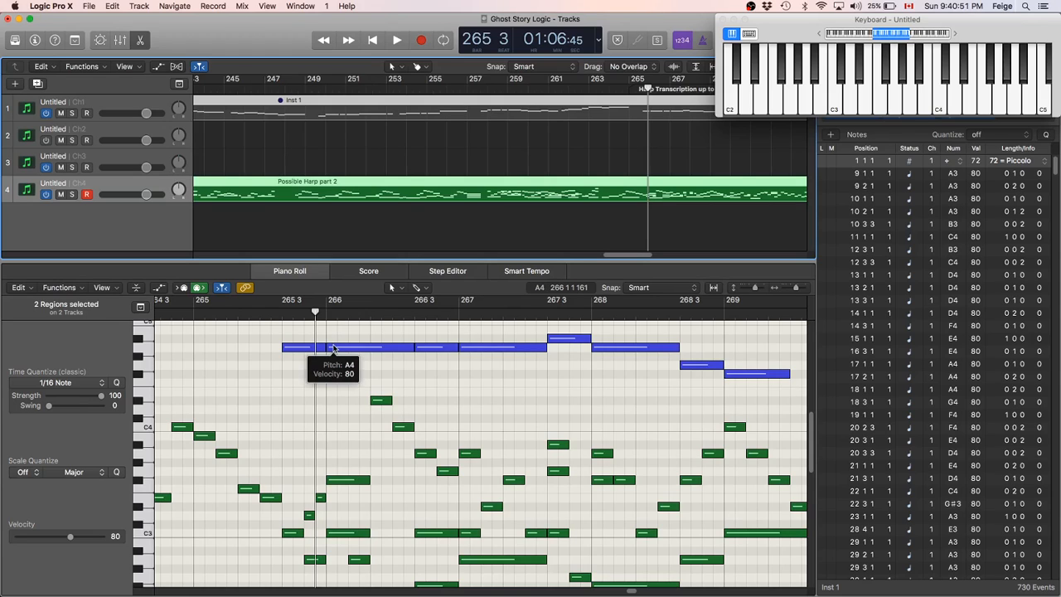